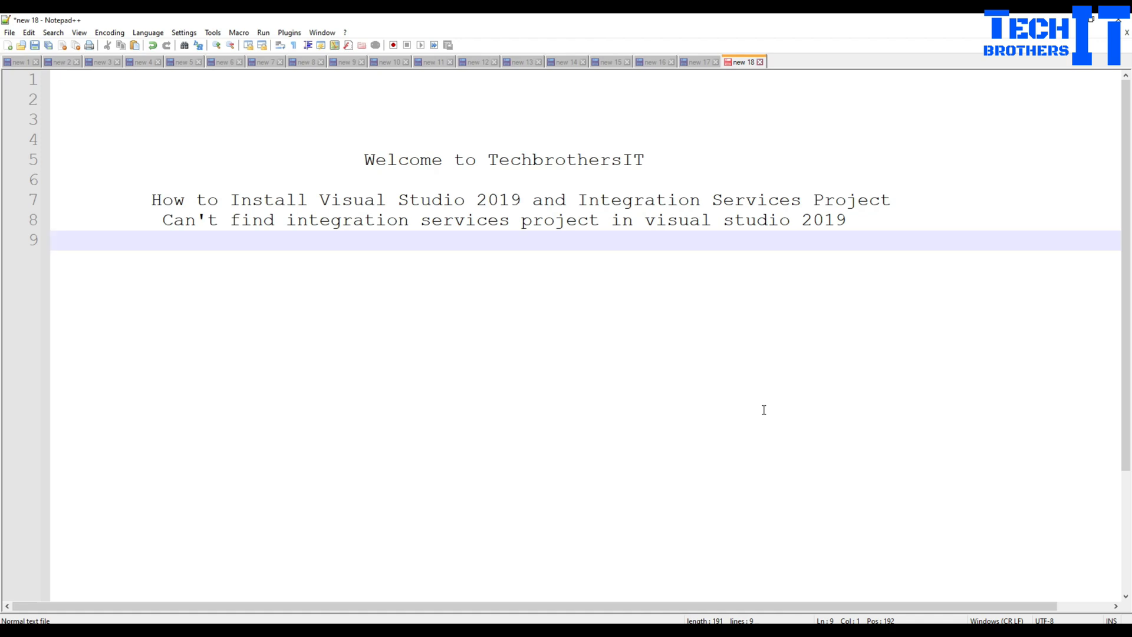
pyautogui.moveTo(596, 387)
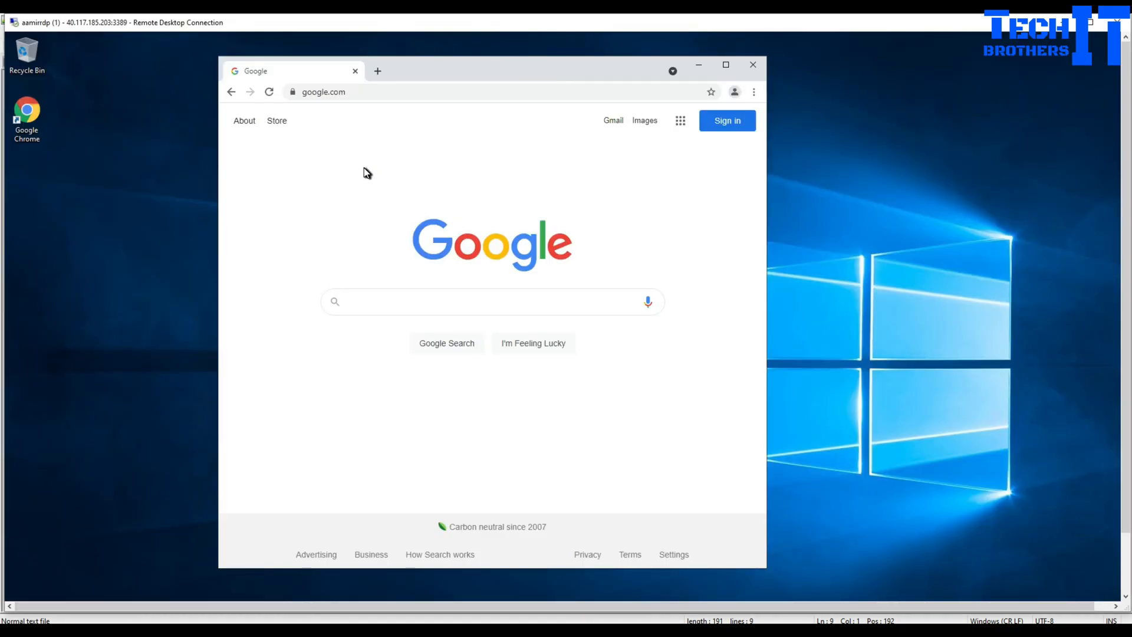
# - Search Google for 'download visual studio 2019' using the suggested query
pyautogui.click(490, 301)
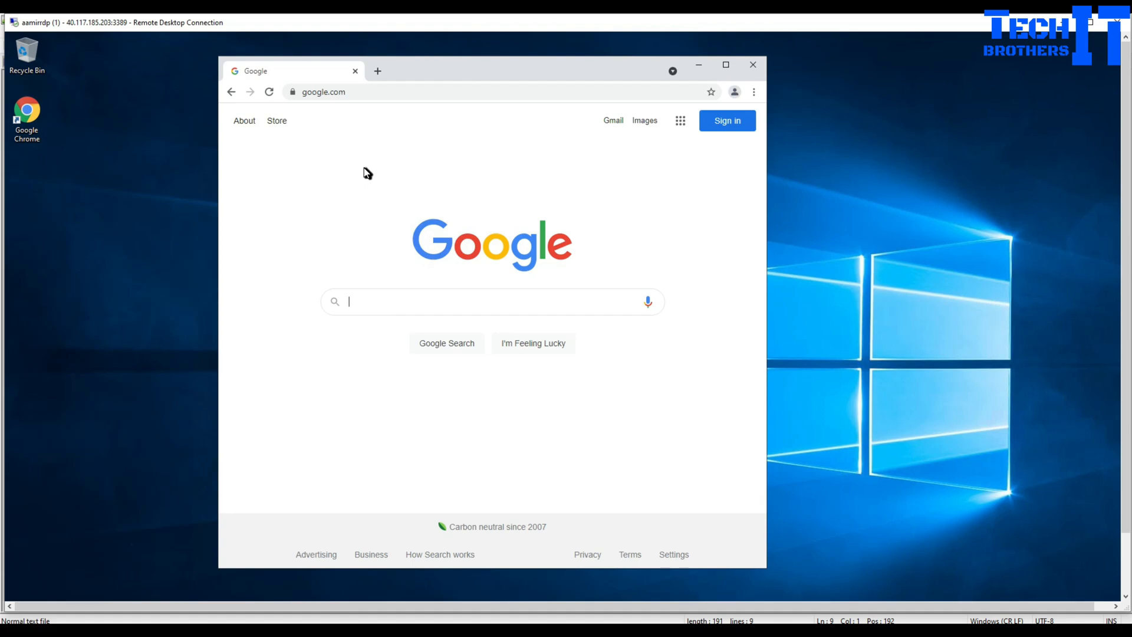
pyautogui.moveTo(472, 182)
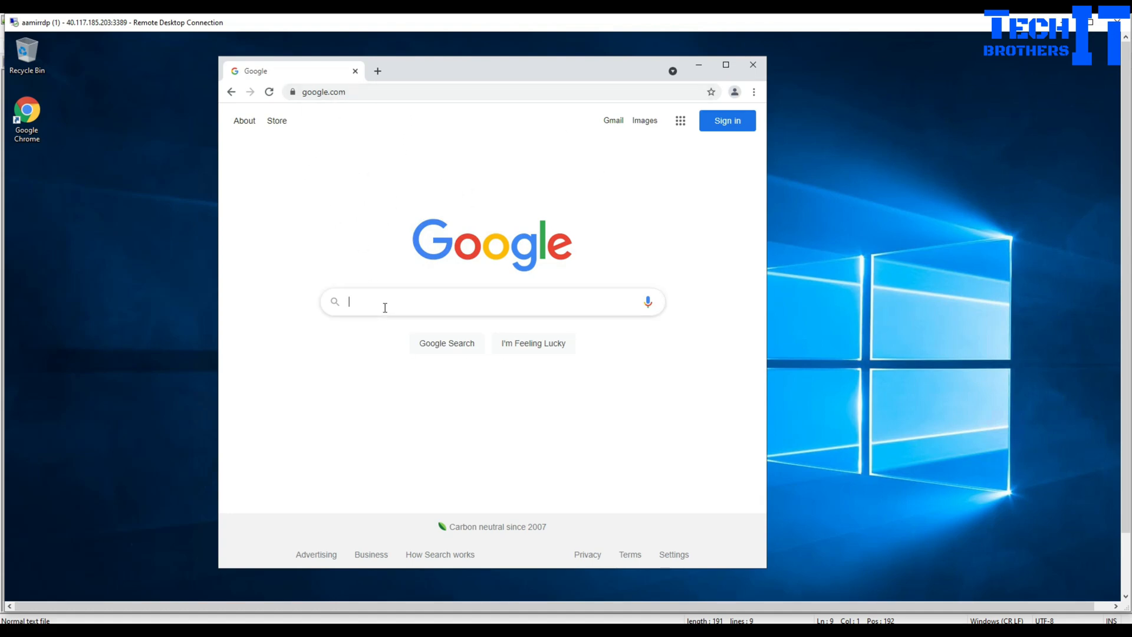
pyautogui.write('download visual studo 20')
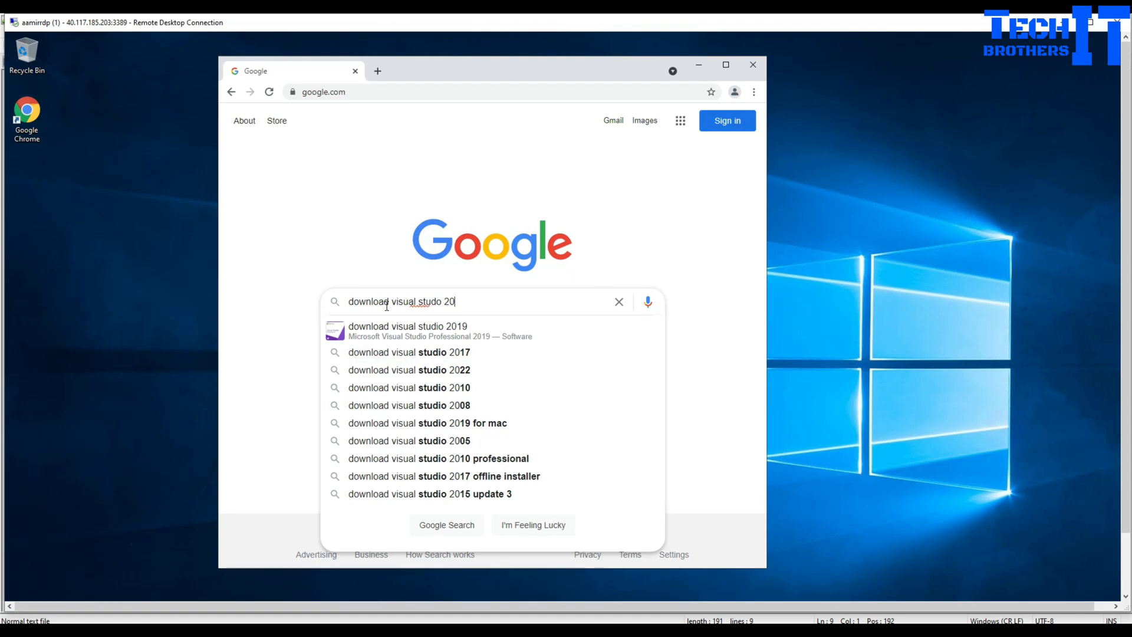
pyautogui.click(408, 330)
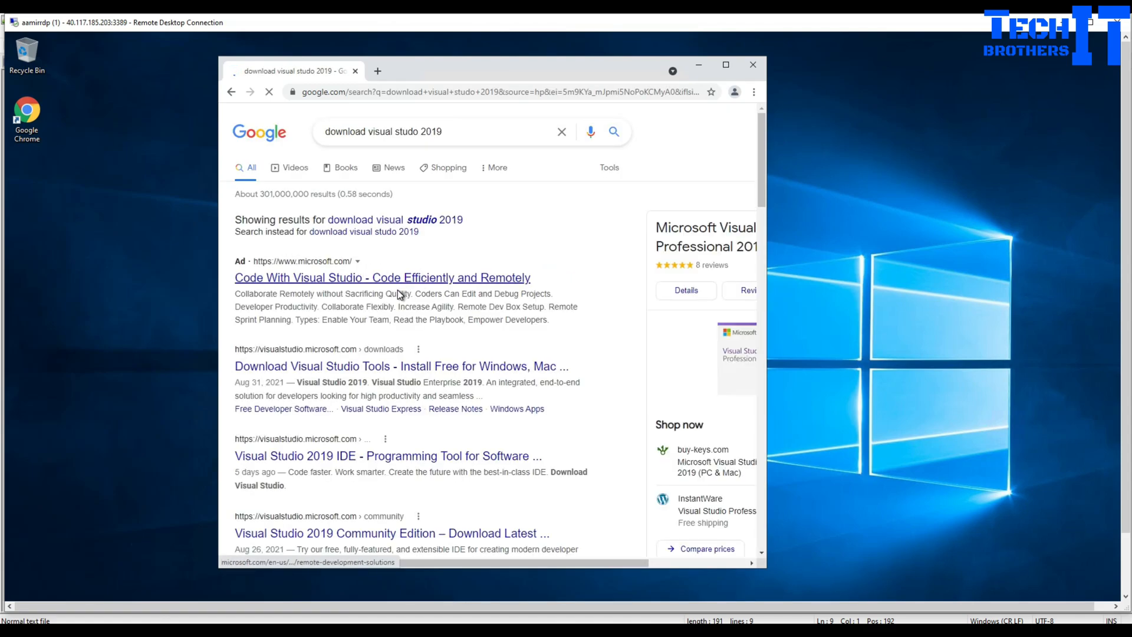
# - Open the visualstudio.microsoft.com/downloads result from the search results
pyautogui.scroll(-3)
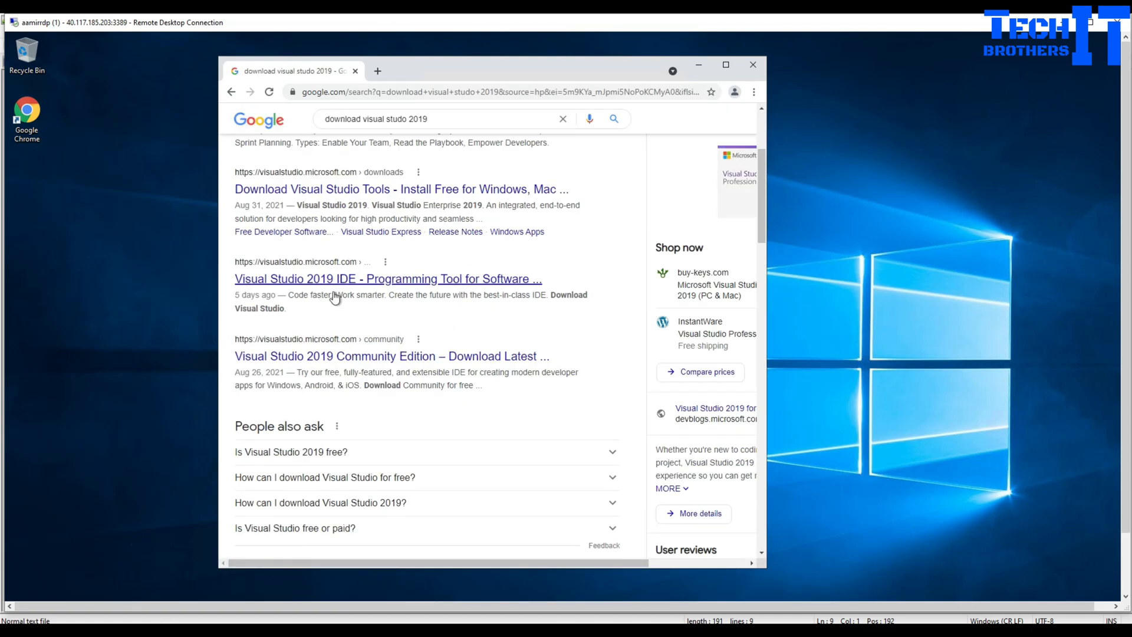
pyautogui.scroll(-3)
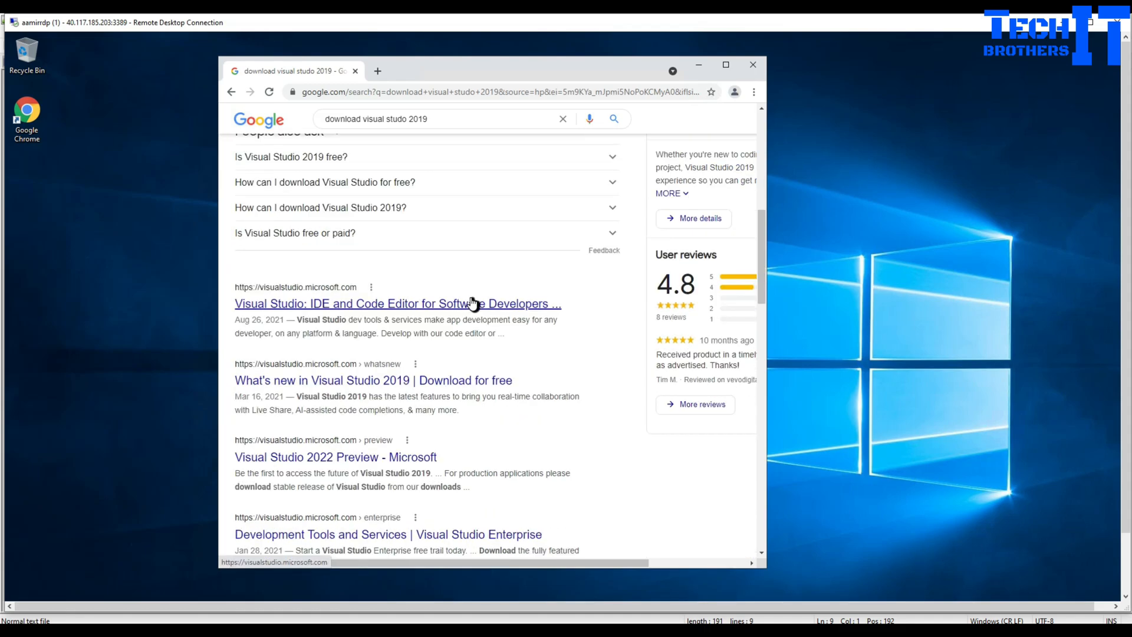
pyautogui.scroll(3)
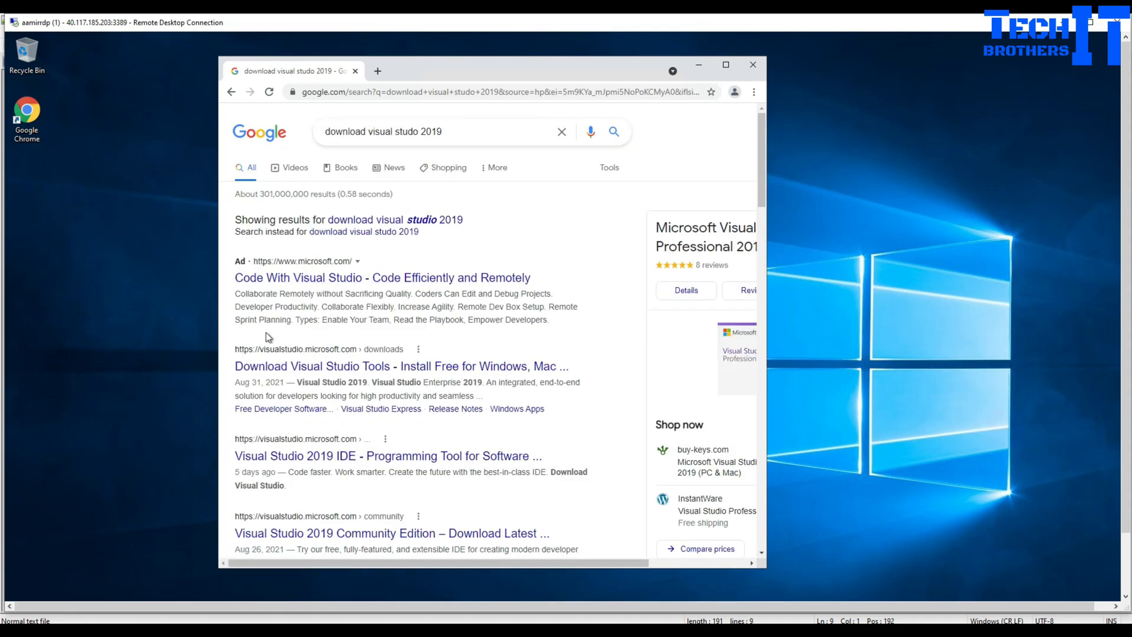
pyautogui.moveTo(373, 365)
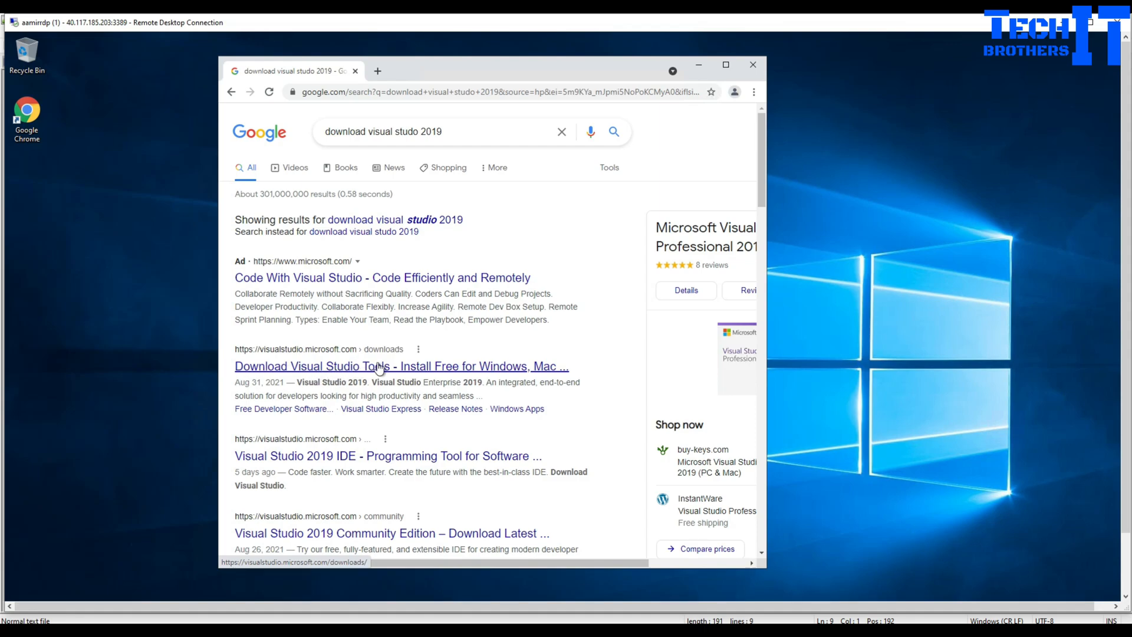
pyautogui.moveTo(433, 459)
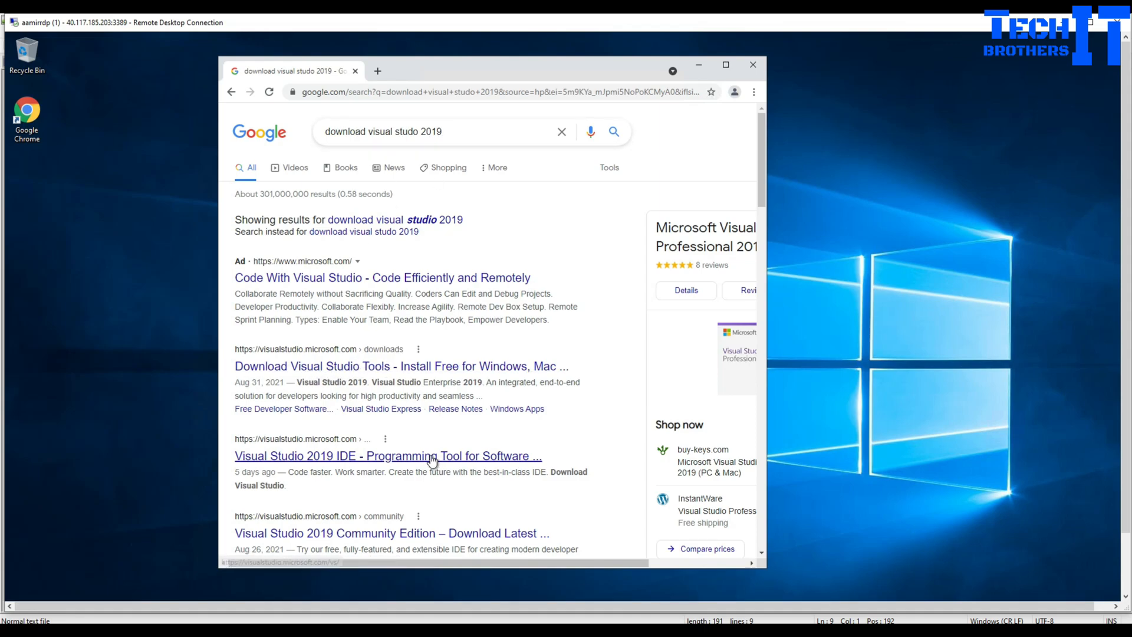
pyautogui.click(436, 365)
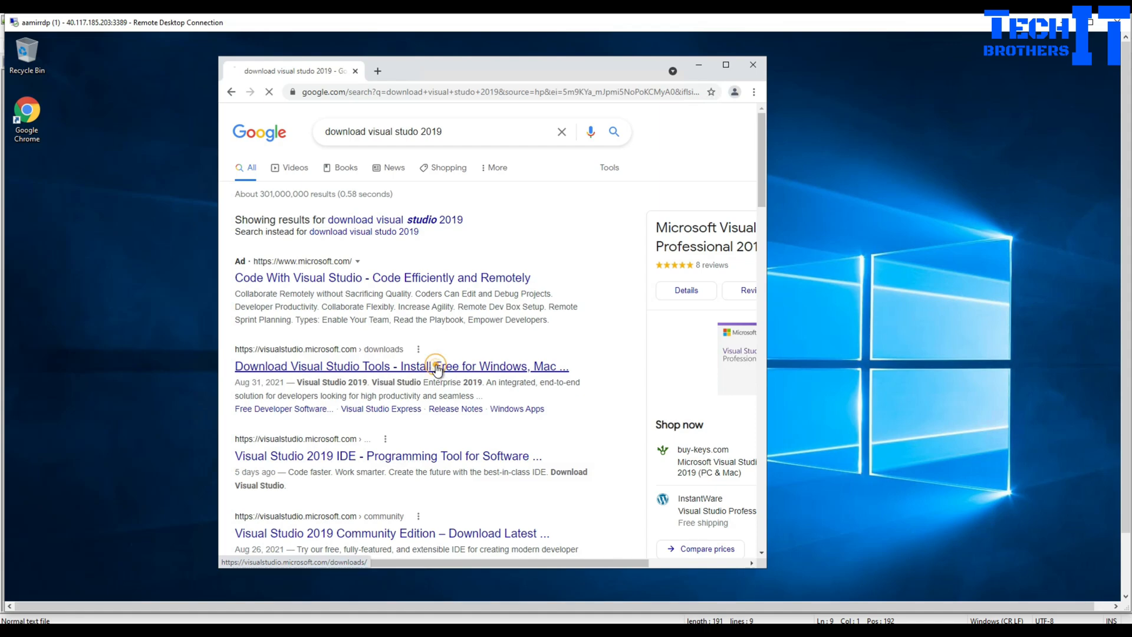
# - Download the free Community edition of Visual Studio 2019 and minimize the browser for the installer
pyautogui.click(437, 366)
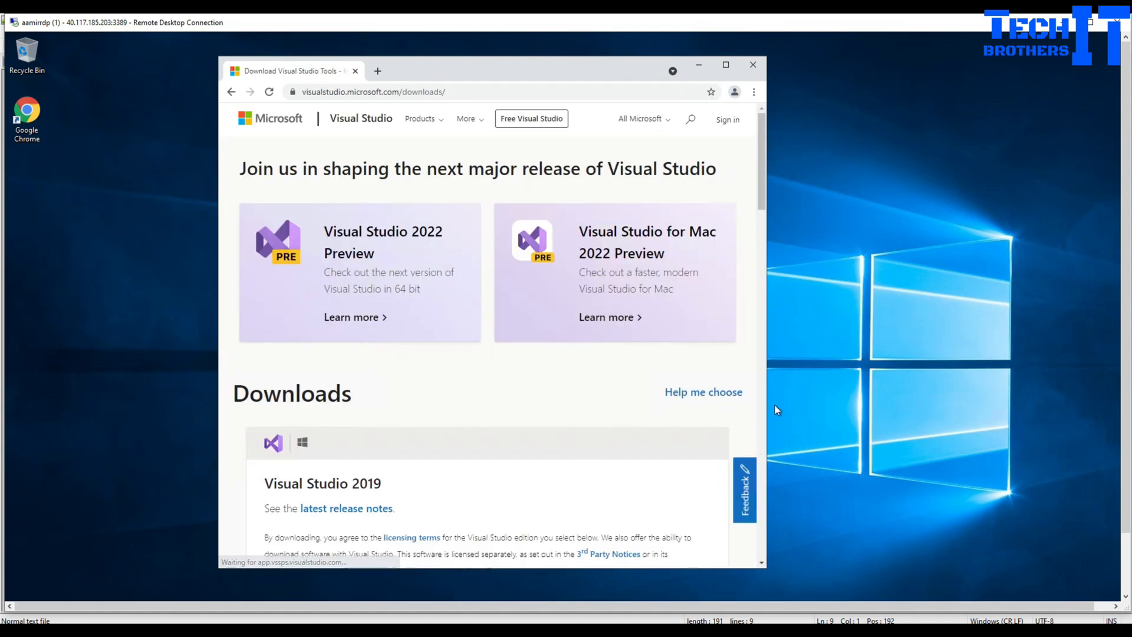
pyautogui.scroll(-3)
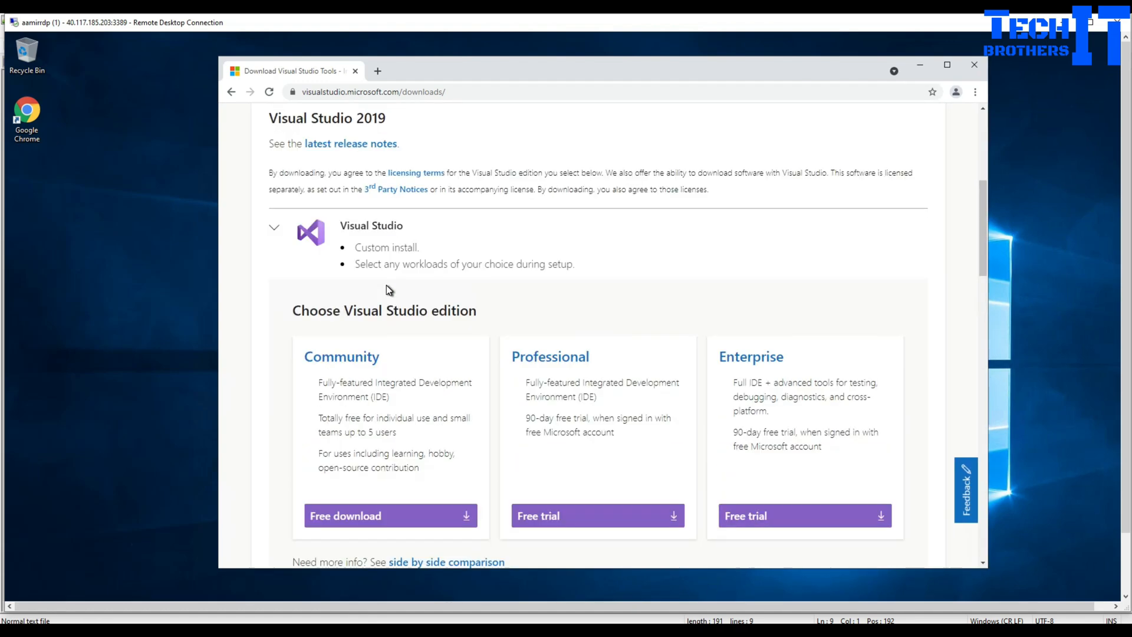
pyautogui.moveTo(713, 414)
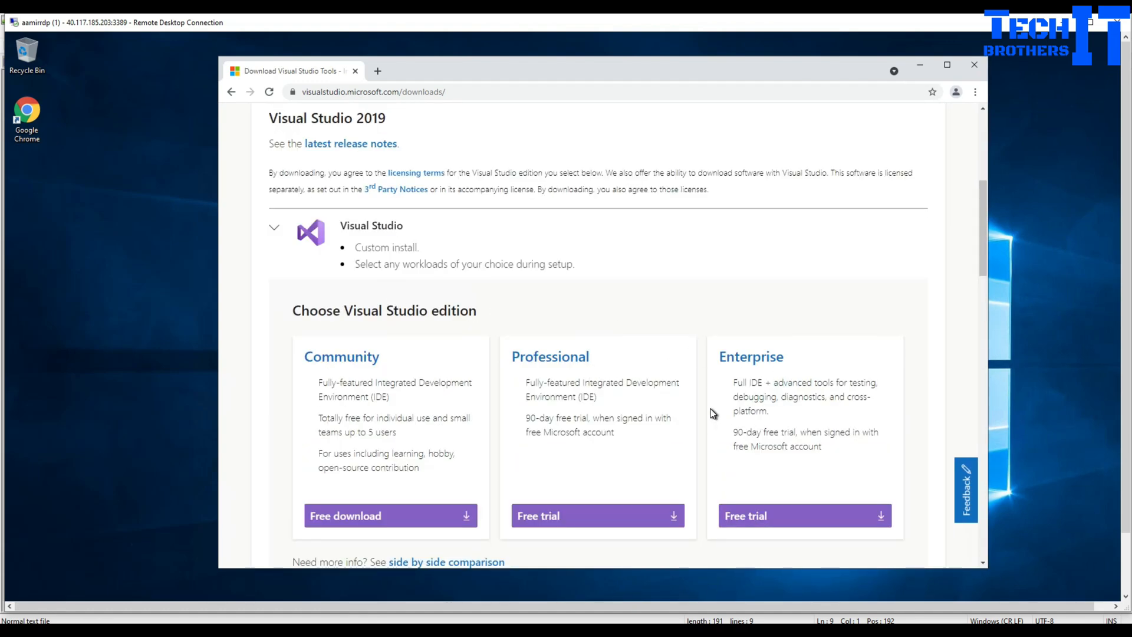
pyautogui.click(389, 515)
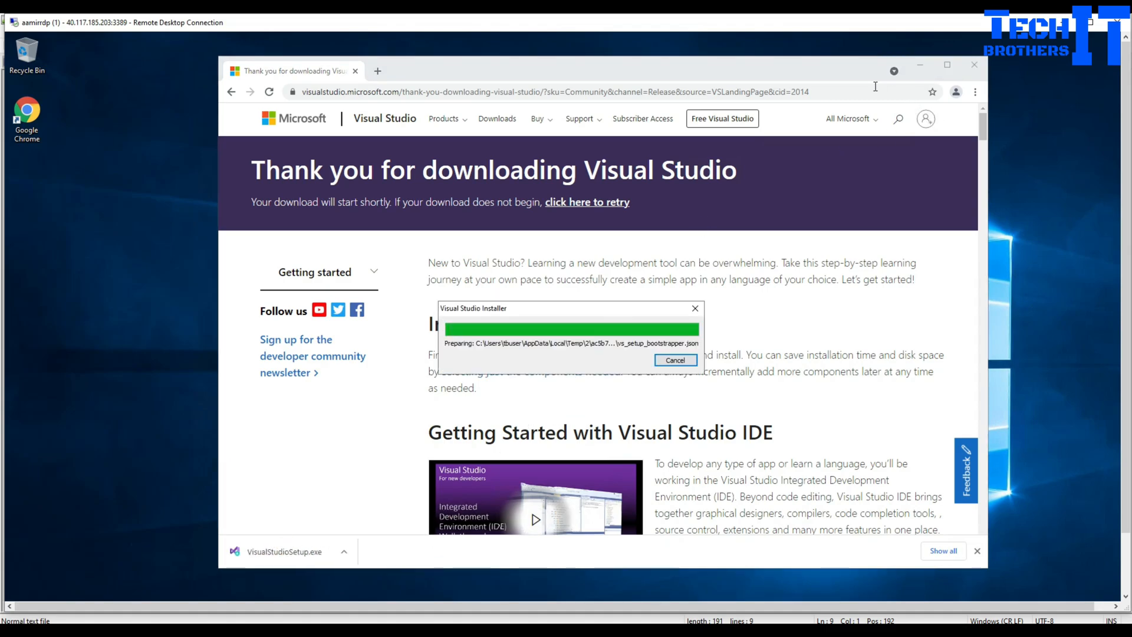
pyautogui.click(974, 64)
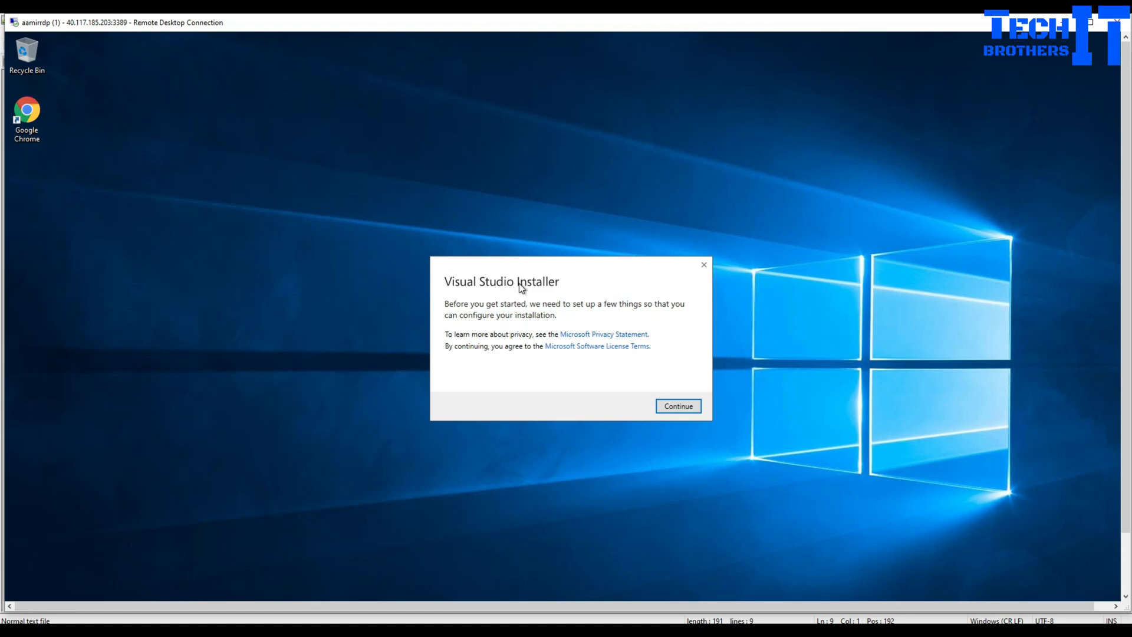
# - Continue past the installer's terms prompt to the Community 2019 workload selection
pyautogui.click(678, 406)
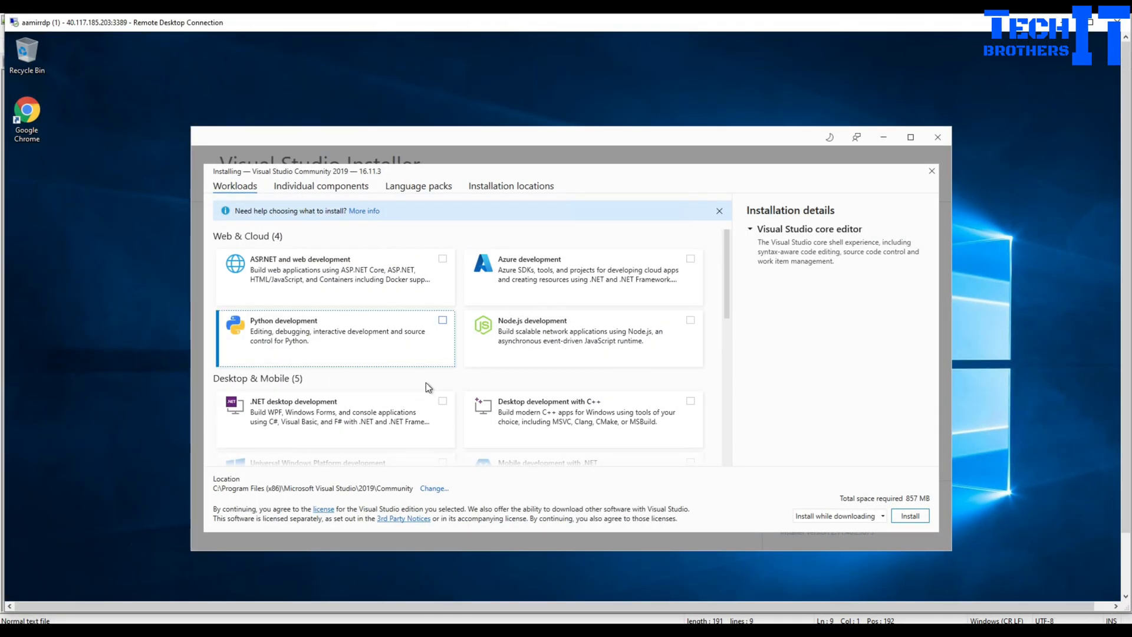
# - Scroll the Workloads list down to Other Toolsets where Data storage and processing sits
pyautogui.scroll(-3)
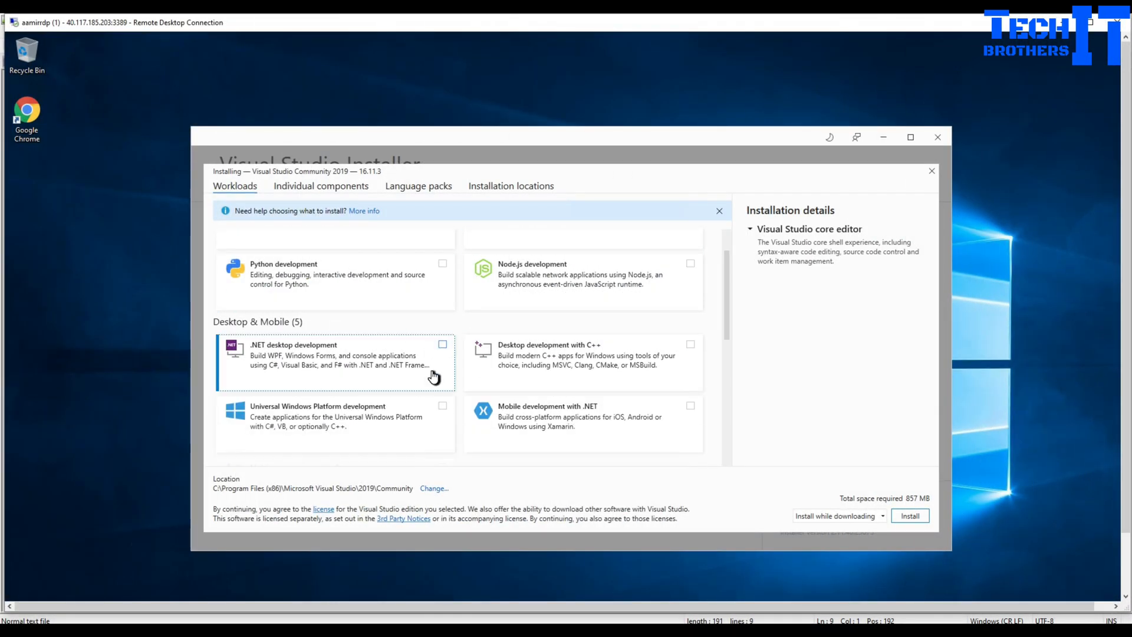
pyautogui.scroll(-3)
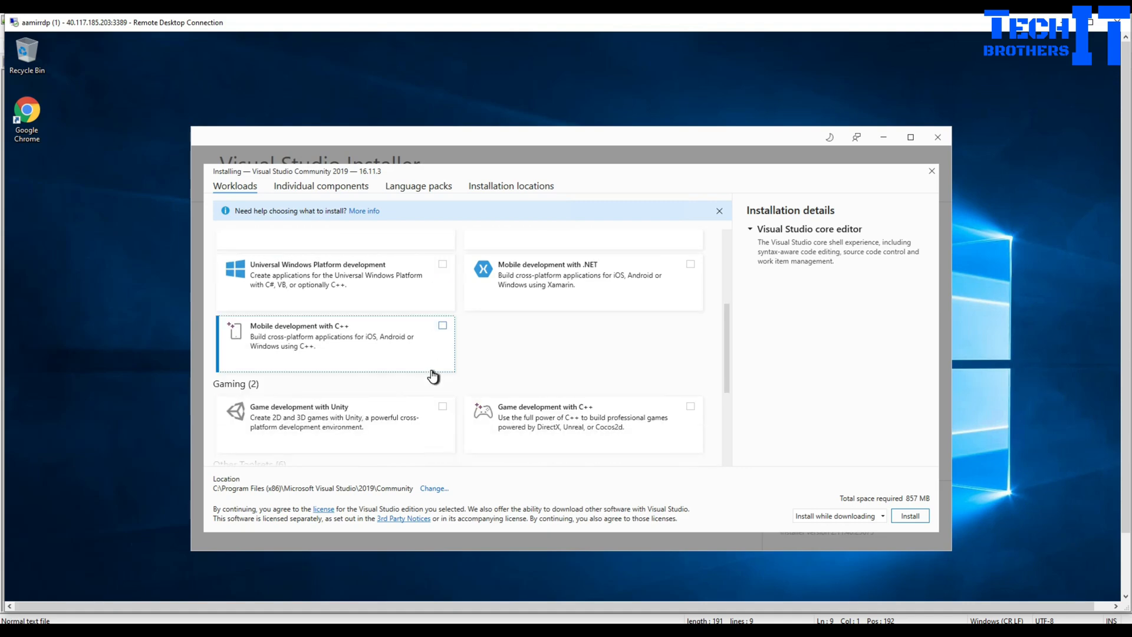
pyautogui.scroll(-3)
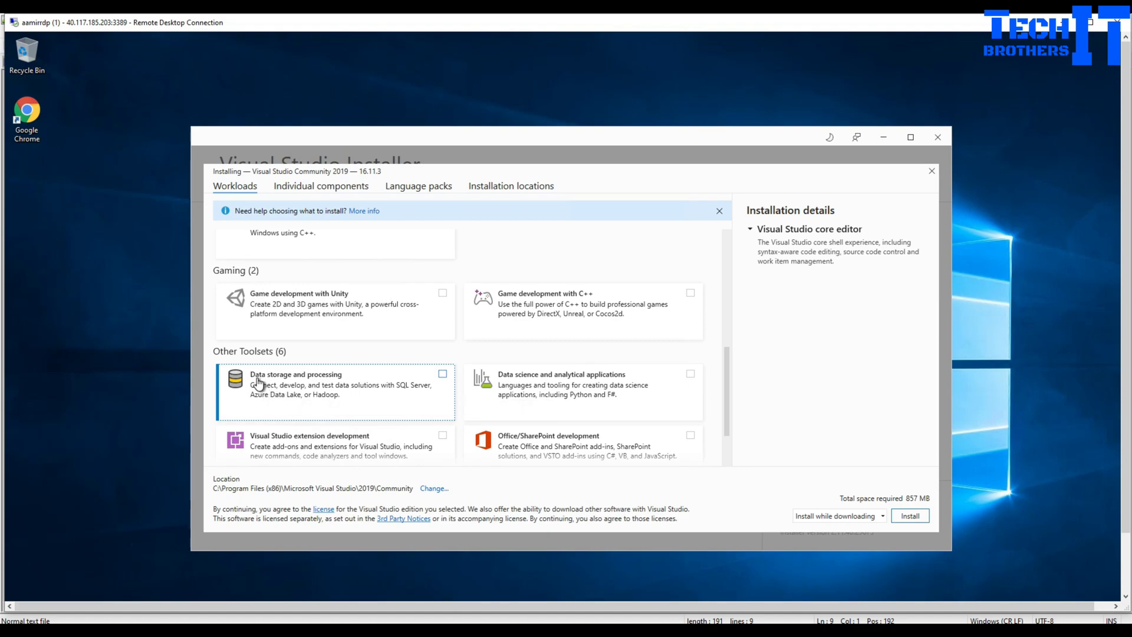
pyautogui.moveTo(297, 394)
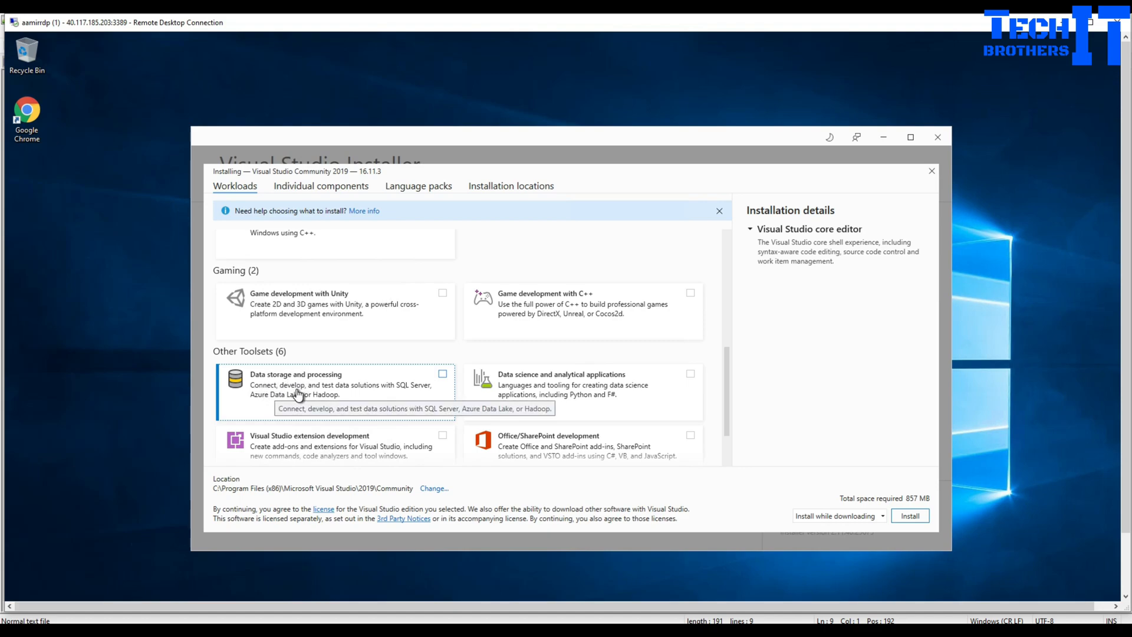
pyautogui.moveTo(401, 394)
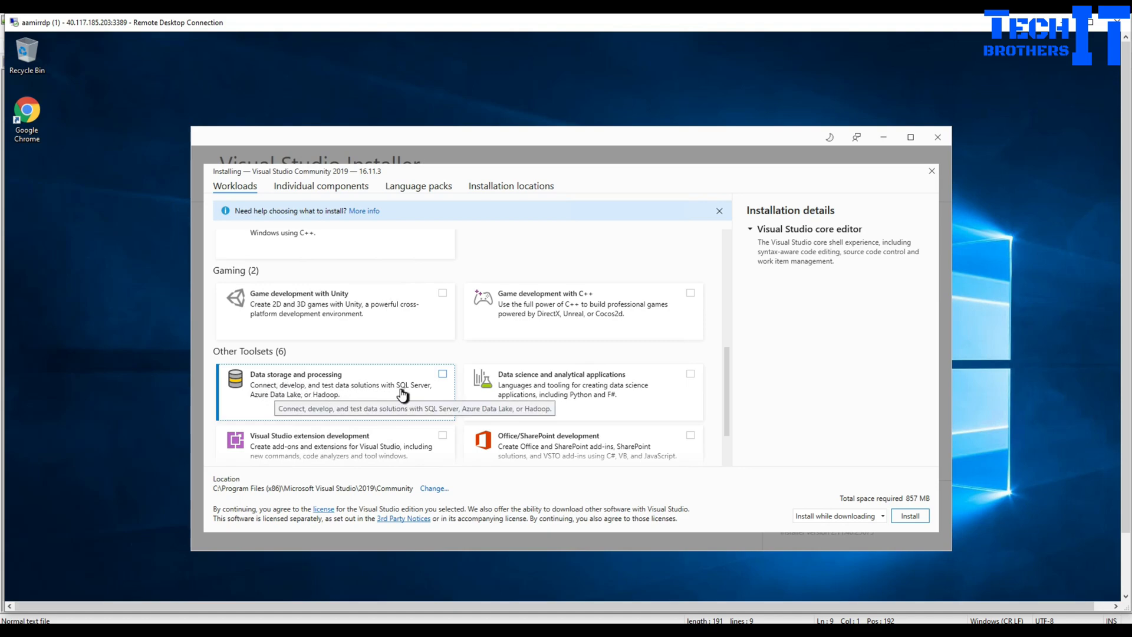
pyautogui.moveTo(338, 398)
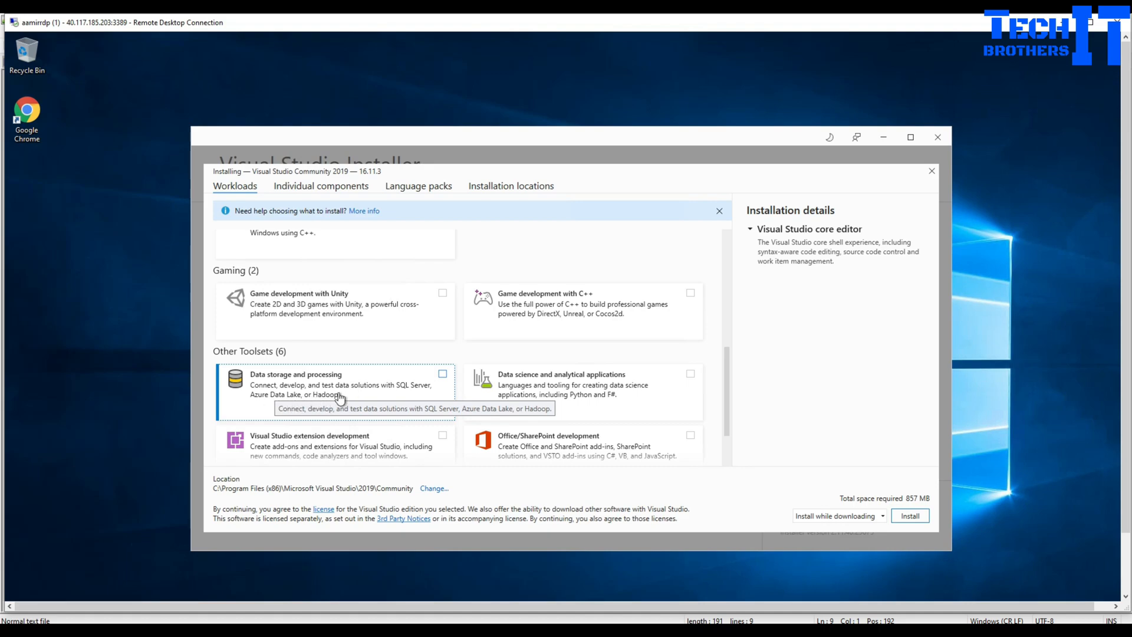
# - Tick Data storage and processing with SQL Server Data Tools and choose 'Install while downloading'
pyautogui.click(442, 374)
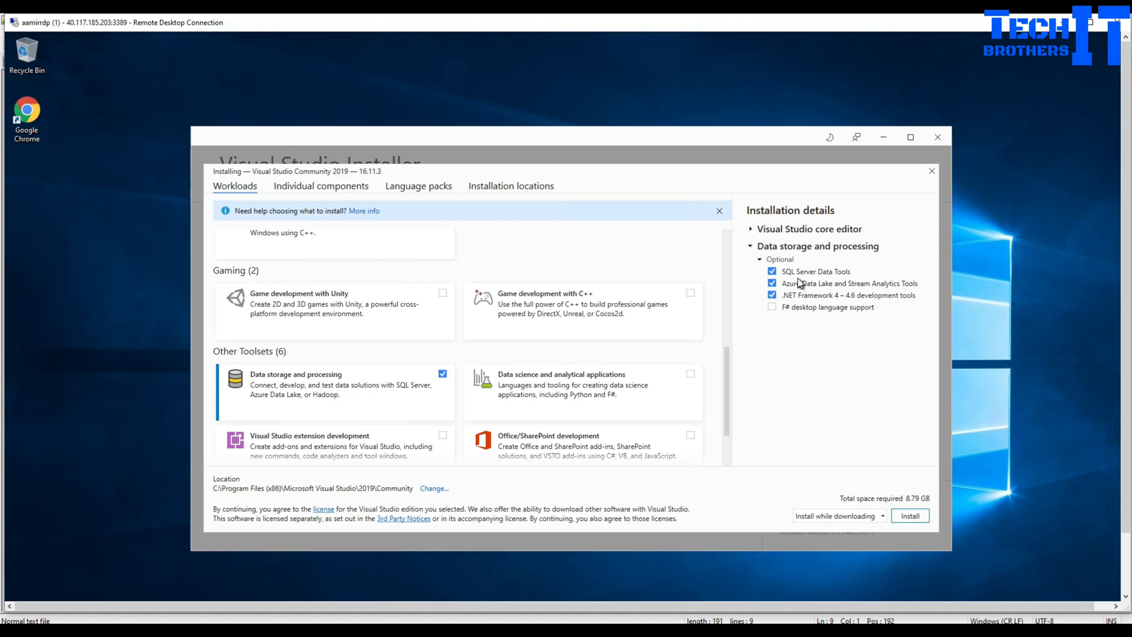
pyautogui.moveTo(829, 276)
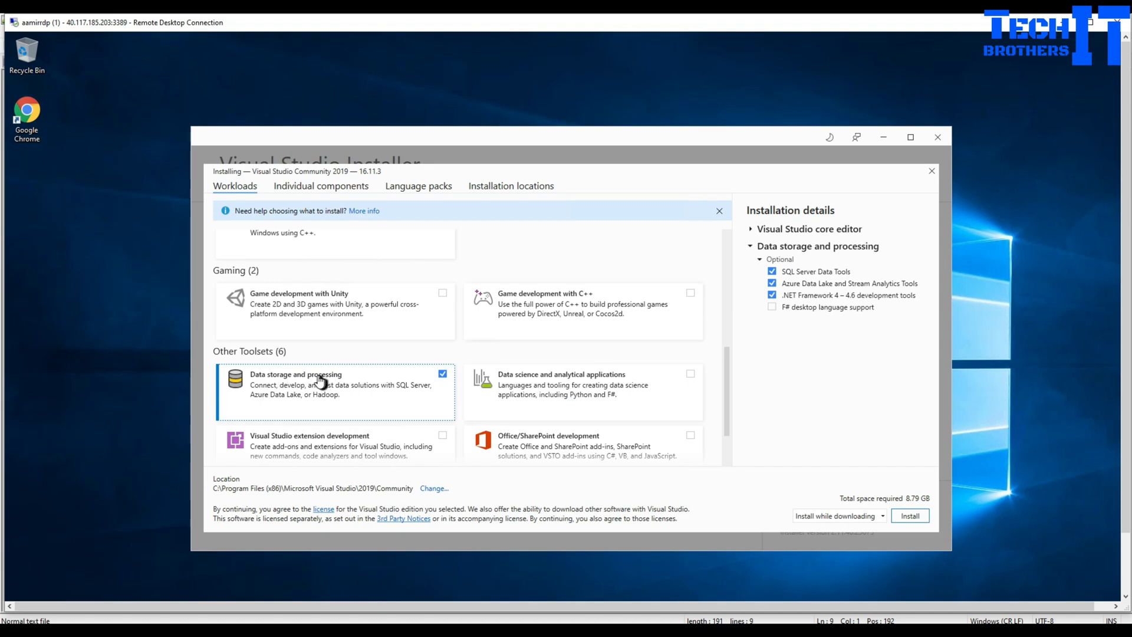
pyautogui.moveTo(298, 392)
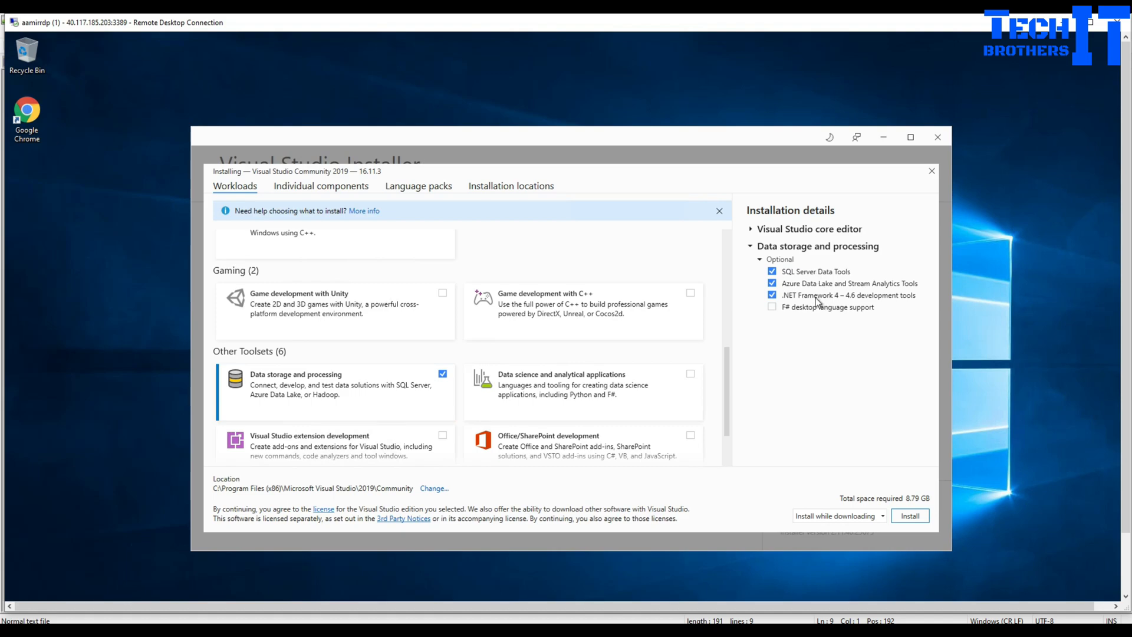
pyautogui.moveTo(791, 290)
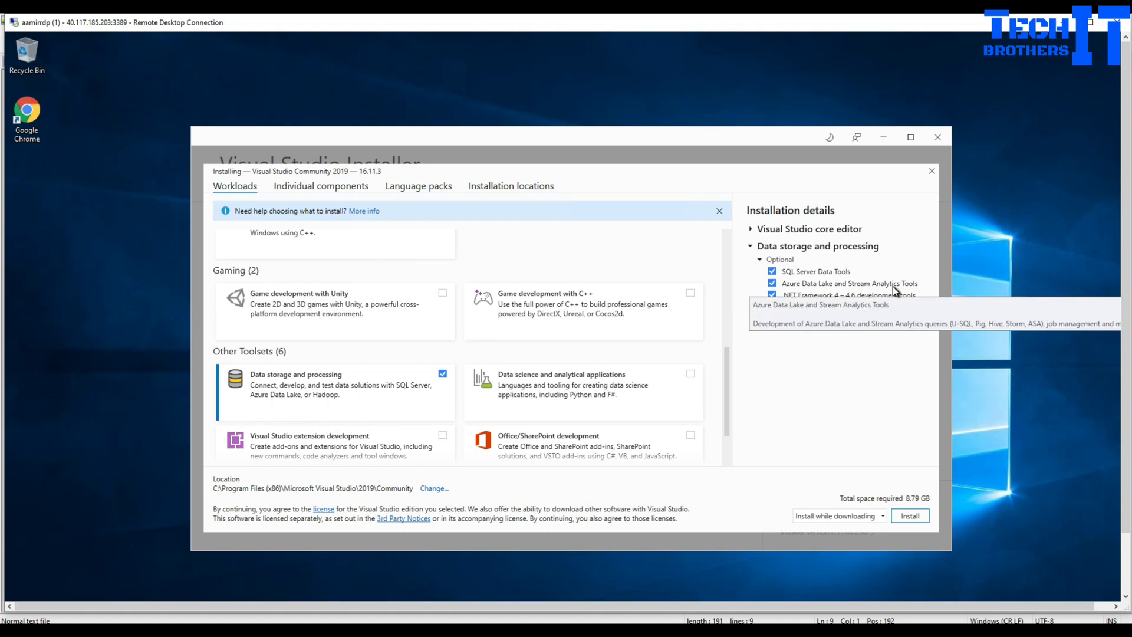
pyautogui.moveTo(855, 339)
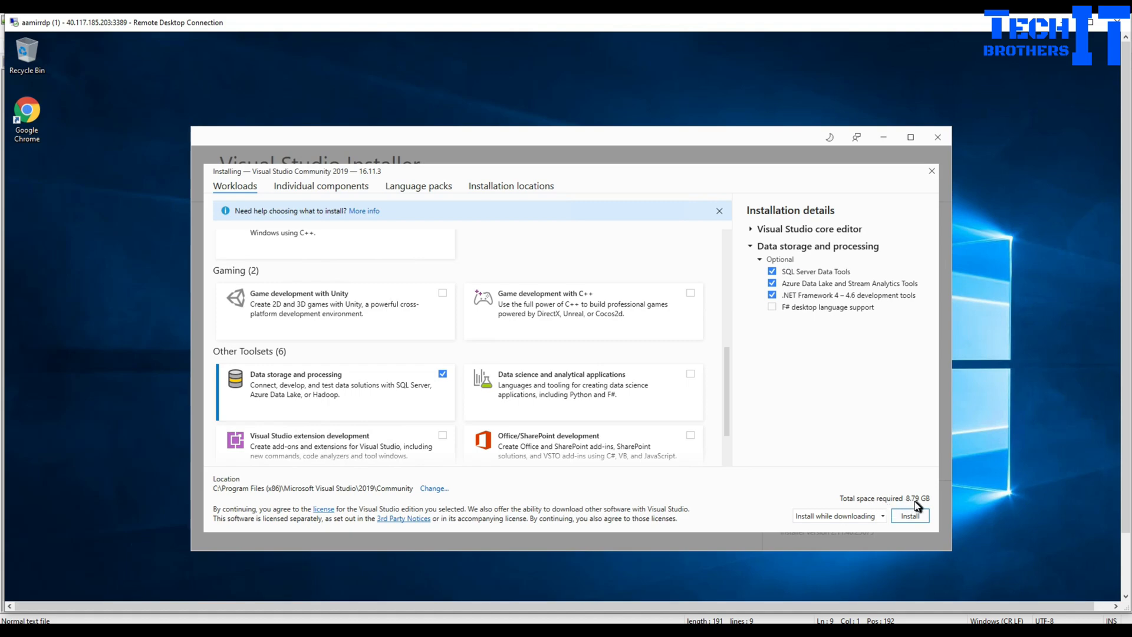
pyautogui.moveTo(849, 521)
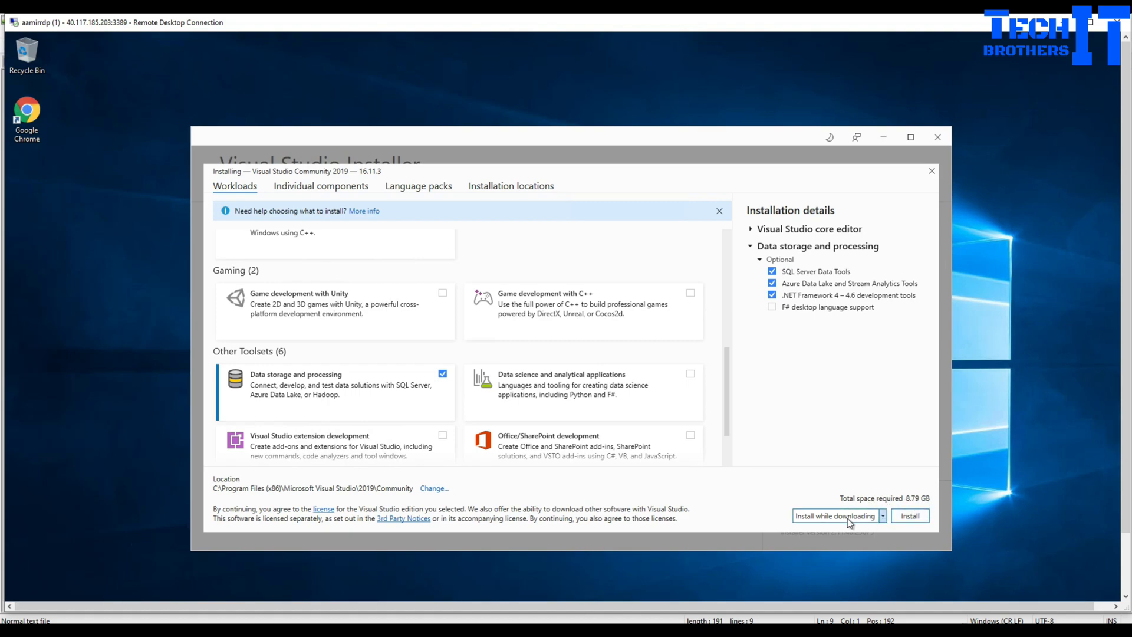
pyautogui.moveTo(828, 521)
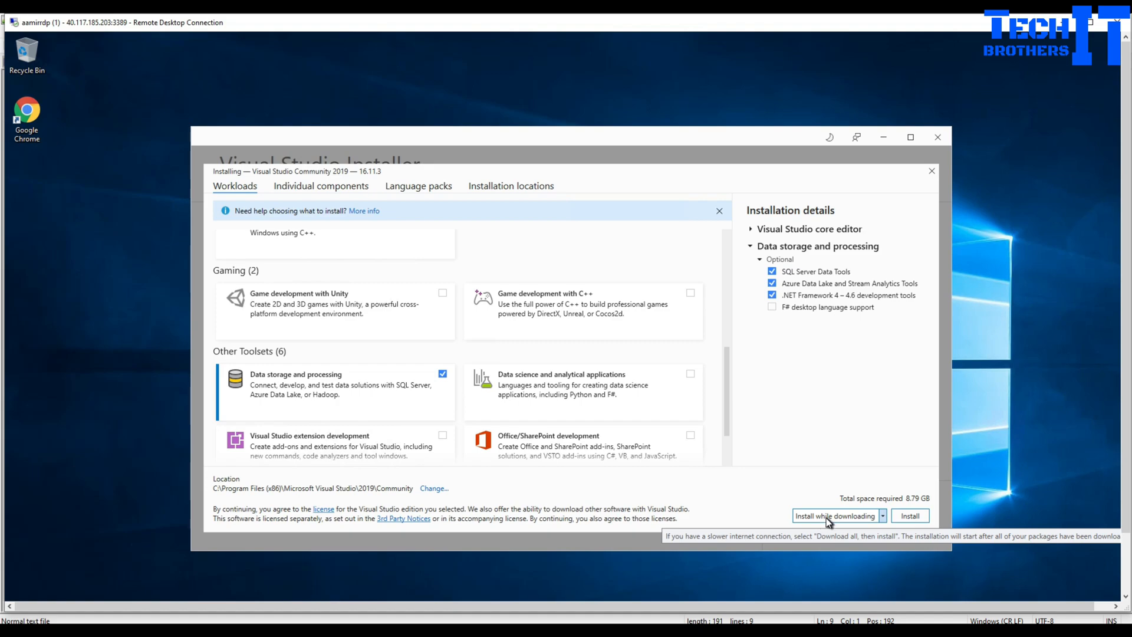
pyautogui.click(882, 516)
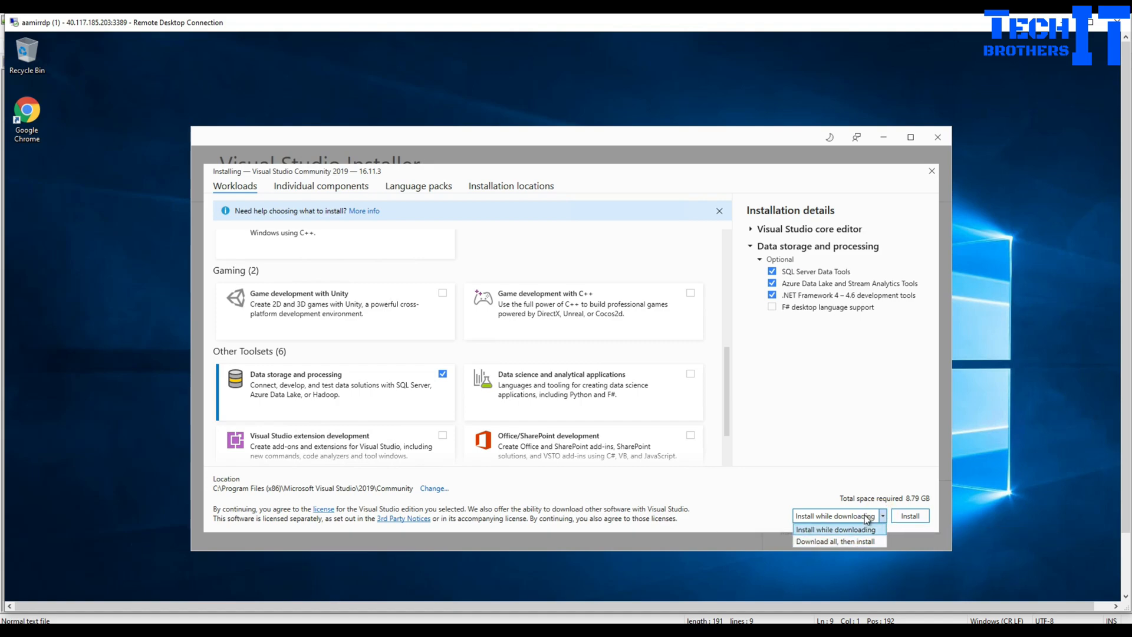
pyautogui.click(837, 528)
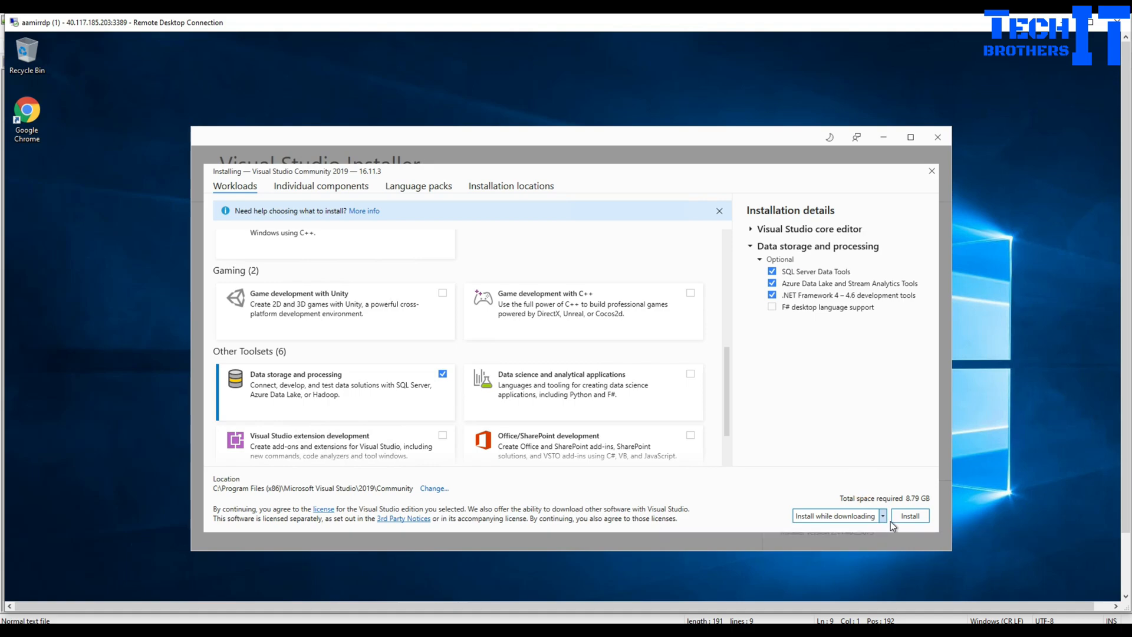
# - Install Visual Studio Community 2019 with the chosen workload and wait for the packages
pyautogui.click(911, 515)
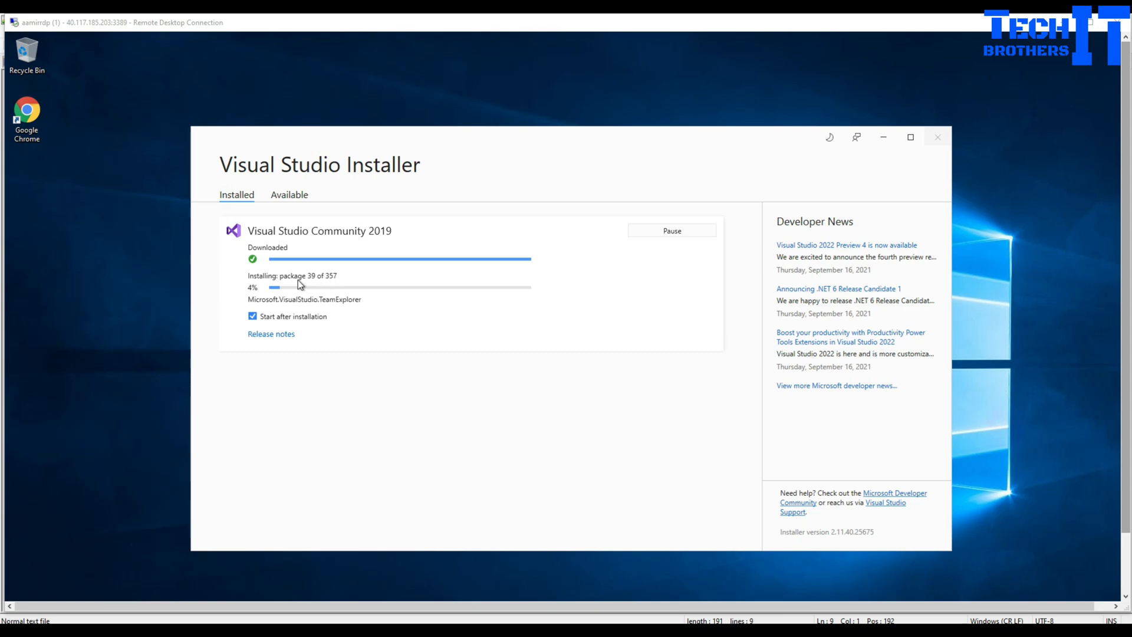
pyautogui.moveTo(309, 287)
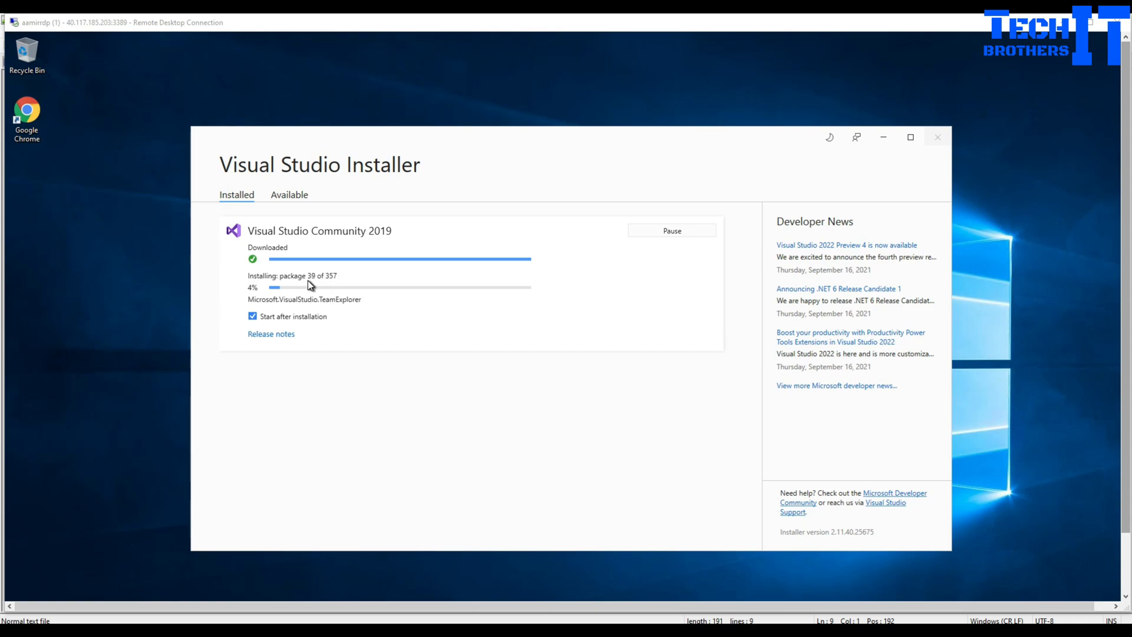
pyautogui.moveTo(291, 284)
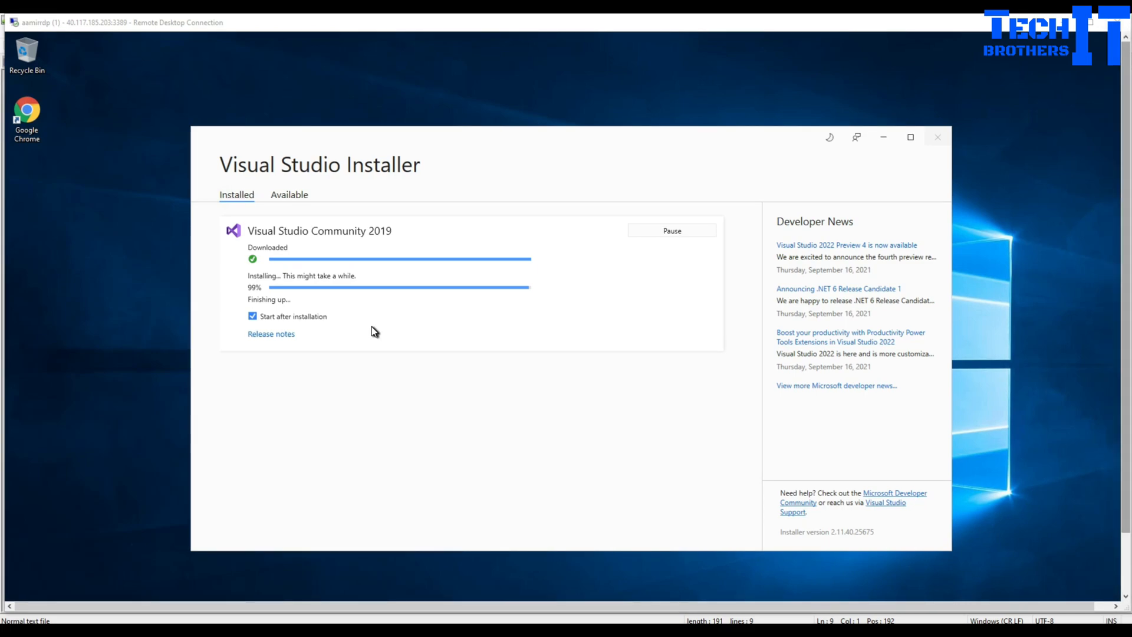
pyautogui.moveTo(265, 304)
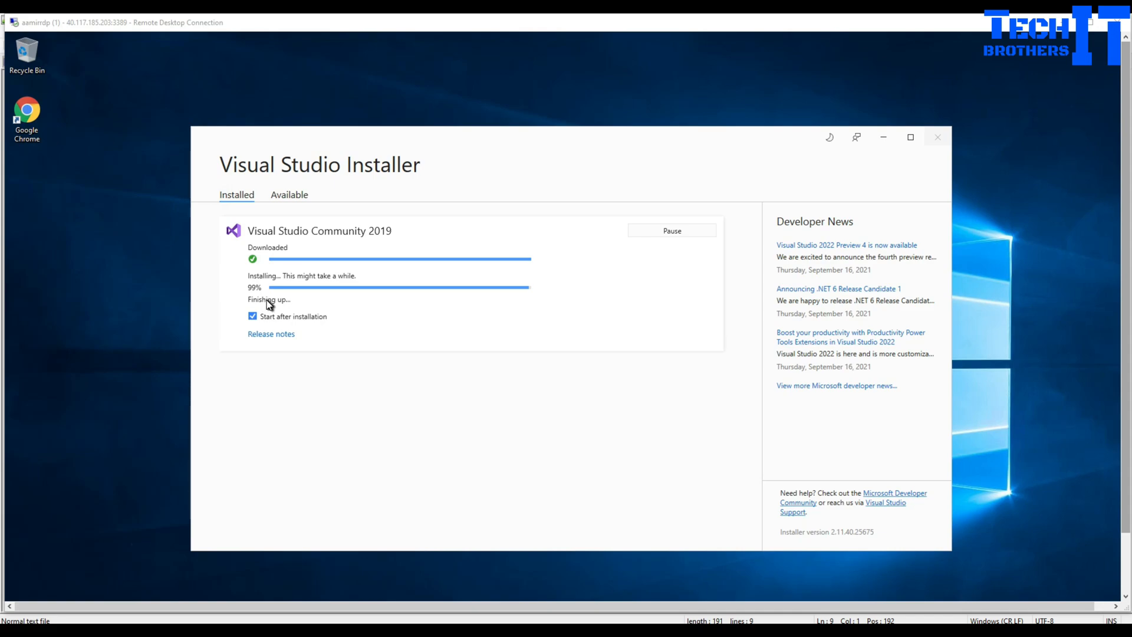
pyautogui.moveTo(276, 305)
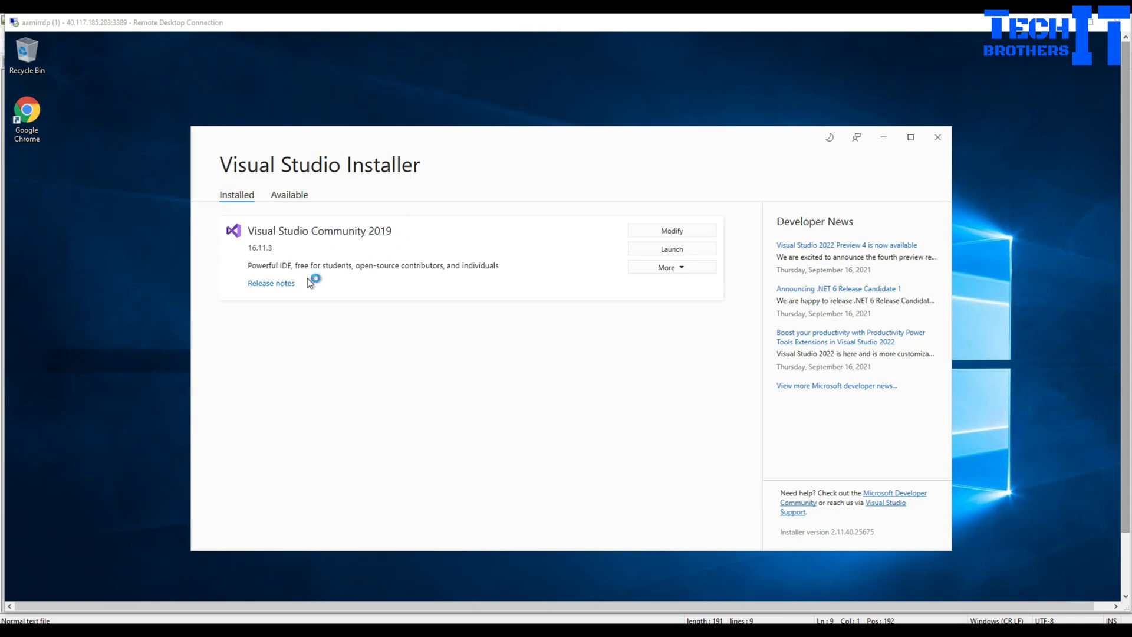
# - Let Visual Studio launch after installation until the sign-in prompt appears
pyautogui.click(671, 247)
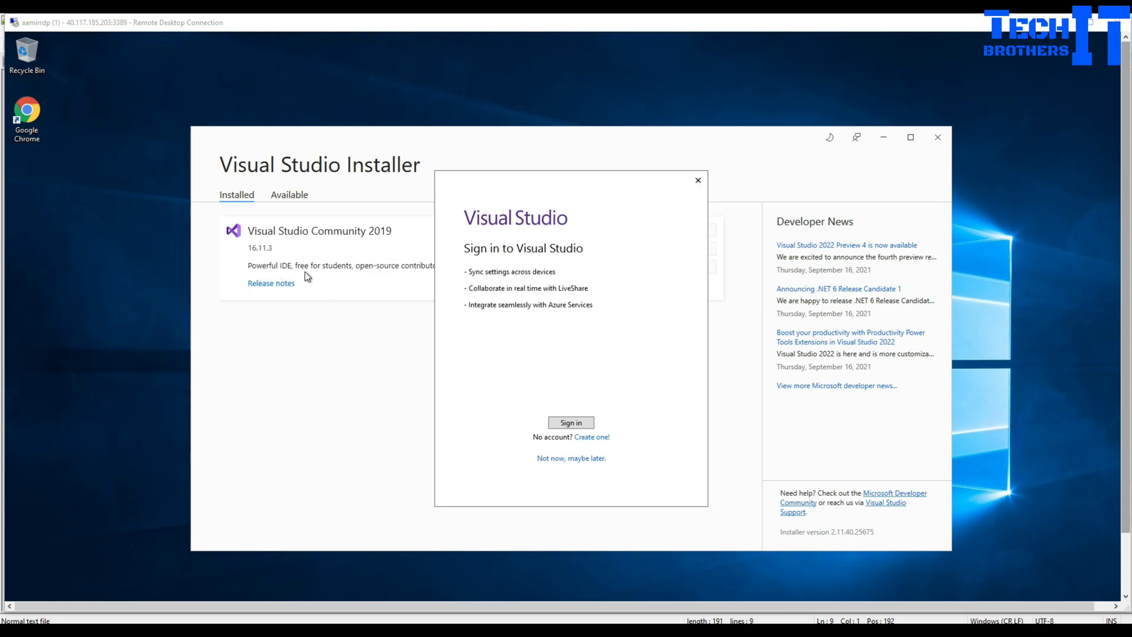
pyautogui.moveTo(509, 220)
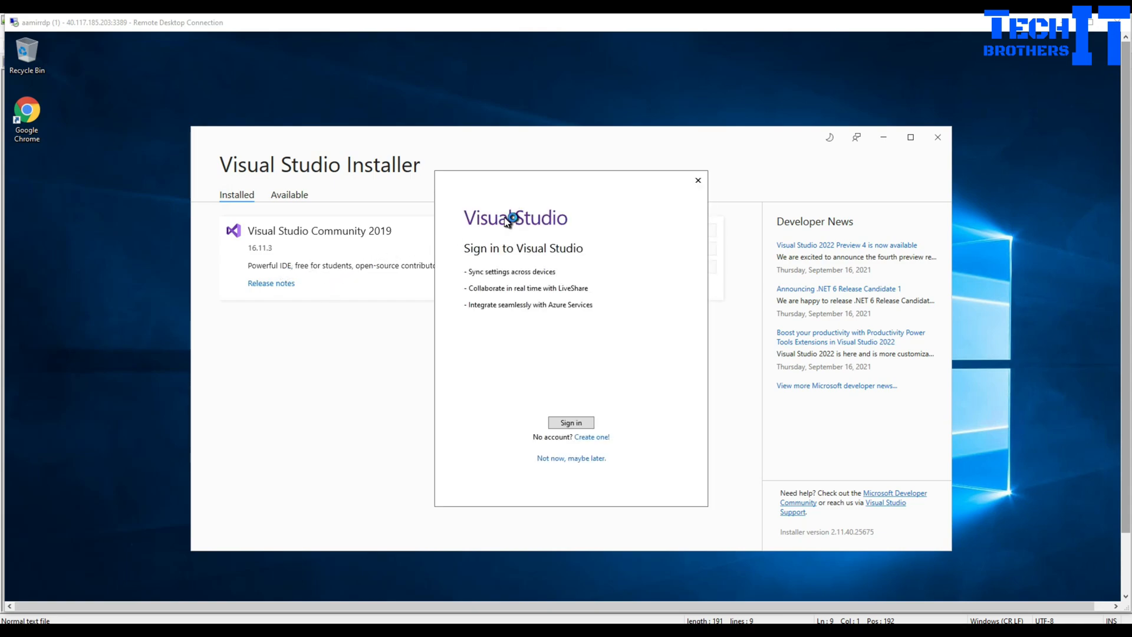
pyautogui.moveTo(555, 211)
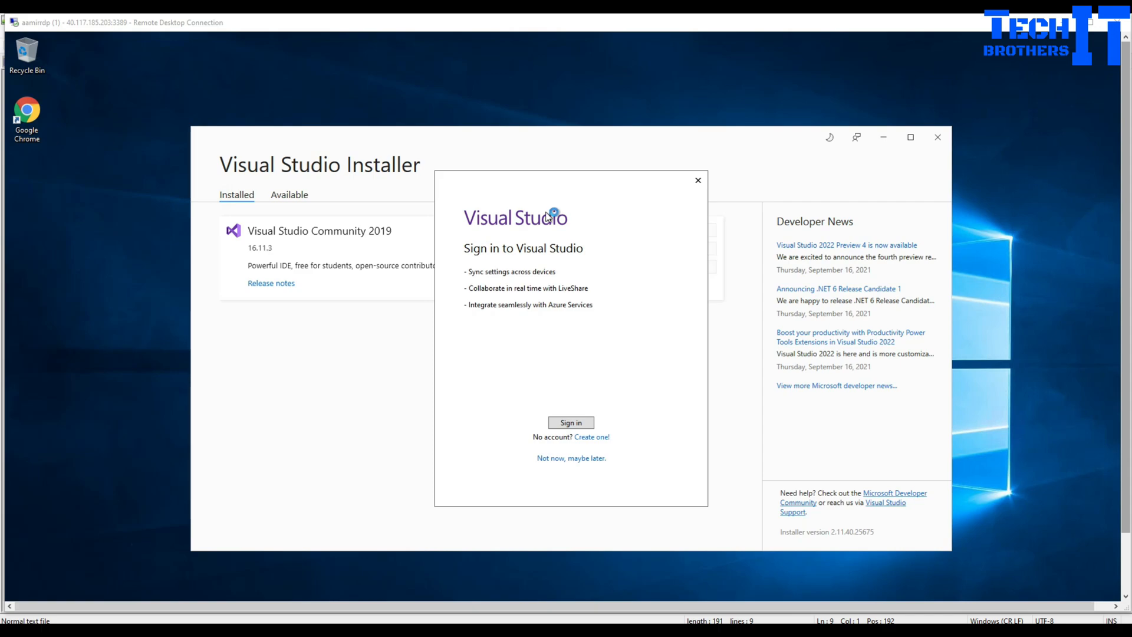
pyautogui.moveTo(507, 290)
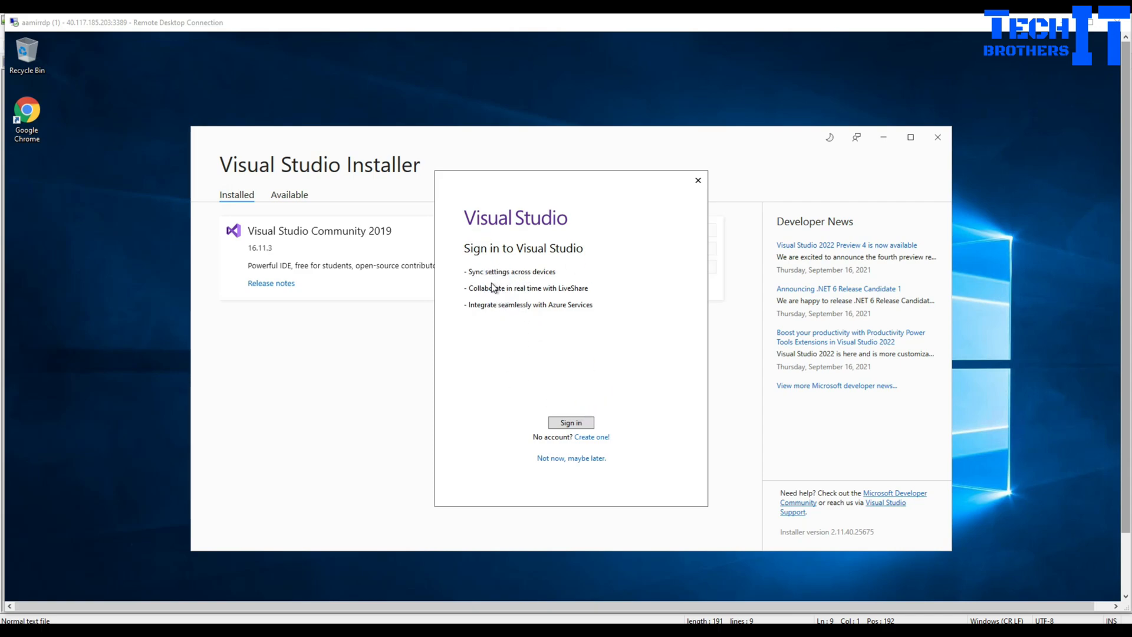
pyautogui.moveTo(531, 423)
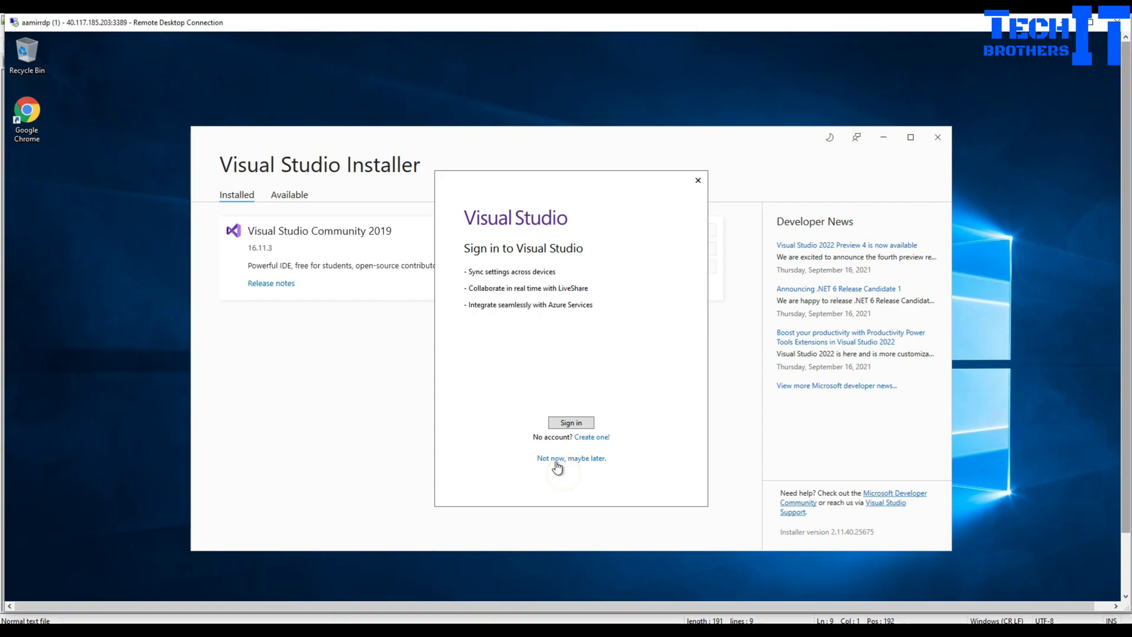
# - Skip sign-in, keep General settings, try the themes, settle on Blue and start Visual Studio
pyautogui.click(571, 458)
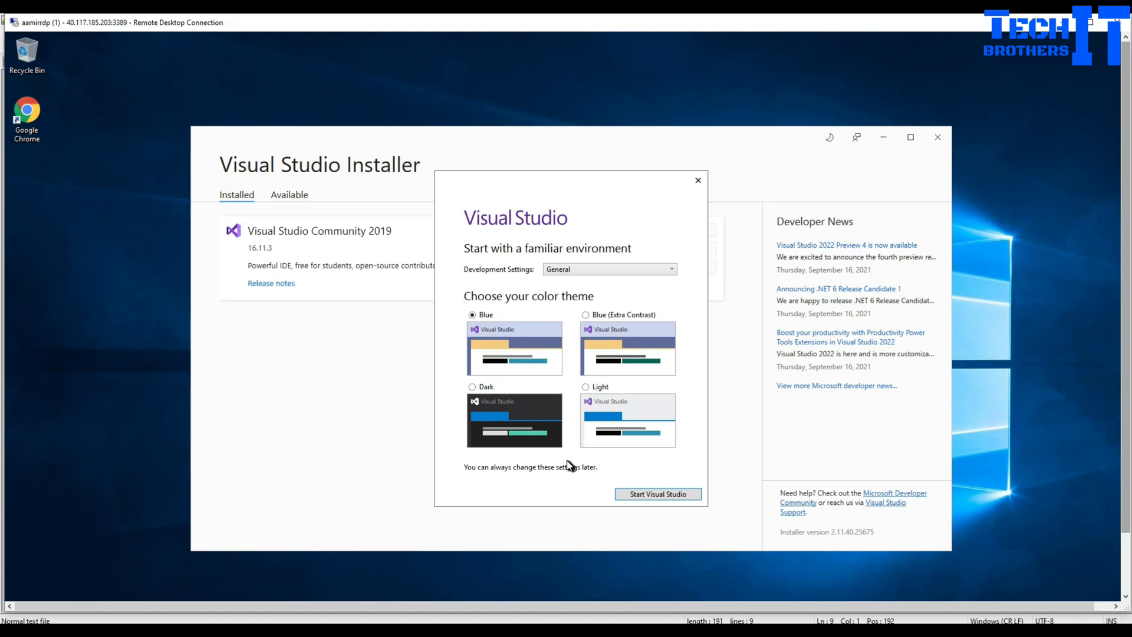
pyautogui.moveTo(505, 243)
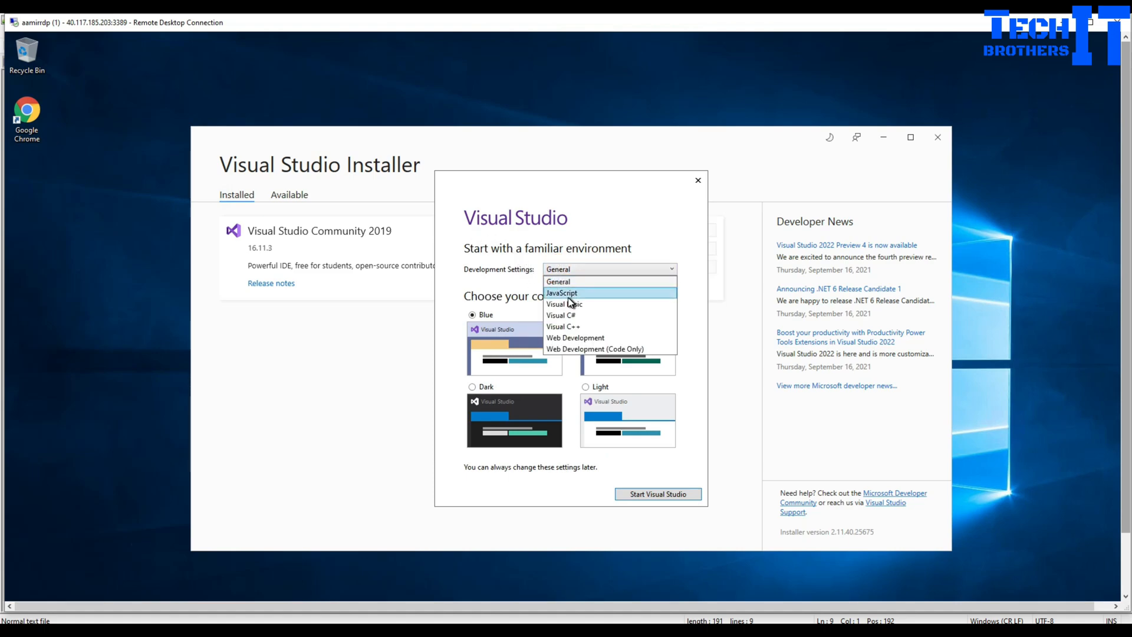
pyautogui.moveTo(581, 351)
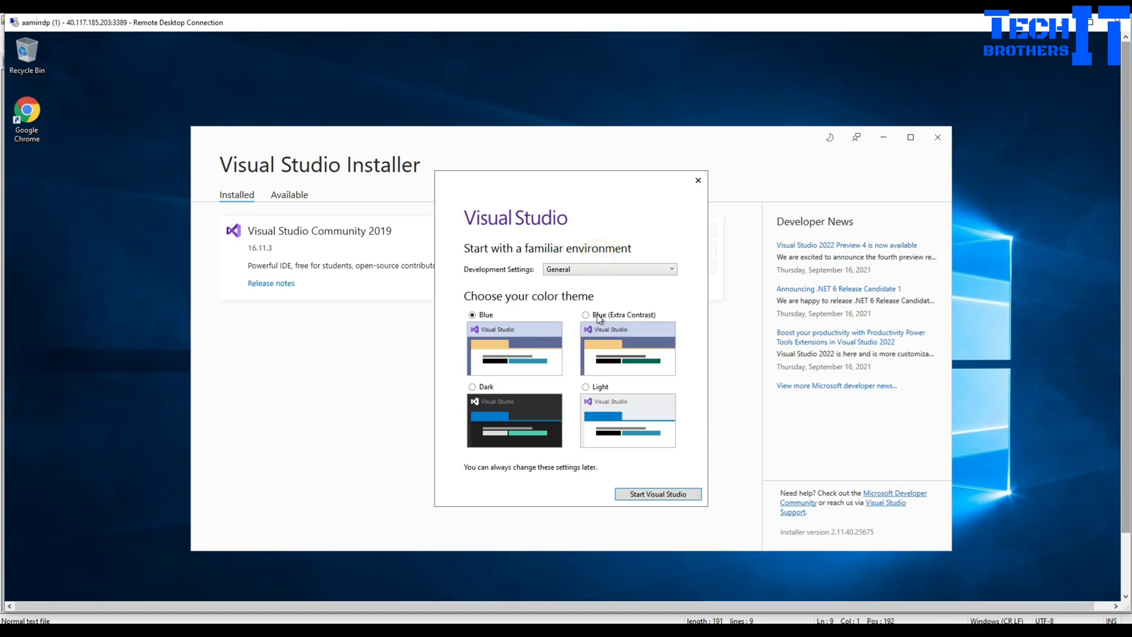
pyautogui.moveTo(539, 309)
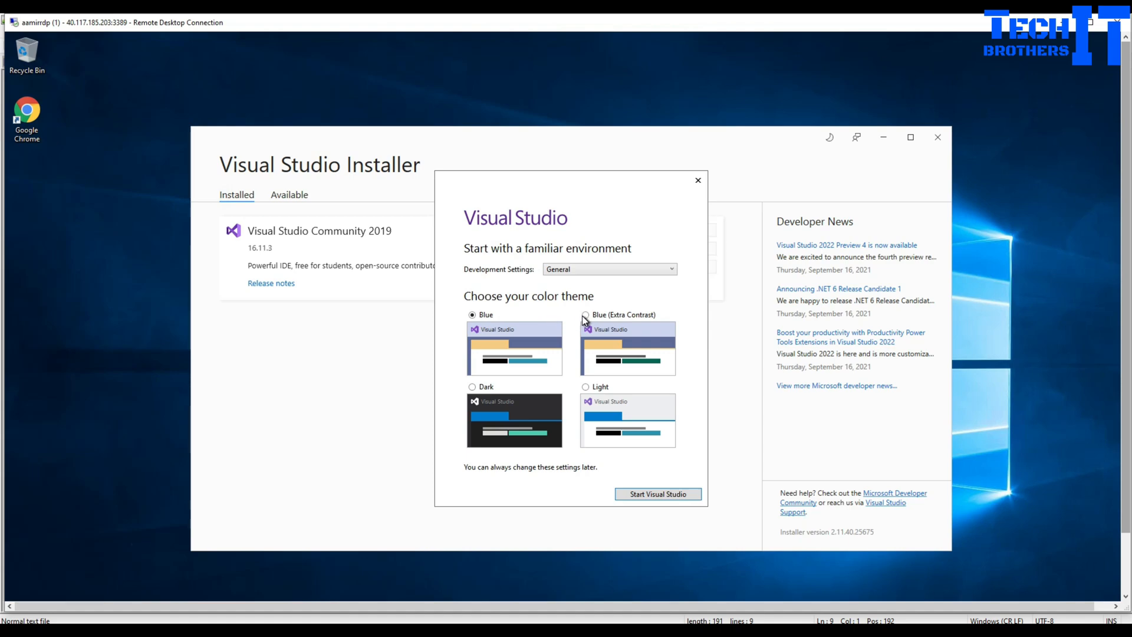
pyautogui.click(585, 314)
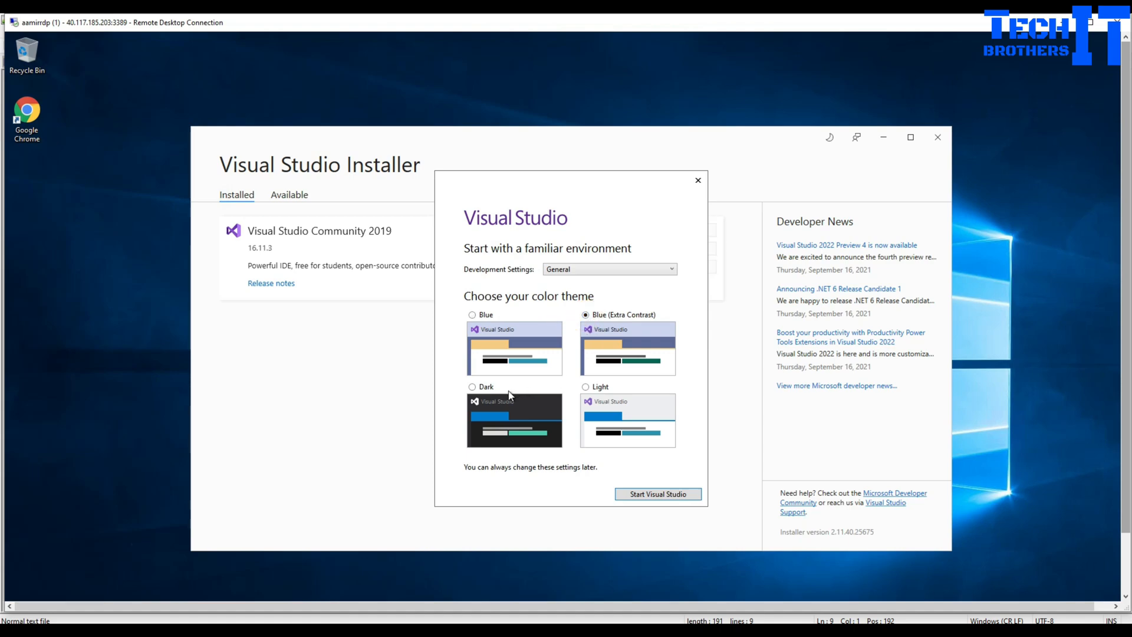
pyautogui.click(471, 387)
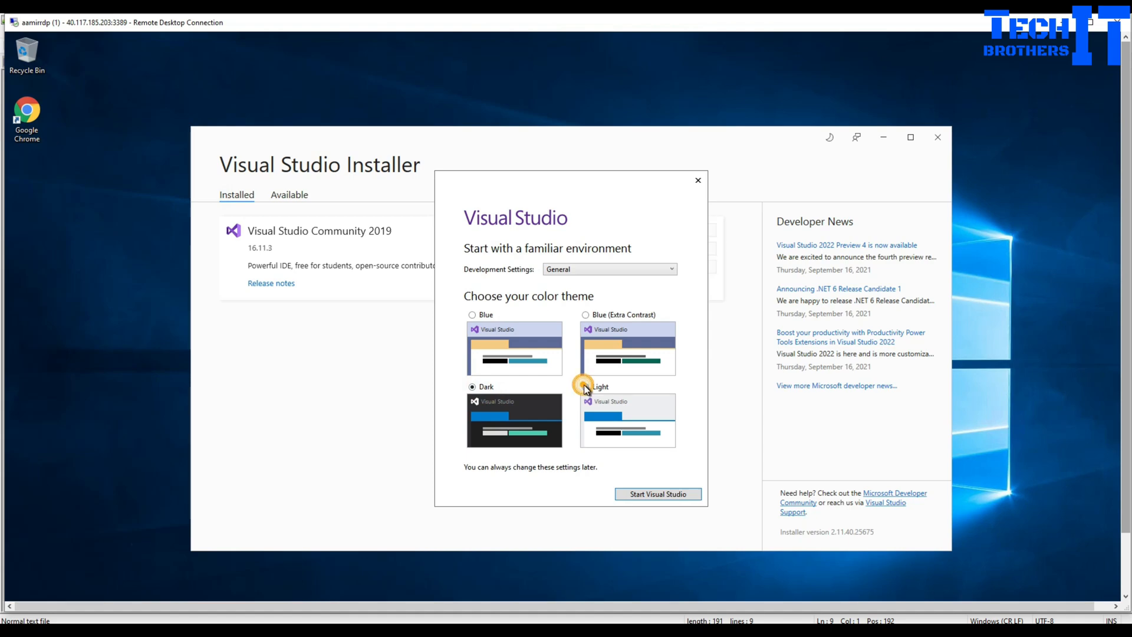
pyautogui.click(469, 314)
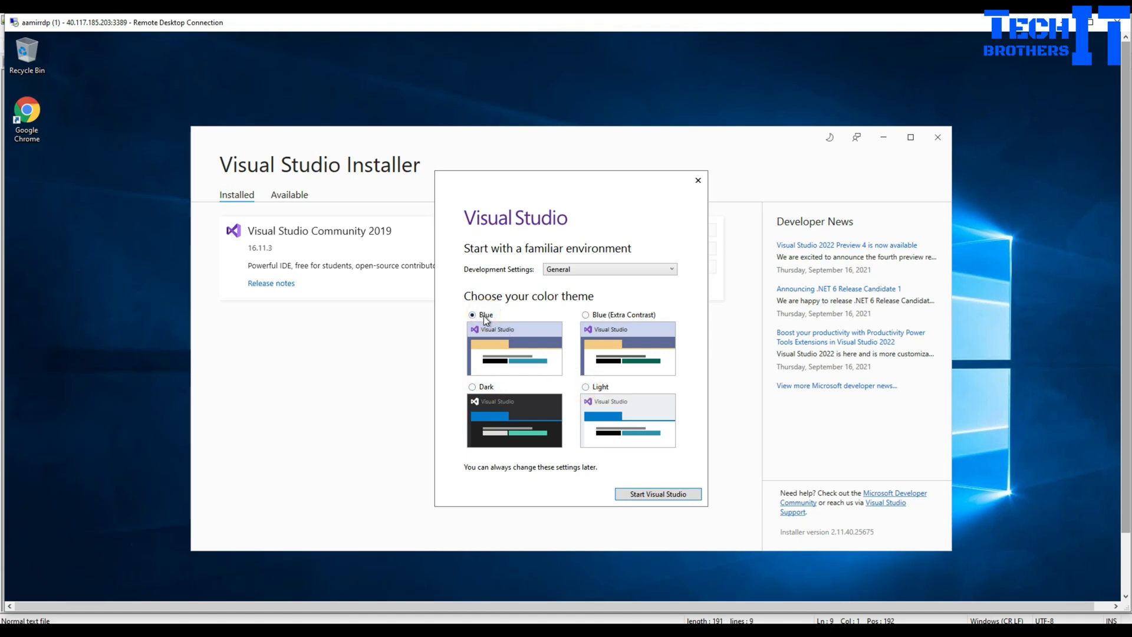
pyautogui.moveTo(657, 499)
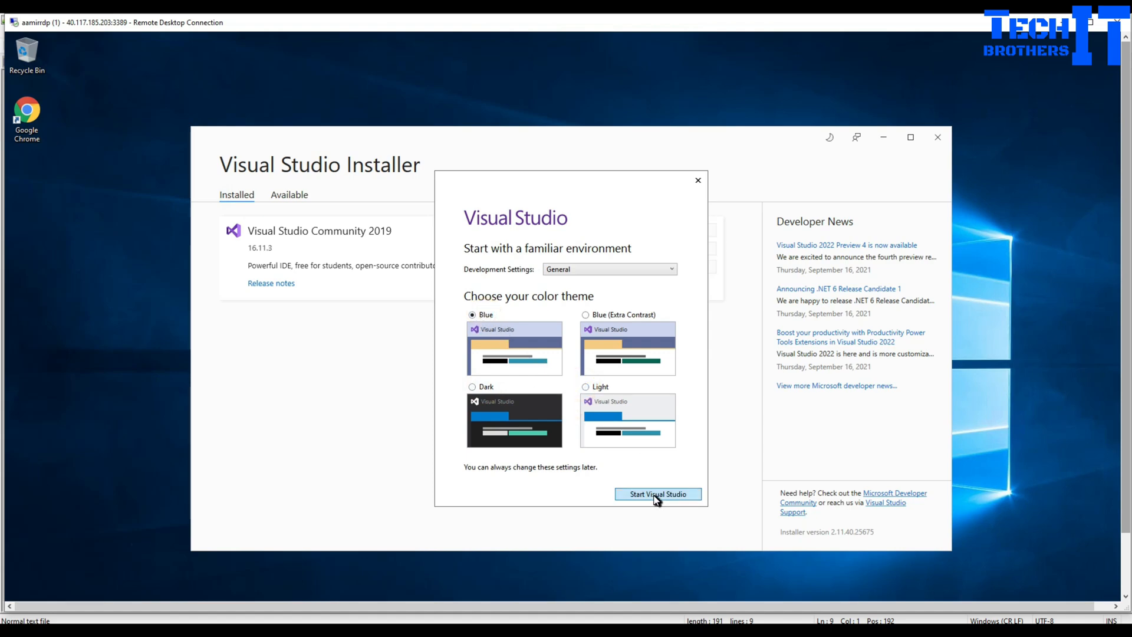
pyautogui.click(658, 493)
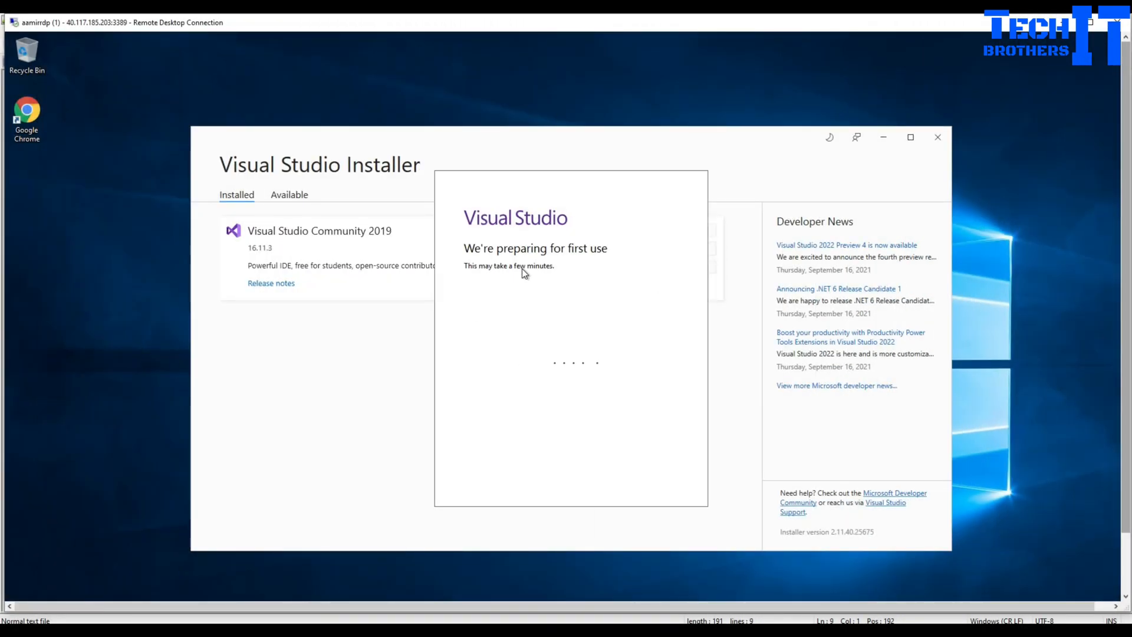
pyautogui.moveTo(548, 276)
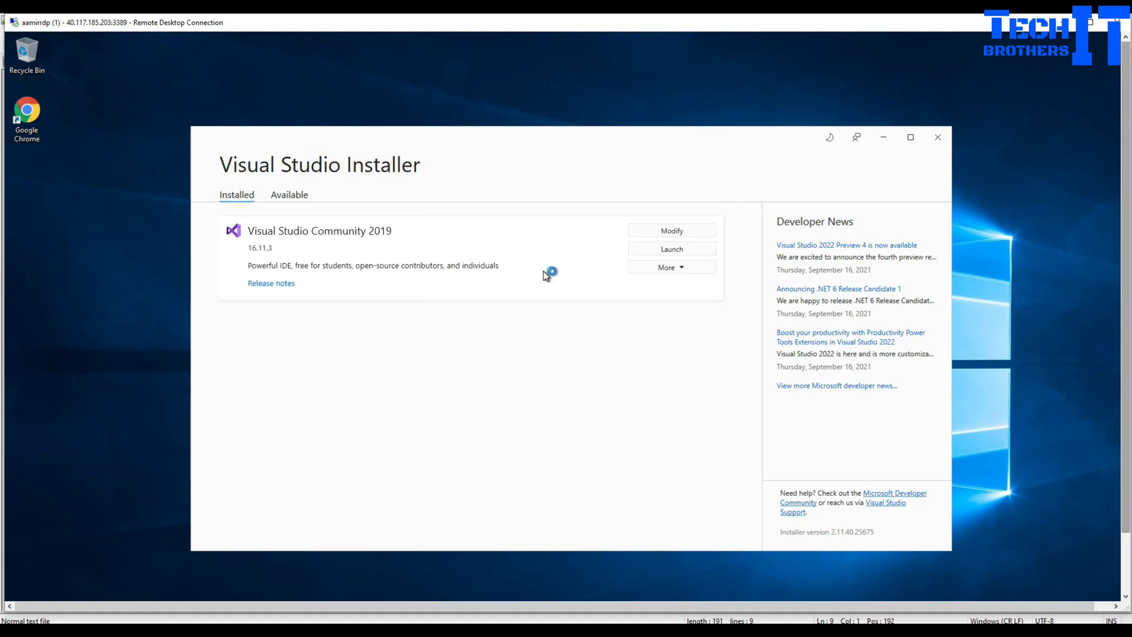
# - Continue without code from the Visual Studio 2019 start window
pyautogui.click(671, 248)
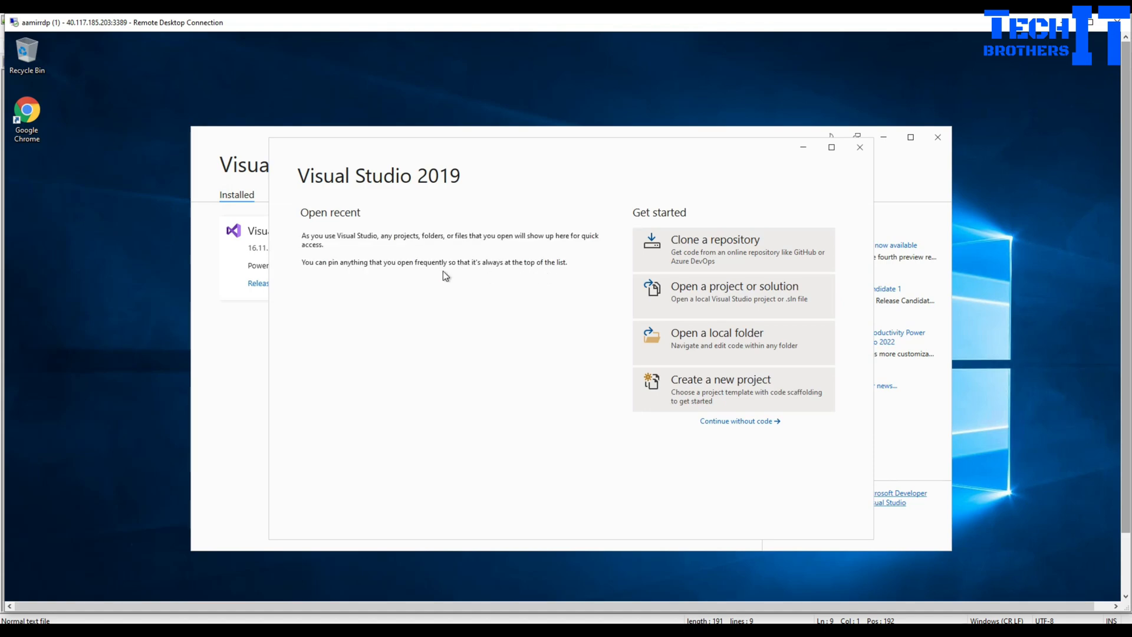
pyautogui.moveTo(306, 224)
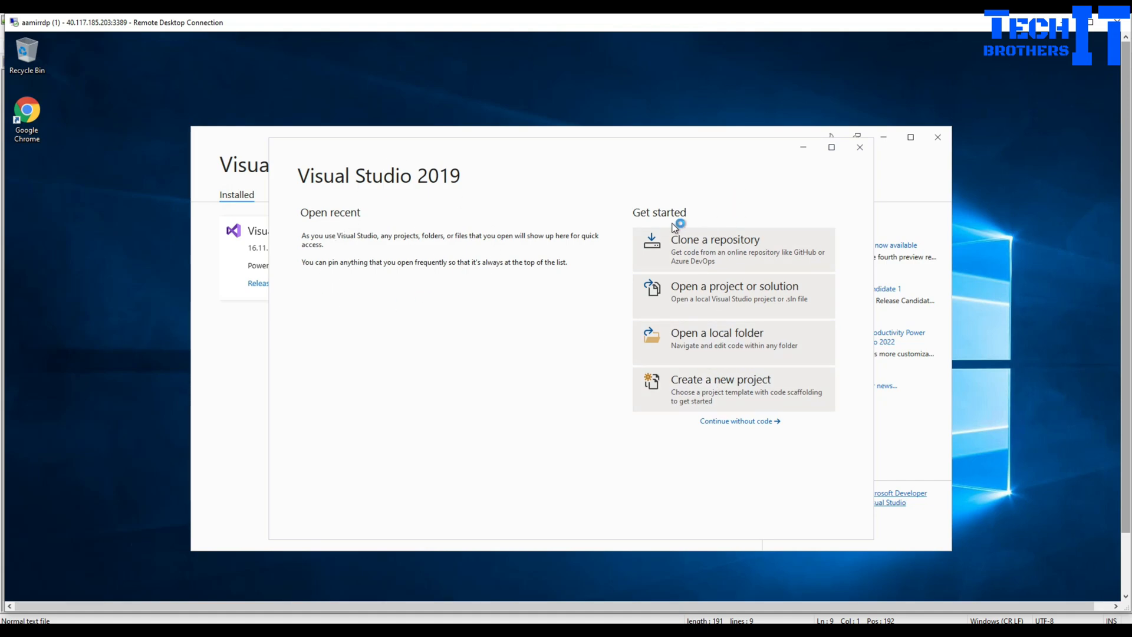
pyautogui.moveTo(781, 360)
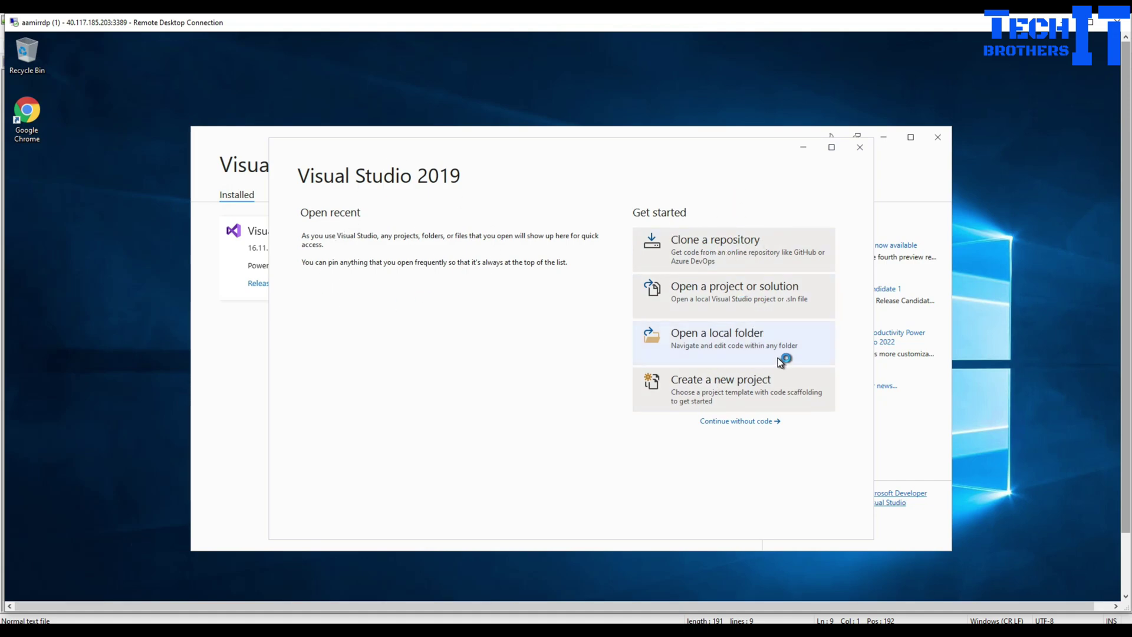
pyautogui.moveTo(764, 407)
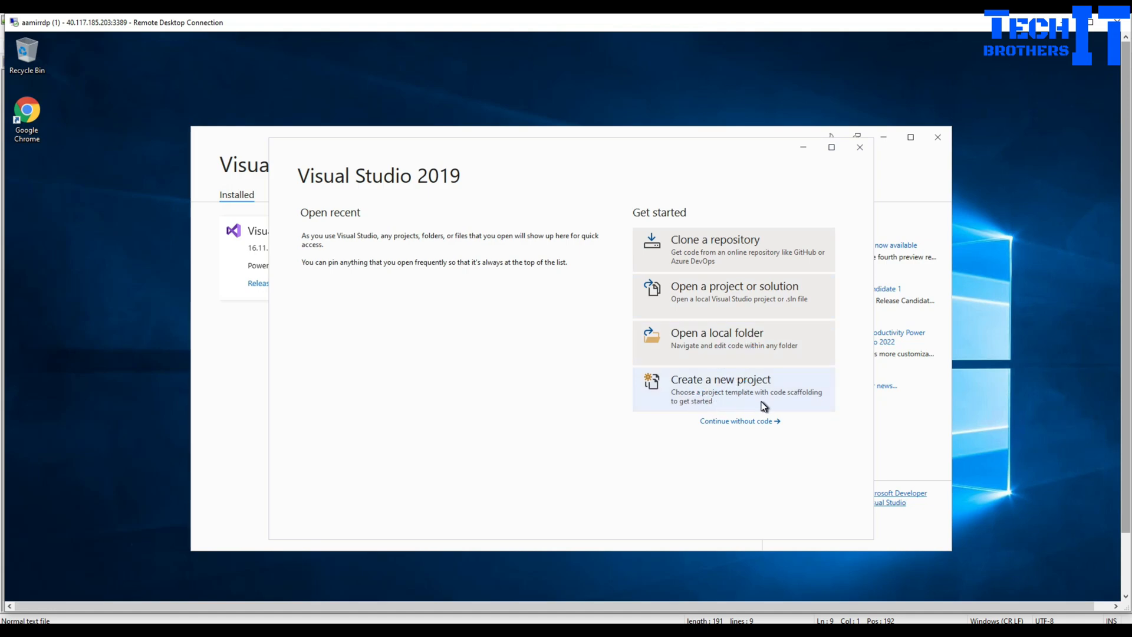
pyautogui.moveTo(712, 430)
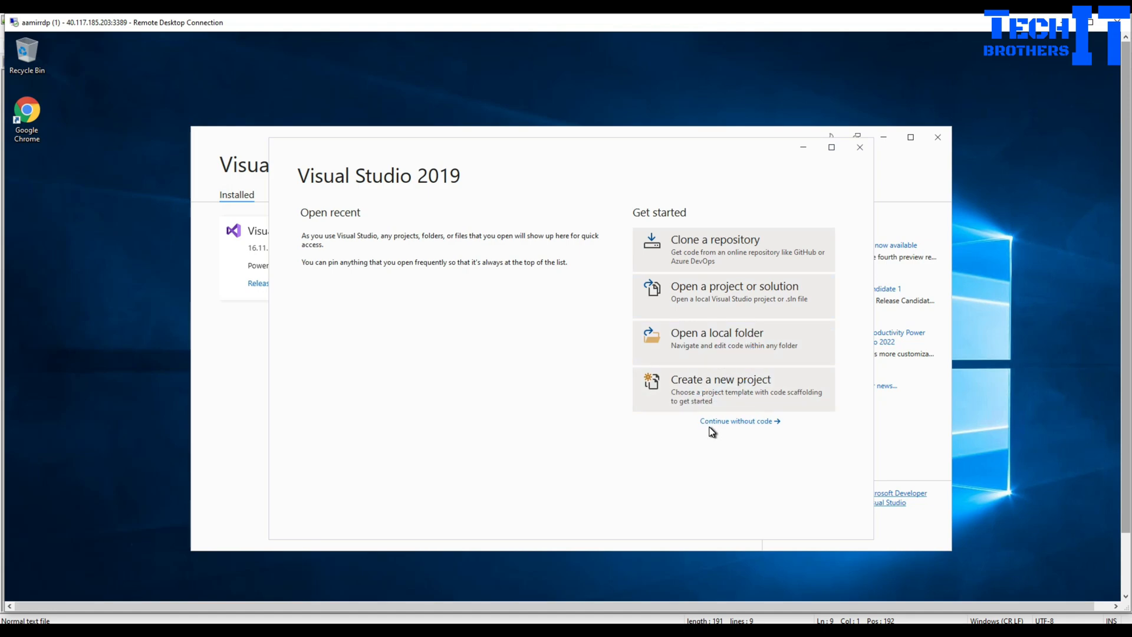
pyautogui.moveTo(710, 427)
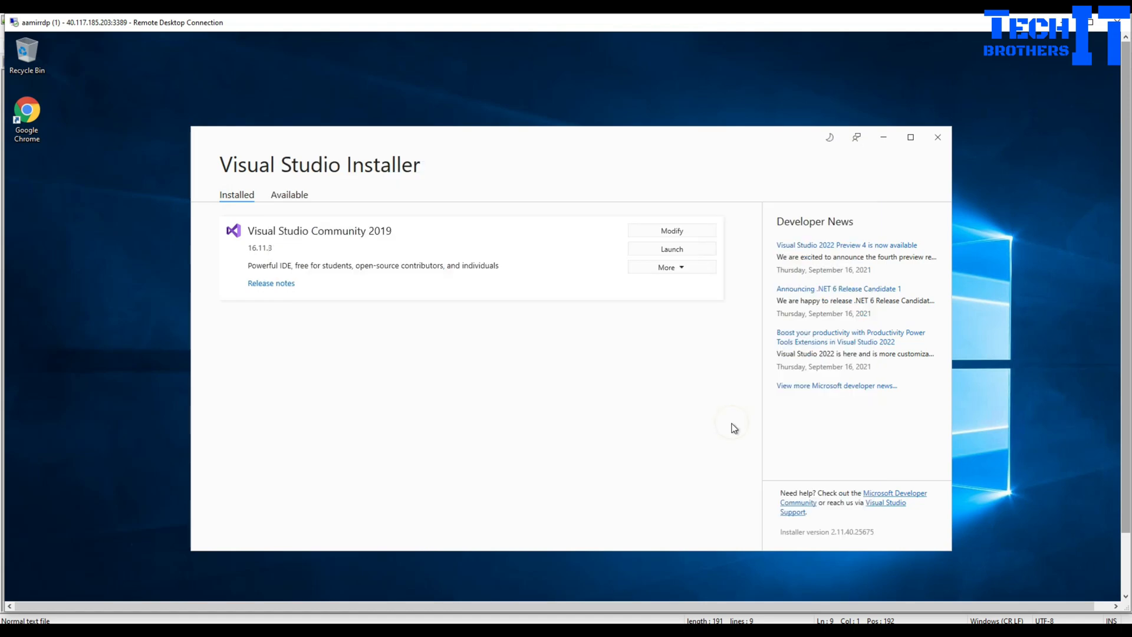
# - Enter the editor without code and bring up the Create a new project dialog via File > New > Project
pyautogui.click(671, 248)
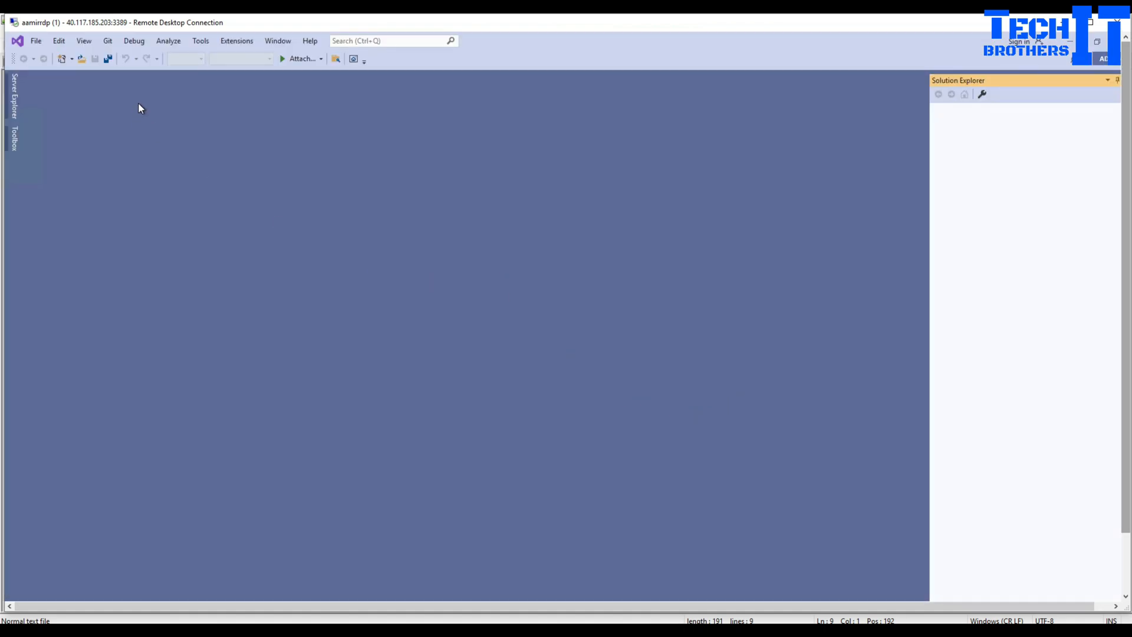
pyautogui.moveTo(309, 305)
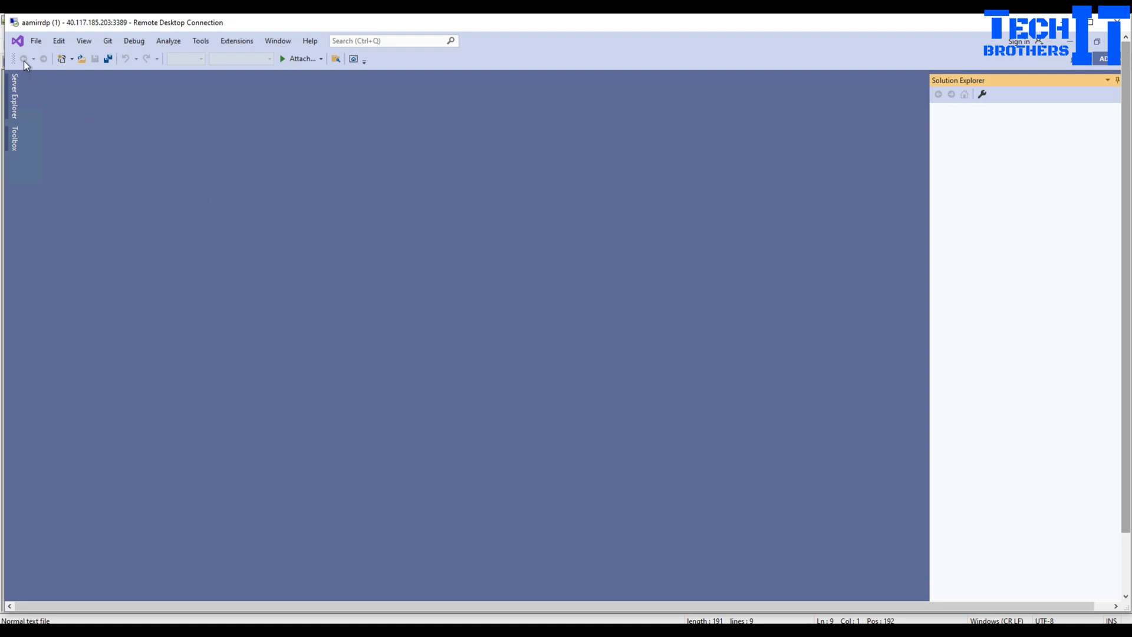
pyautogui.click(36, 41)
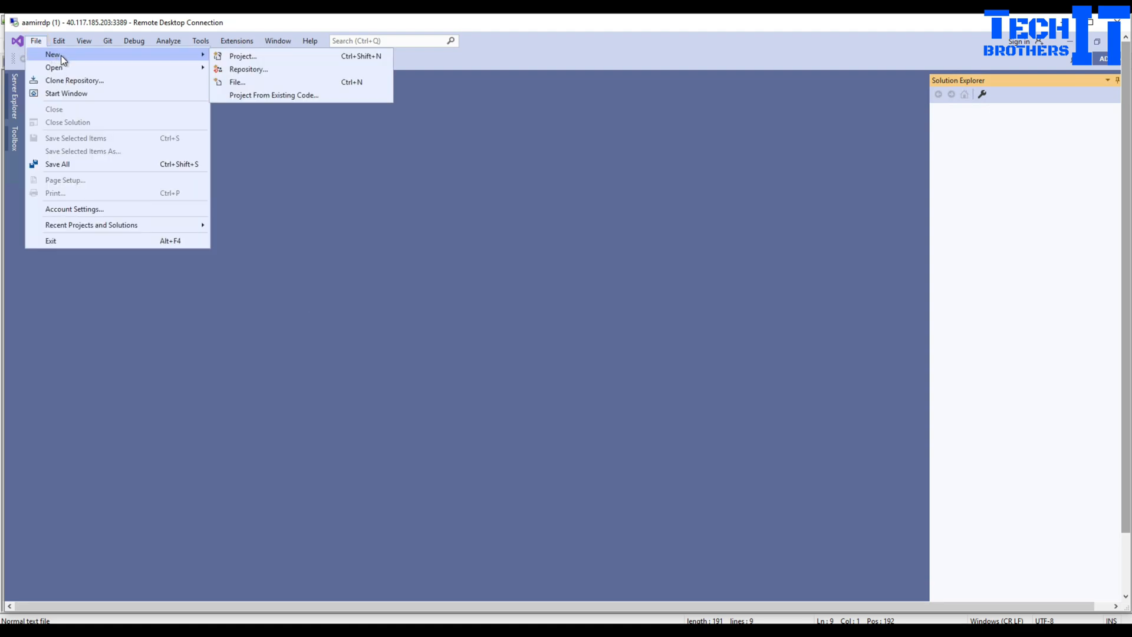
pyautogui.moveTo(230, 61)
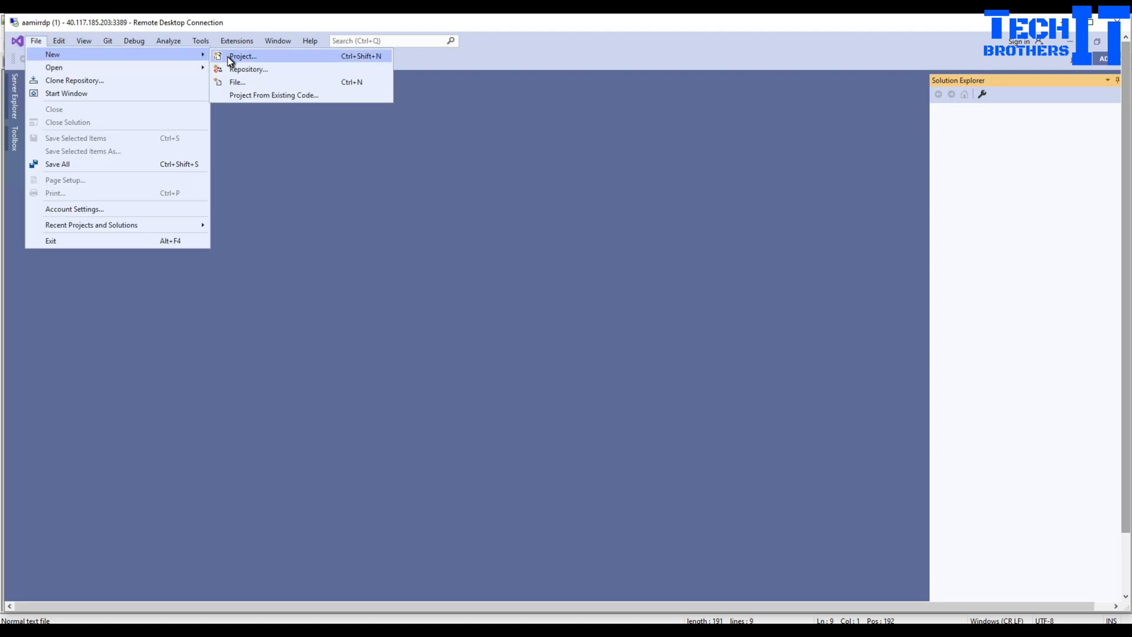
pyautogui.click(242, 56)
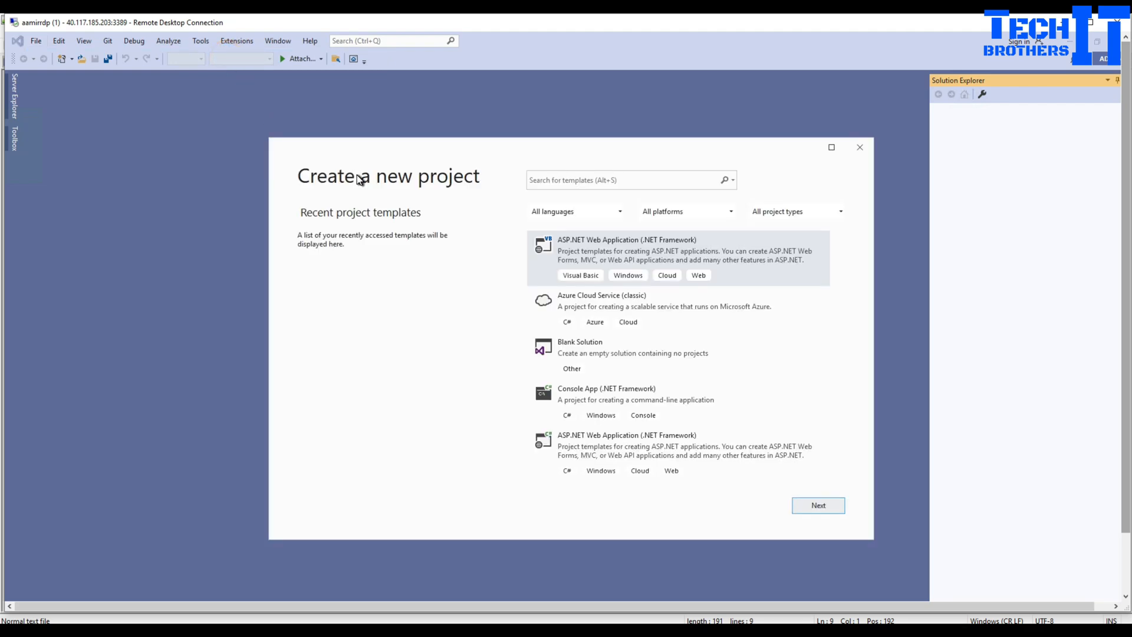
# - Search the project templates for 'integration' and find no exact matches
pyautogui.click(625, 179)
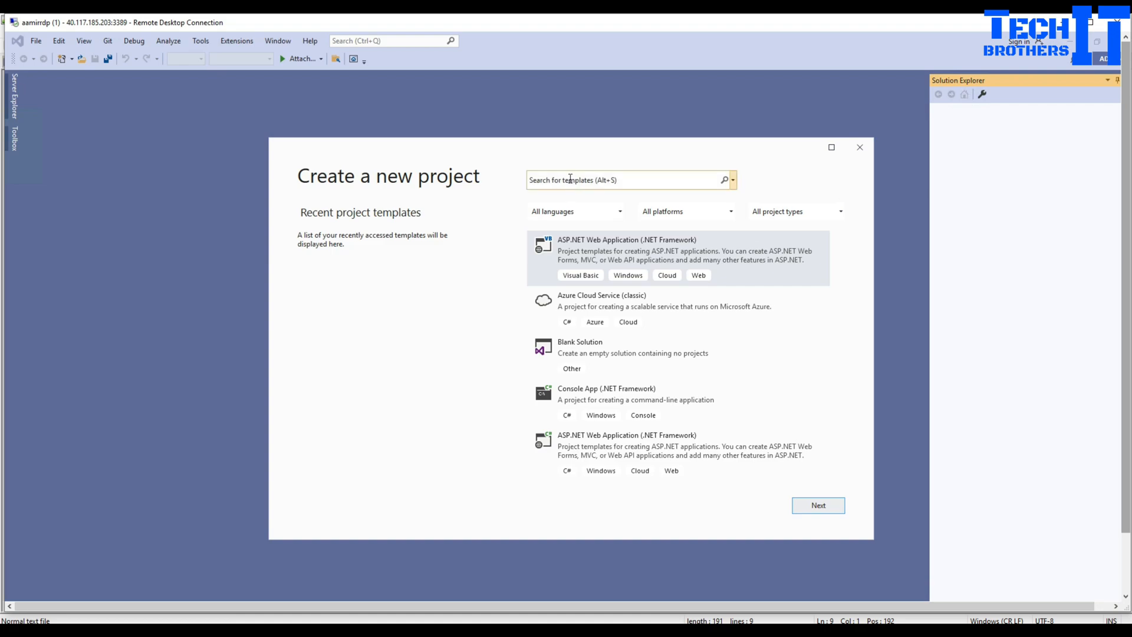
pyautogui.click(622, 180)
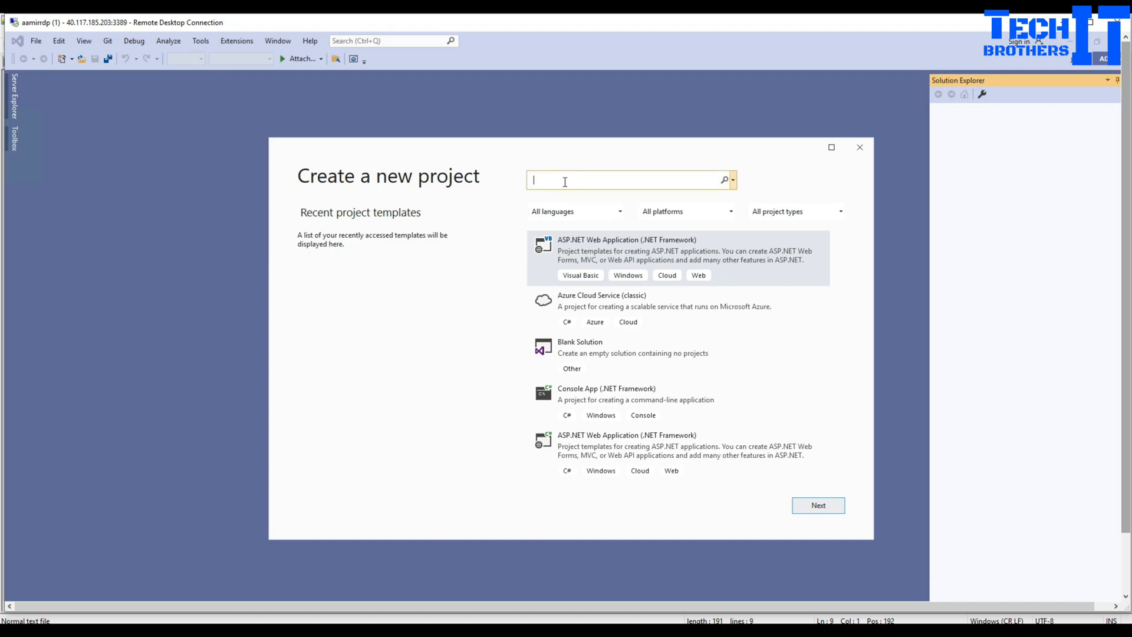
pyautogui.write('integ')
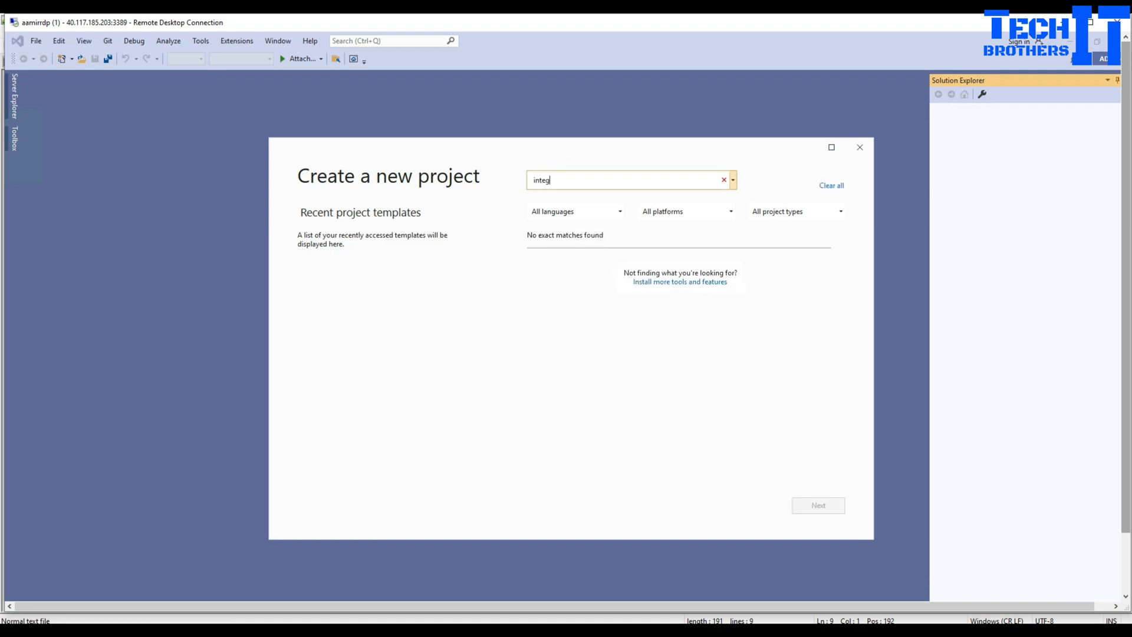
pyautogui.write('ration')
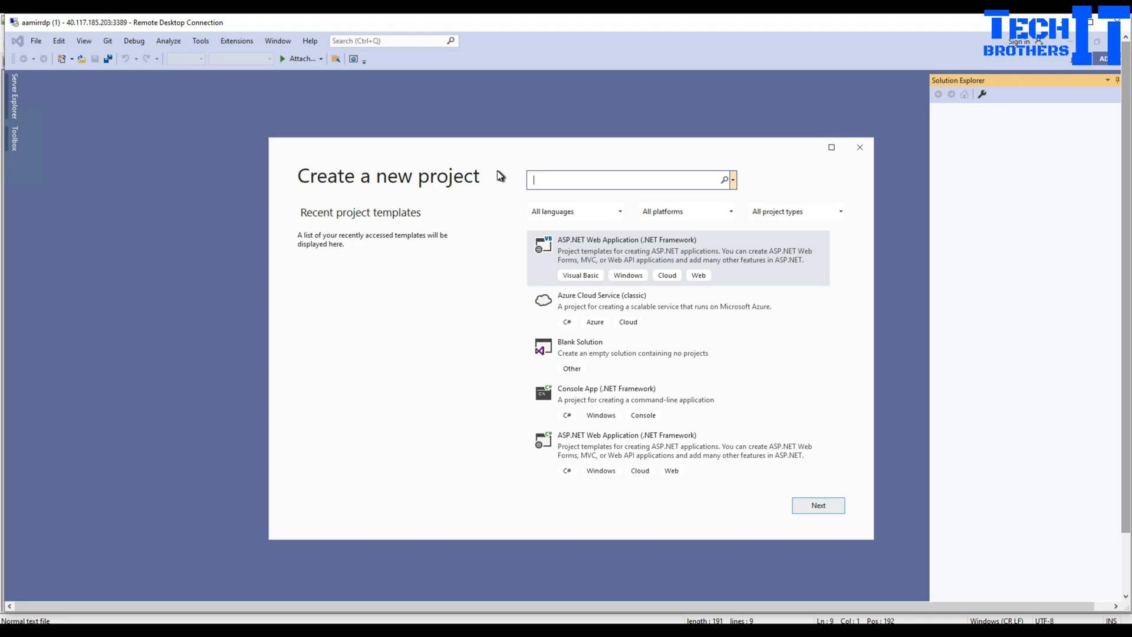
pyautogui.moveTo(505, 172)
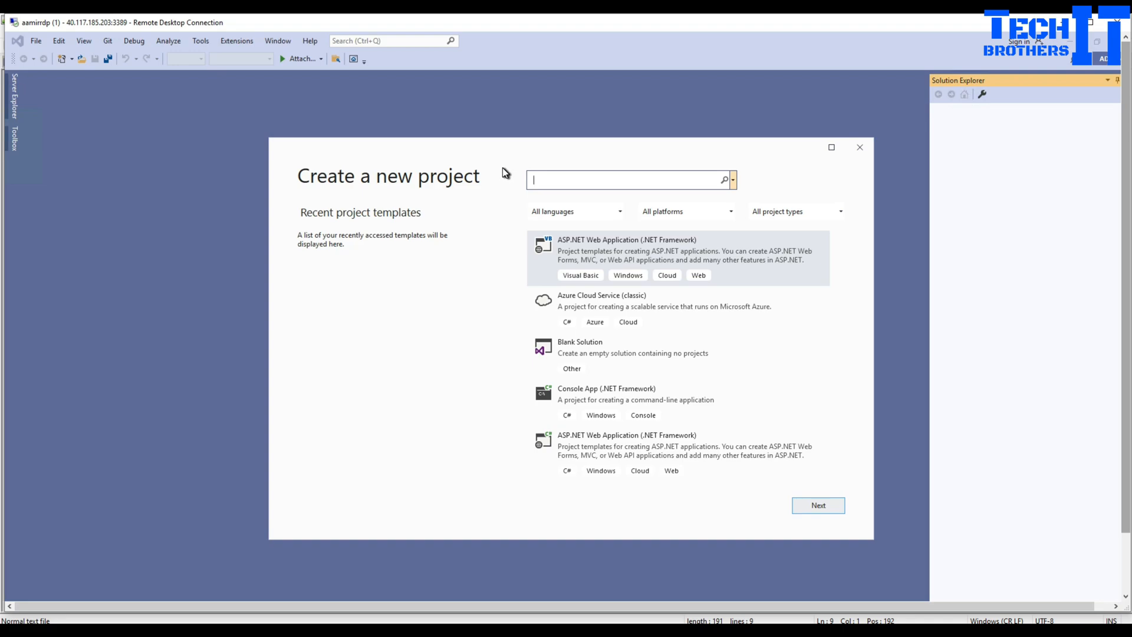
pyautogui.moveTo(507, 213)
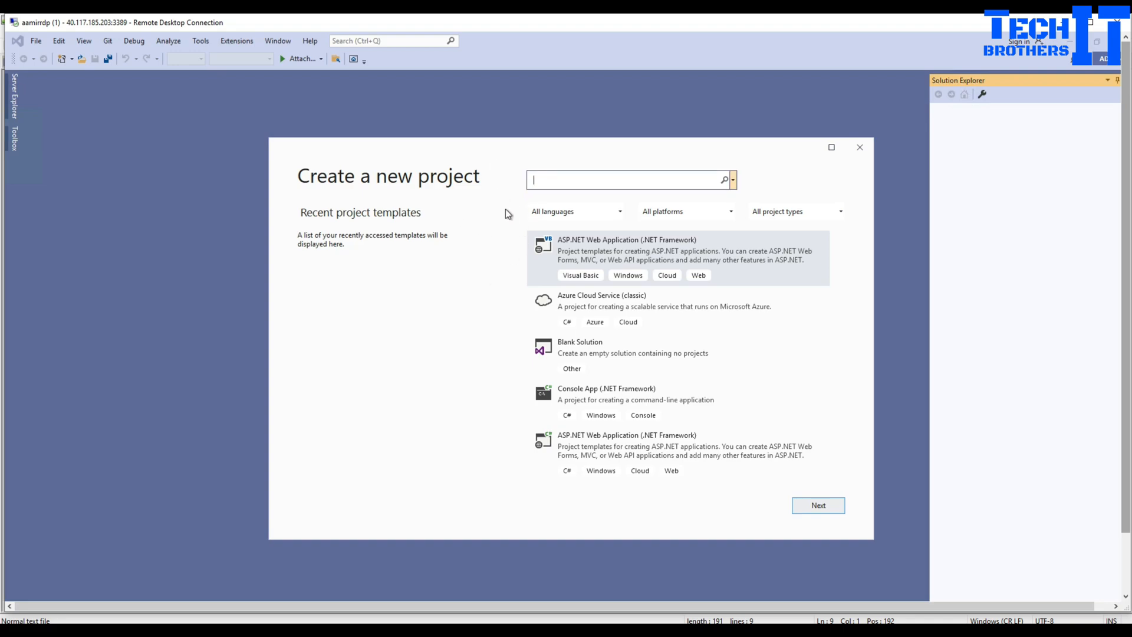
pyautogui.moveTo(719, 143)
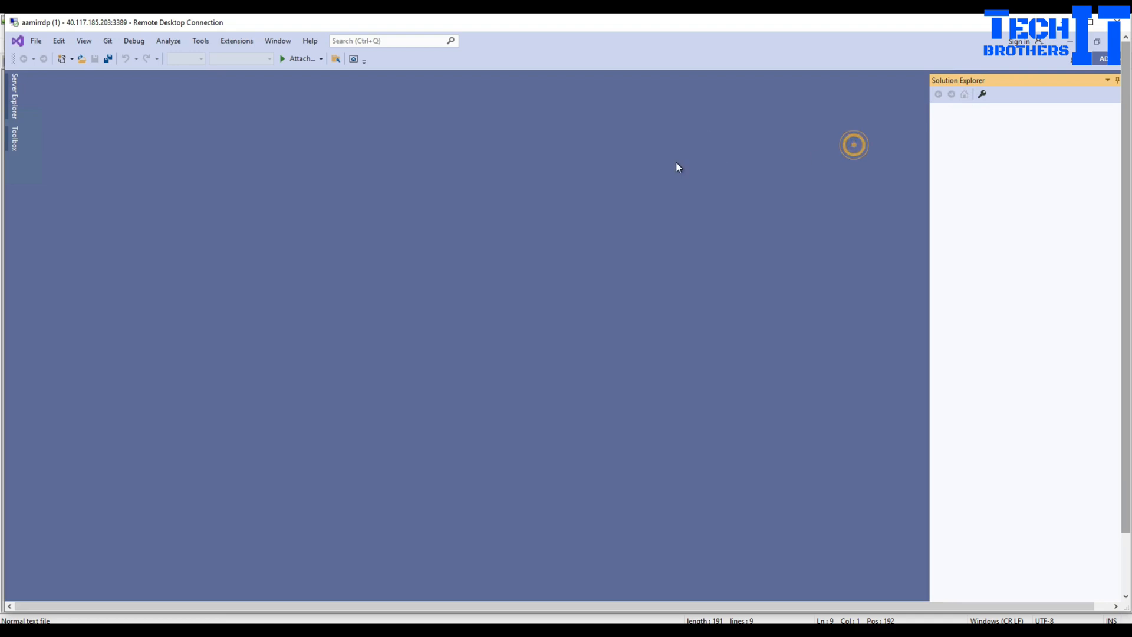
# - Open Manage Extensions from the Extensions menu to list online marketplace extensions
pyautogui.click(236, 40)
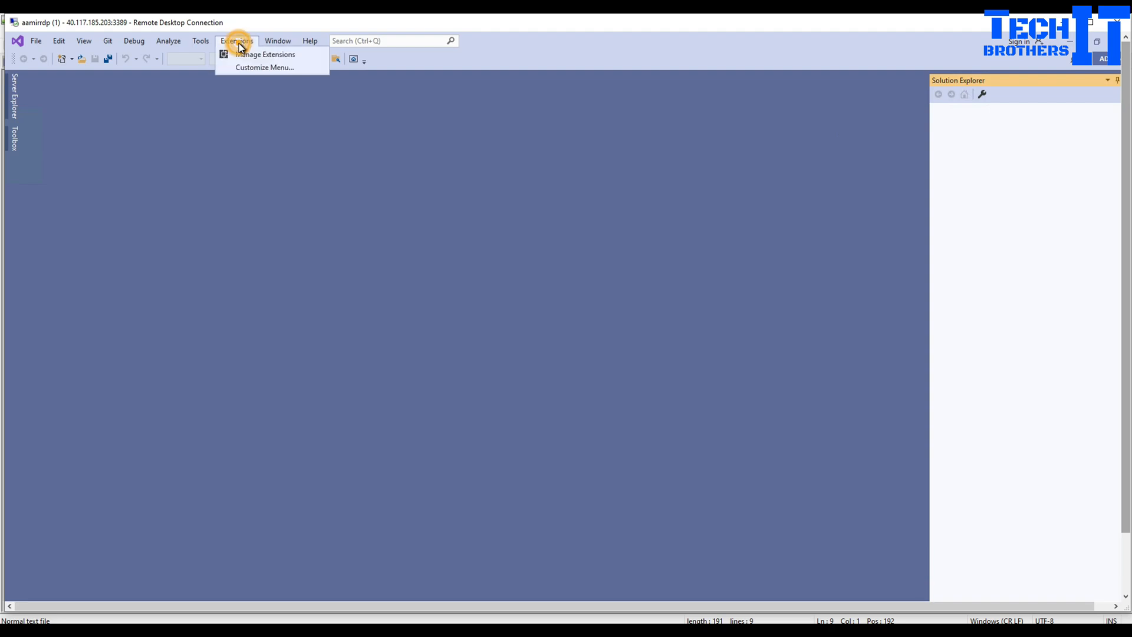
pyautogui.moveTo(261, 57)
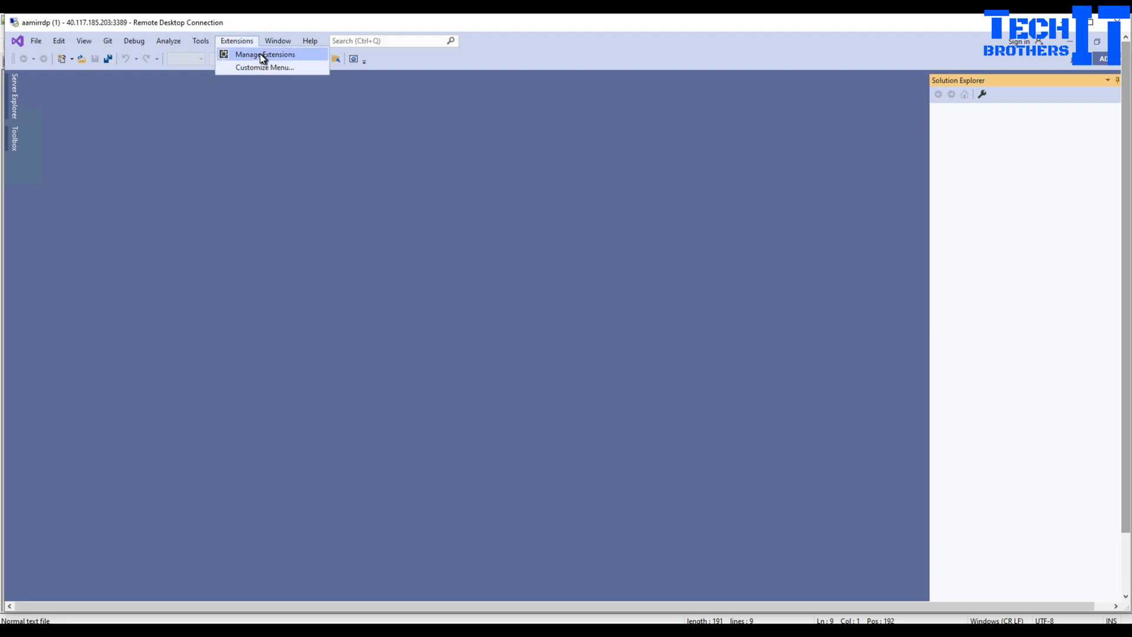
pyautogui.click(264, 54)
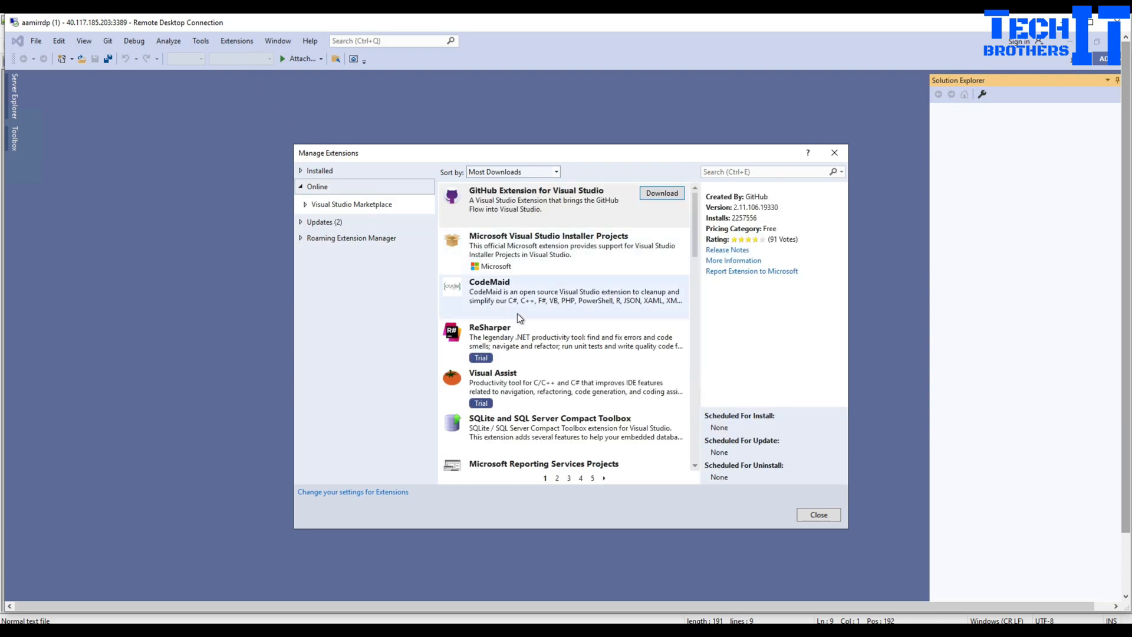
pyautogui.moveTo(494, 224)
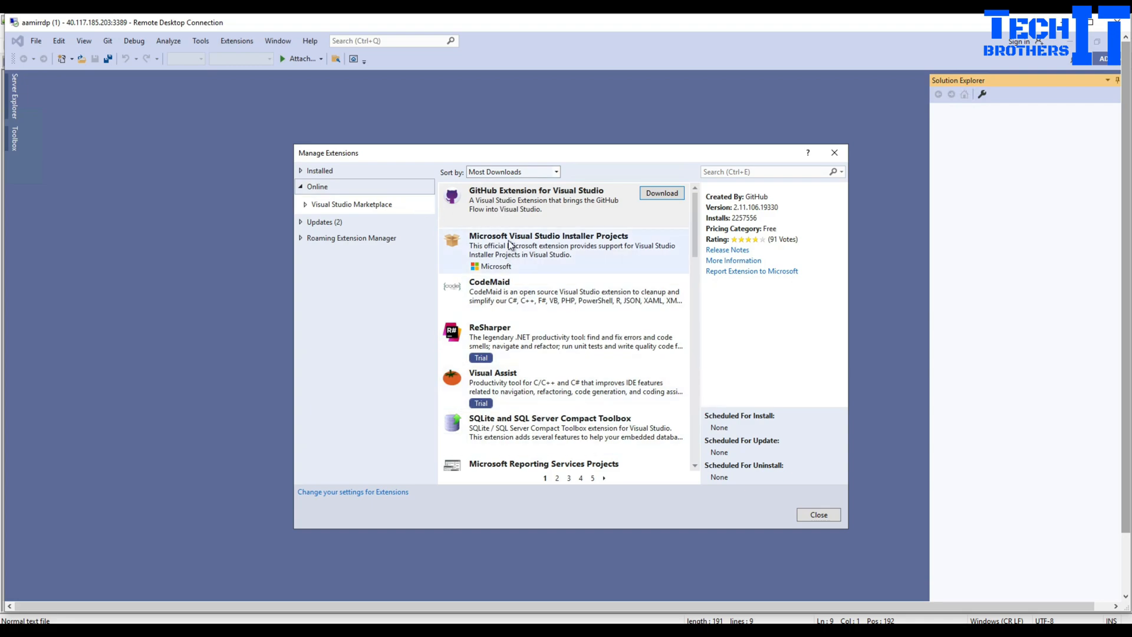
pyautogui.moveTo(493, 330)
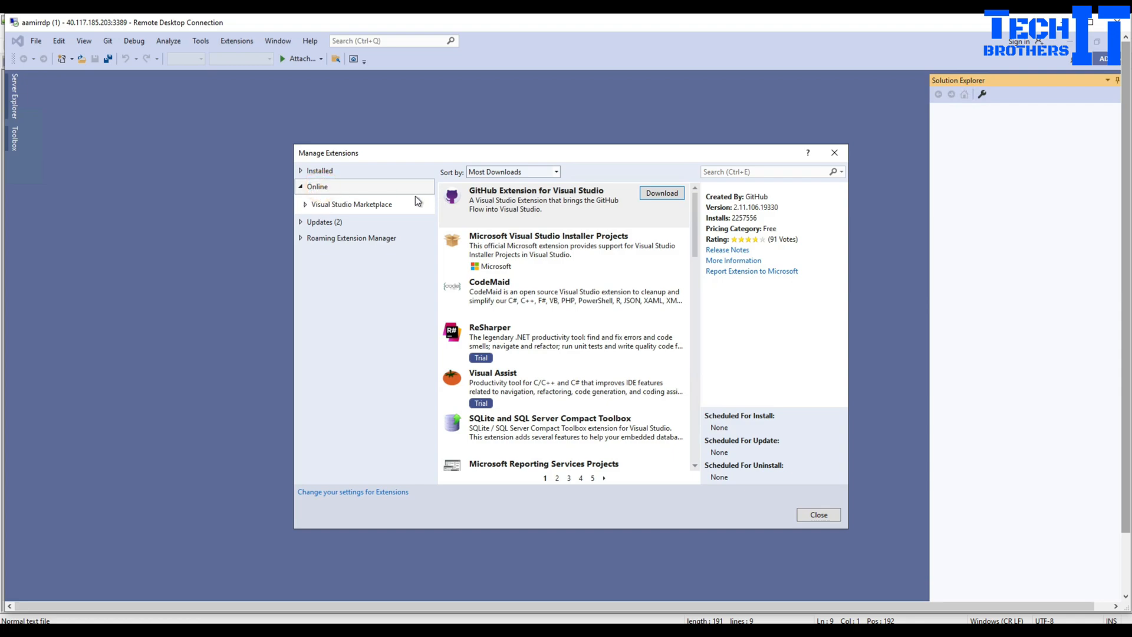
# - Search the online marketplace for 'integration' to surface SQL Server Integration Services Projects
pyautogui.click(772, 172)
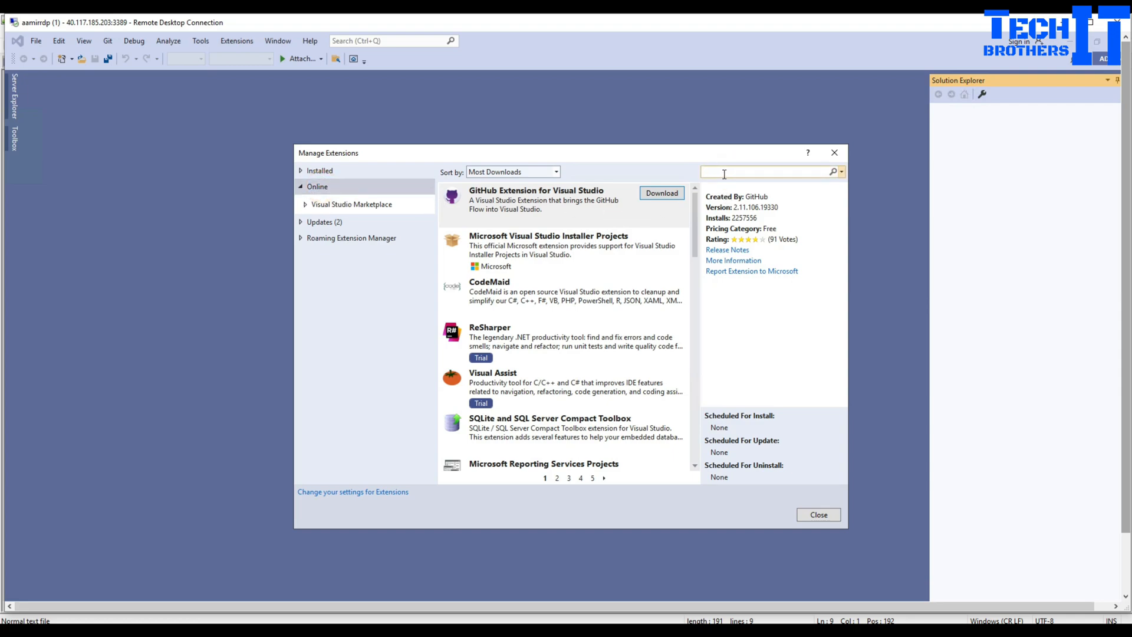
pyautogui.write('integration')
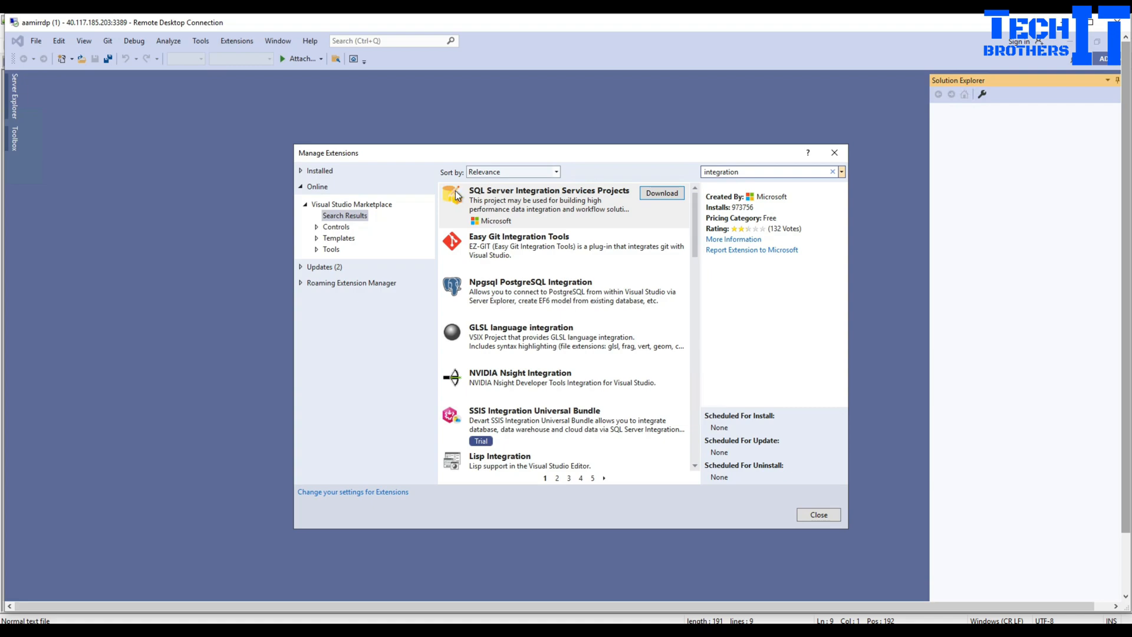
pyautogui.moveTo(497, 195)
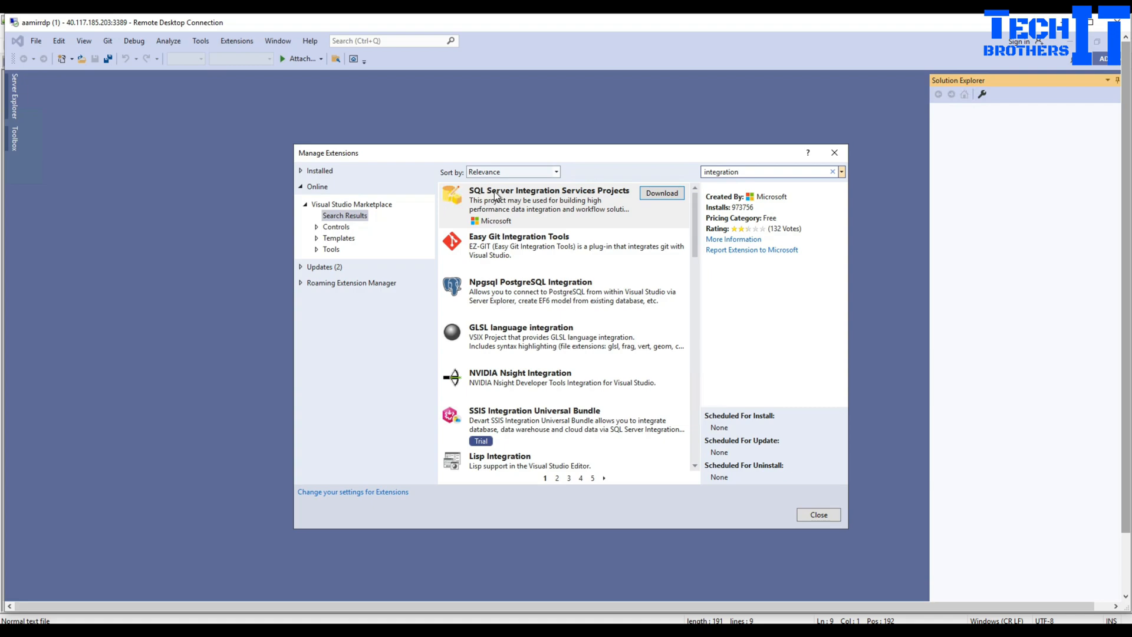
pyautogui.moveTo(630, 195)
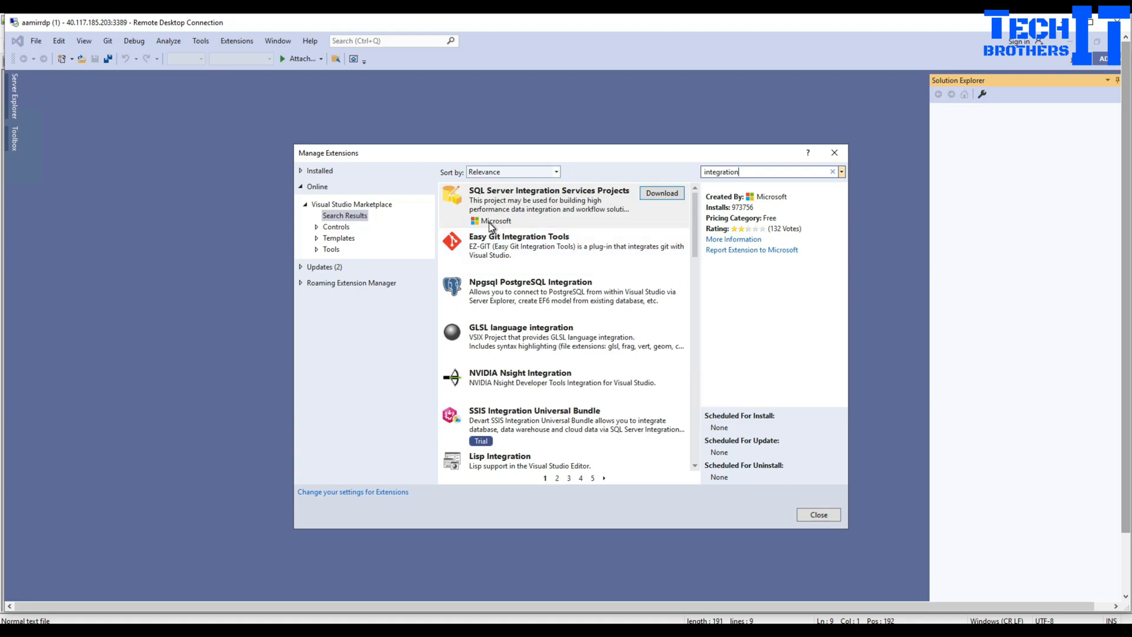
pyautogui.moveTo(500, 452)
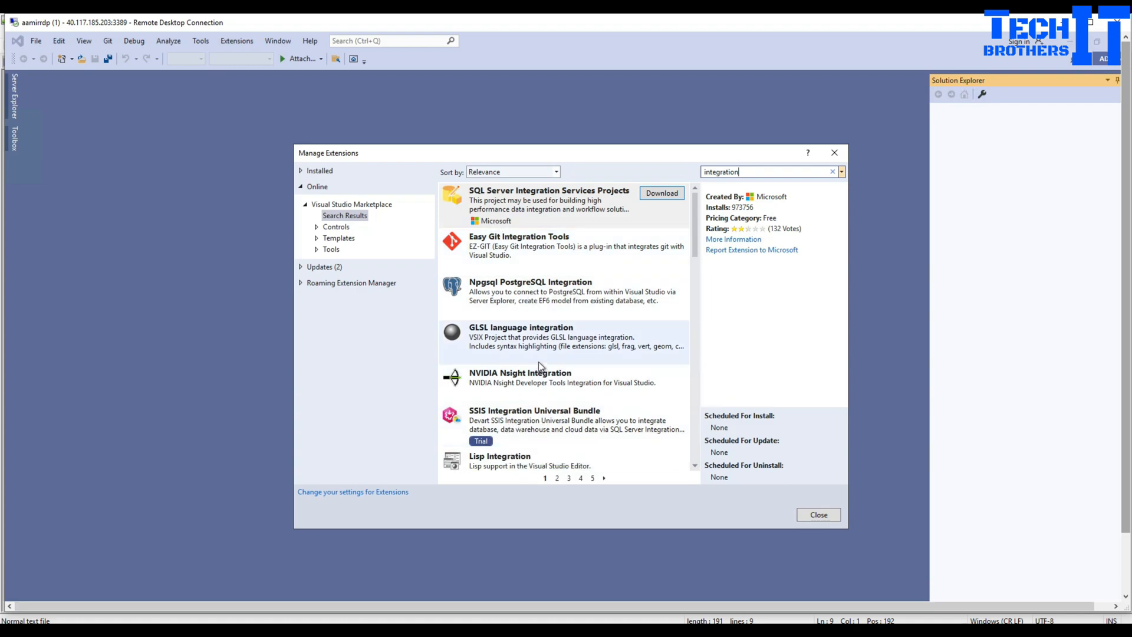
pyautogui.scroll(-3)
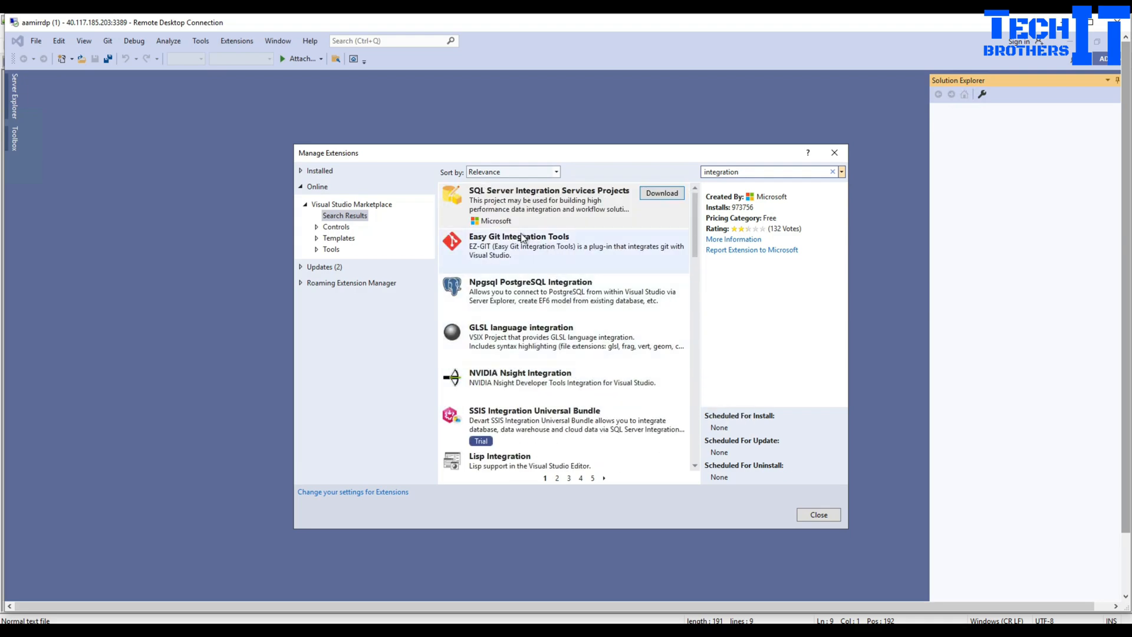
pyautogui.moveTo(561, 194)
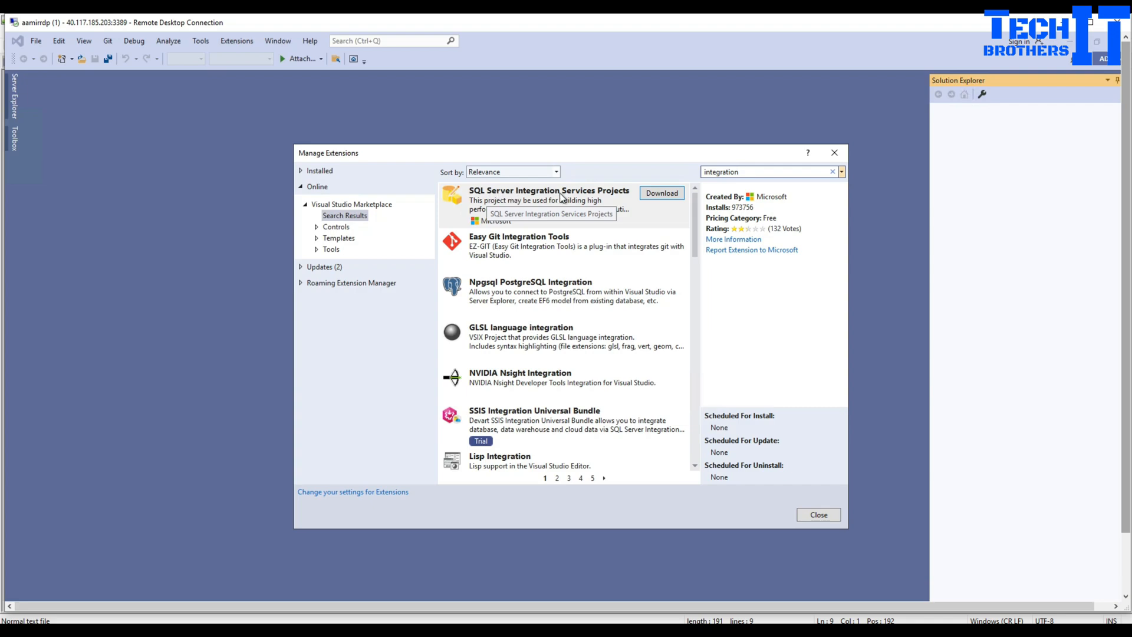
pyautogui.moveTo(502, 225)
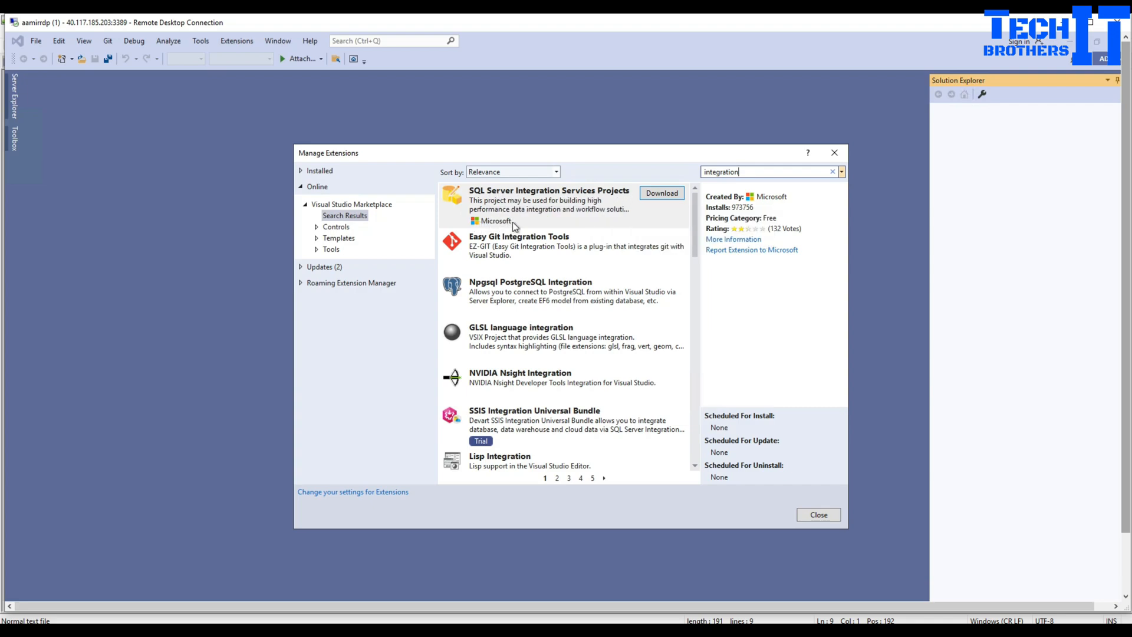
pyautogui.moveTo(660, 222)
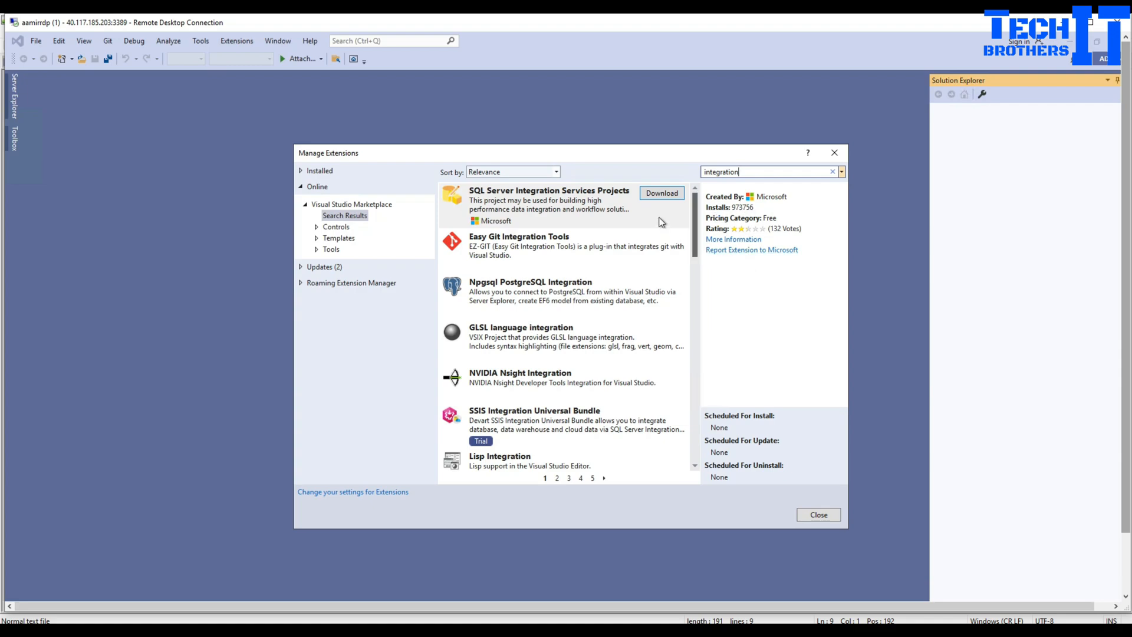
# - Download the SQL Server Integration Services Projects extension
pyautogui.click(662, 193)
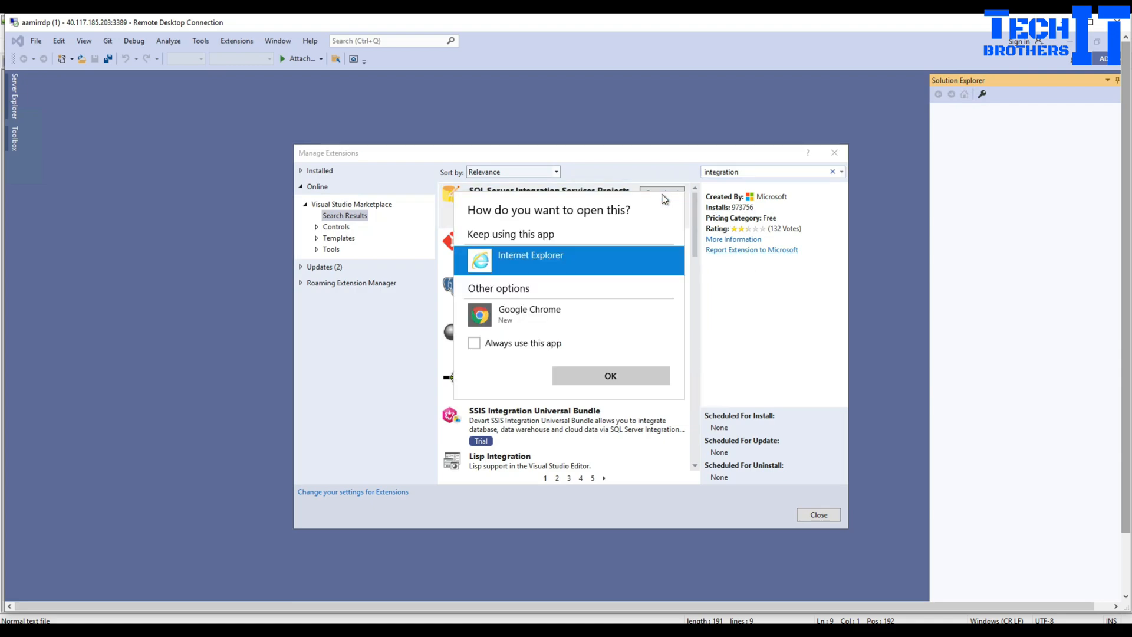
pyautogui.moveTo(530, 314)
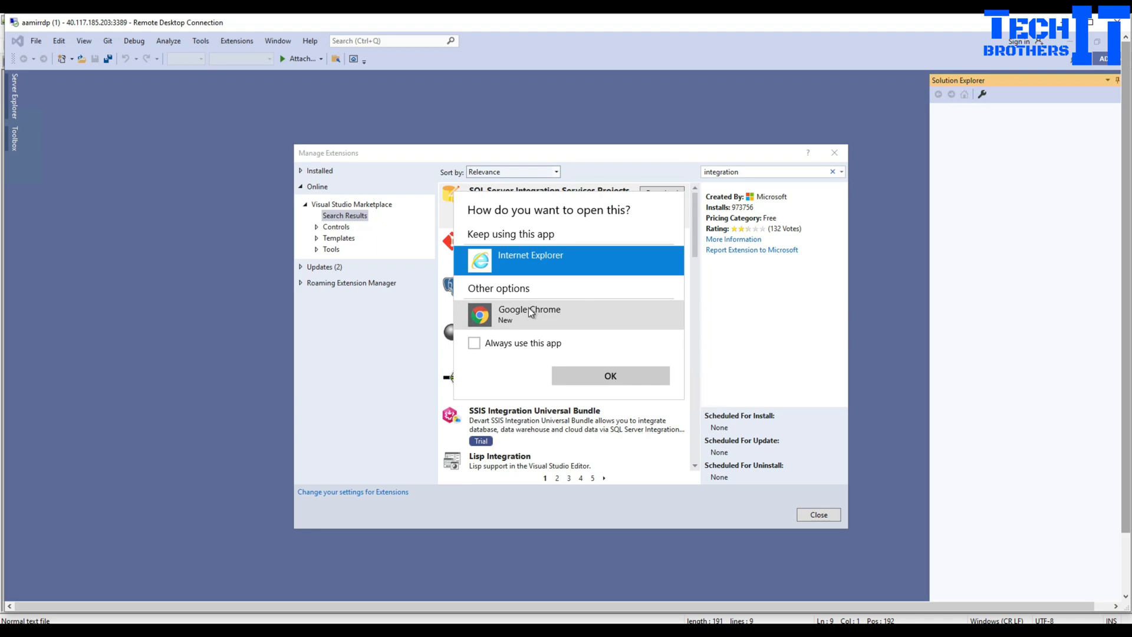
pyautogui.moveTo(511, 312)
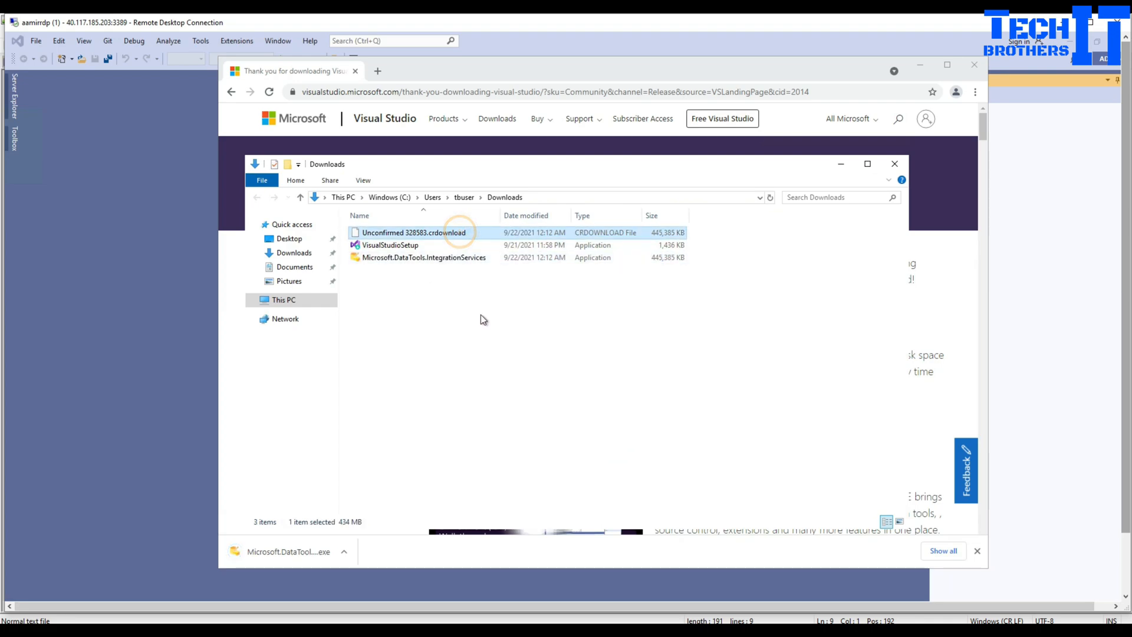
# - Refresh Downloads and launch the Microsoft.DataTools.IntegrationServices installer
pyautogui.rightClick(484, 318)
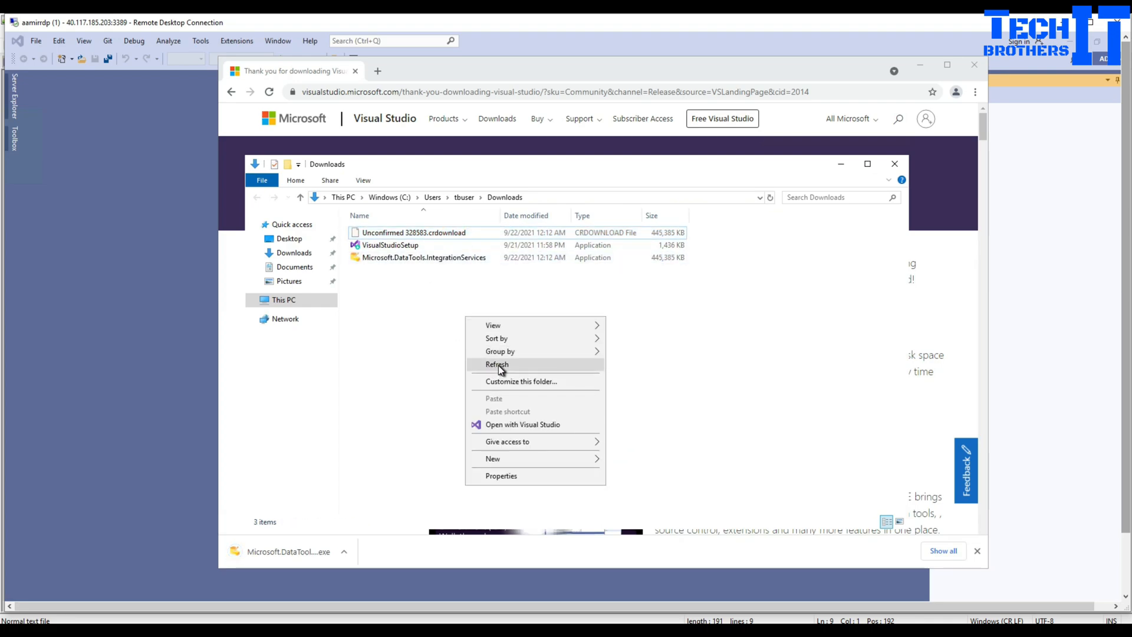
pyautogui.click(496, 364)
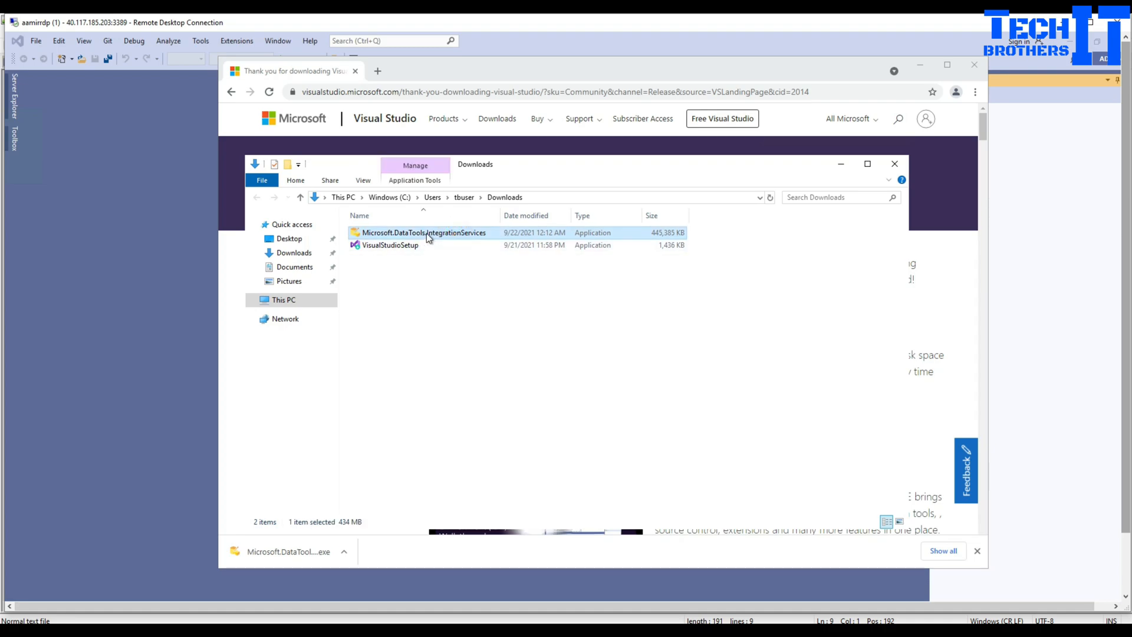
pyautogui.moveTo(403, 237)
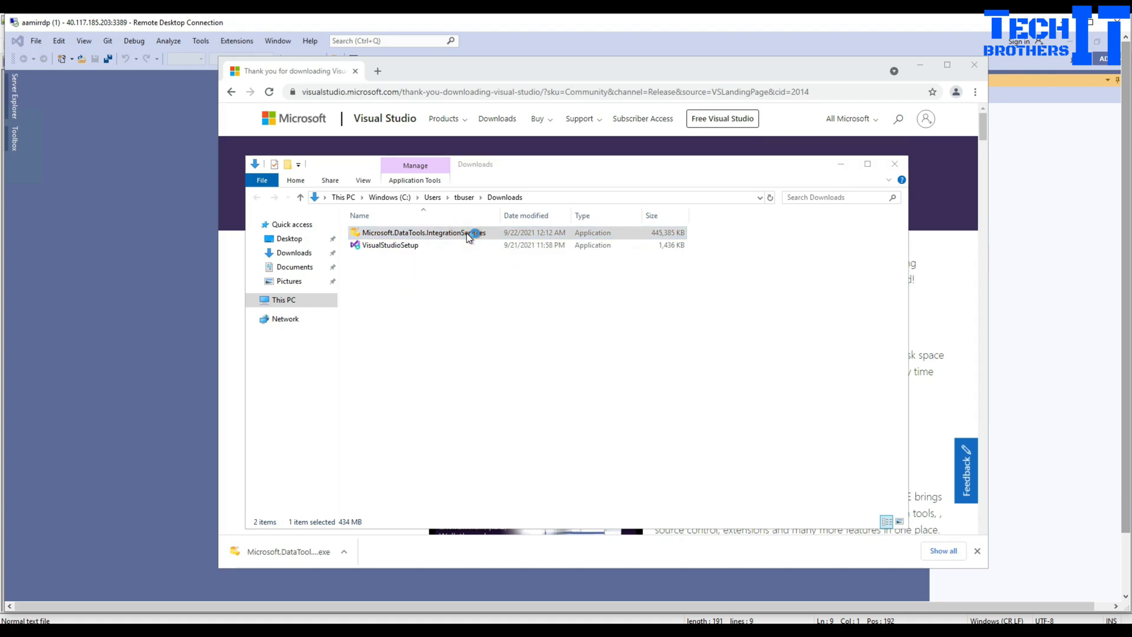
pyautogui.doubleClick(425, 233)
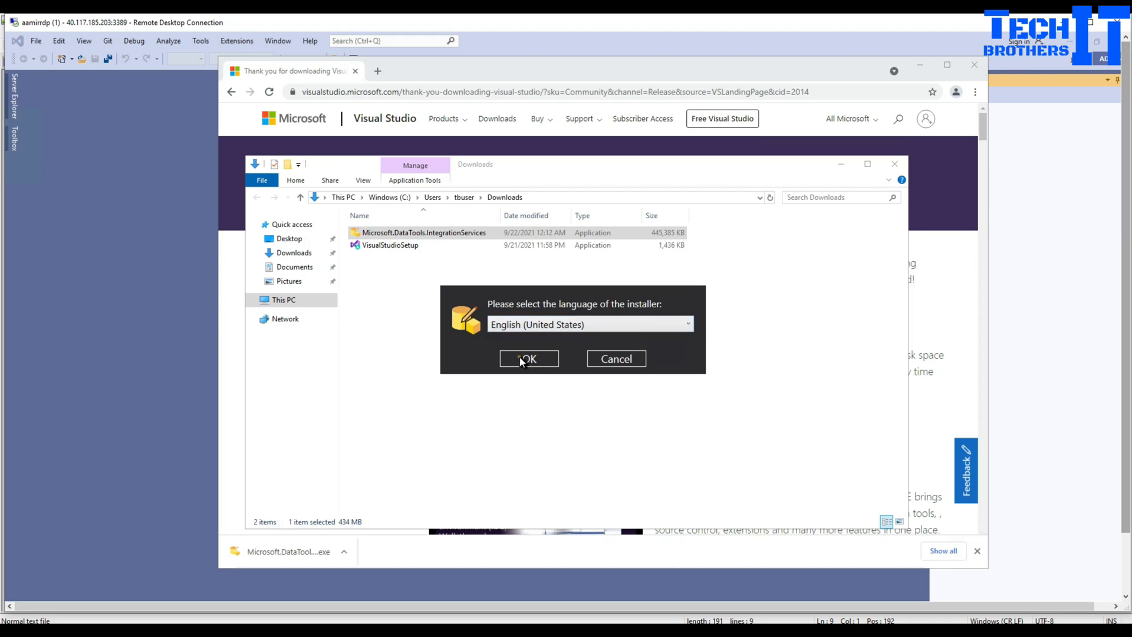
# - Confirm English (United States), pass the welcome page and start installing into Visual Studio Community 2019
pyautogui.click(528, 359)
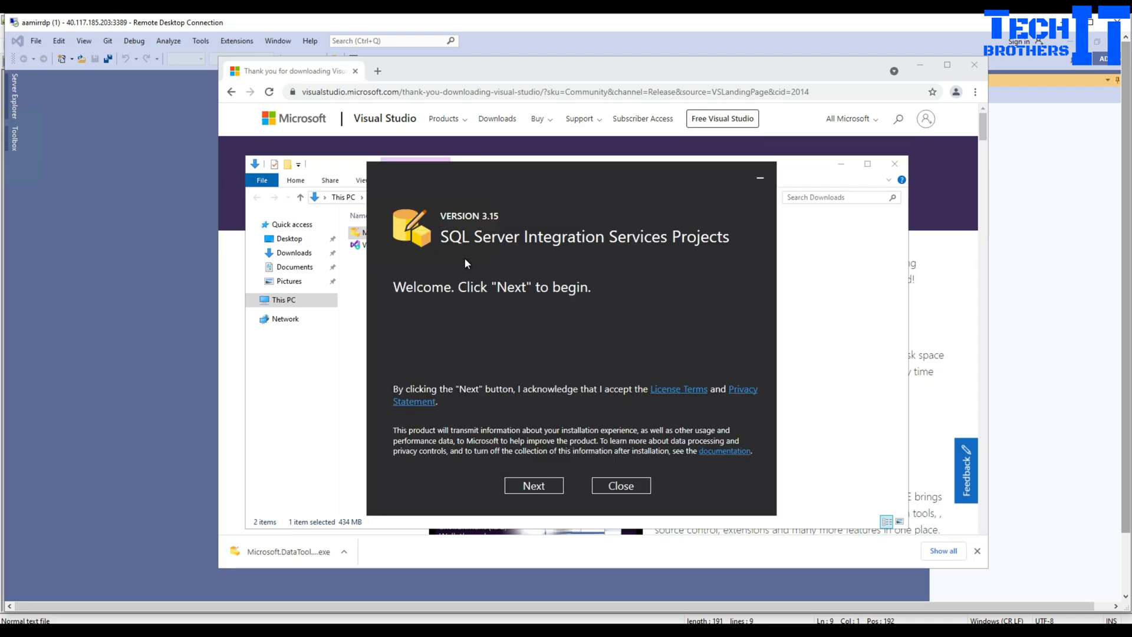
pyautogui.moveTo(698, 237)
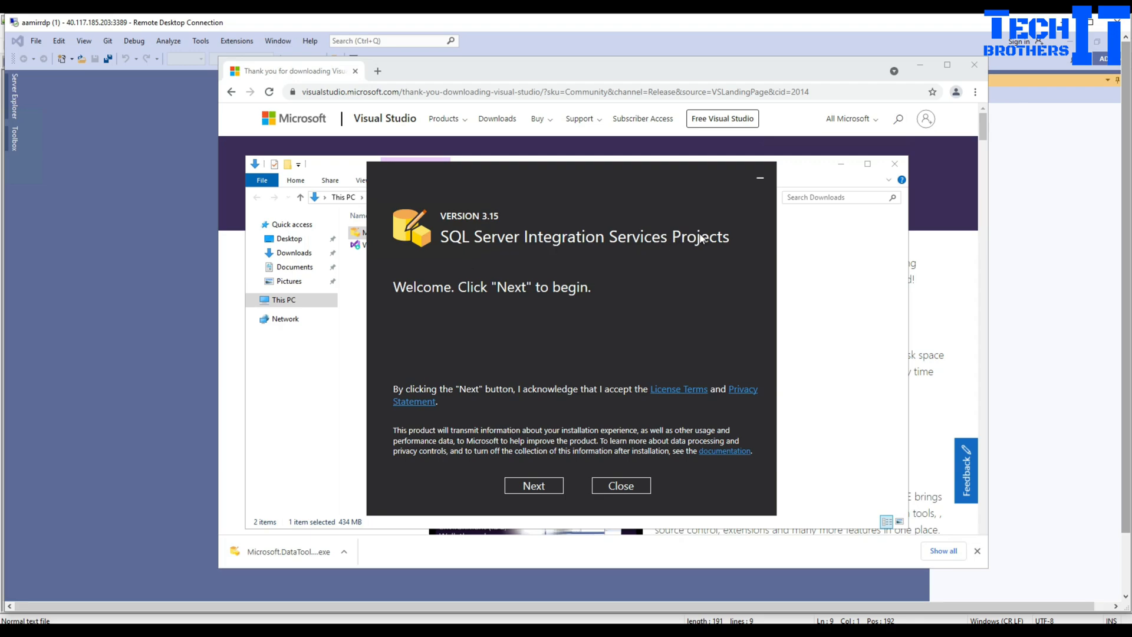
pyautogui.moveTo(531, 286)
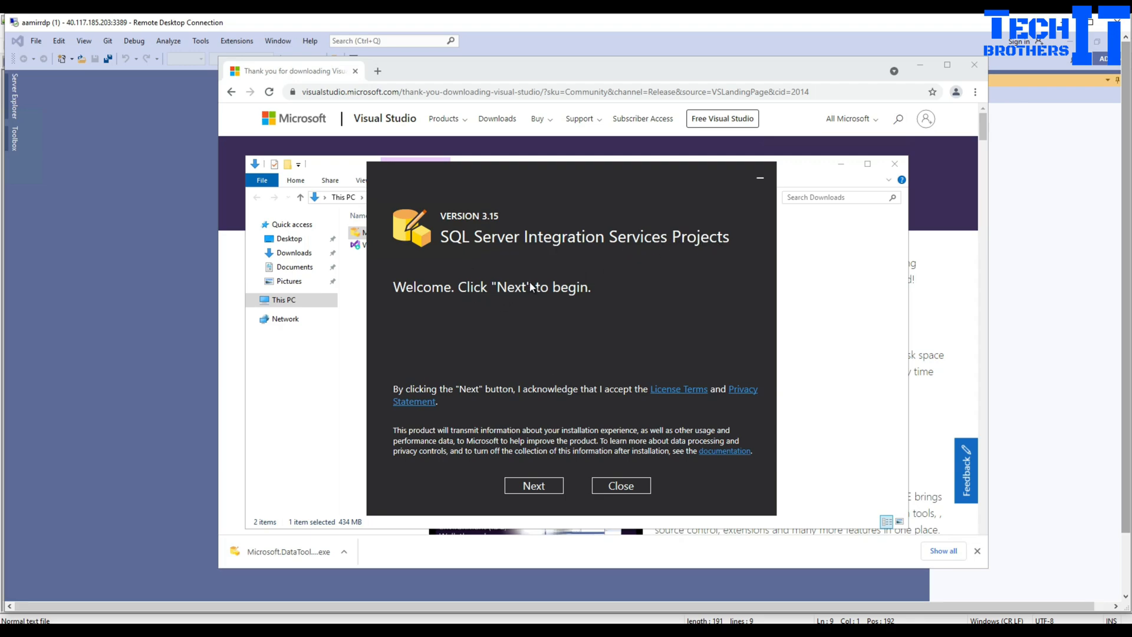
pyautogui.click(533, 486)
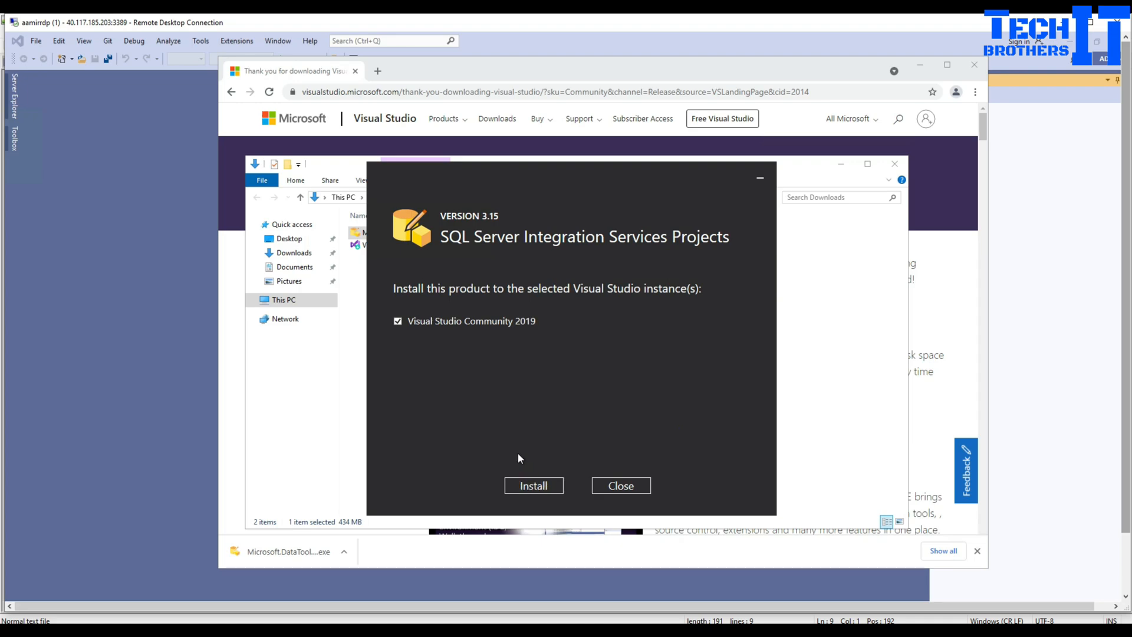
pyautogui.moveTo(425, 291)
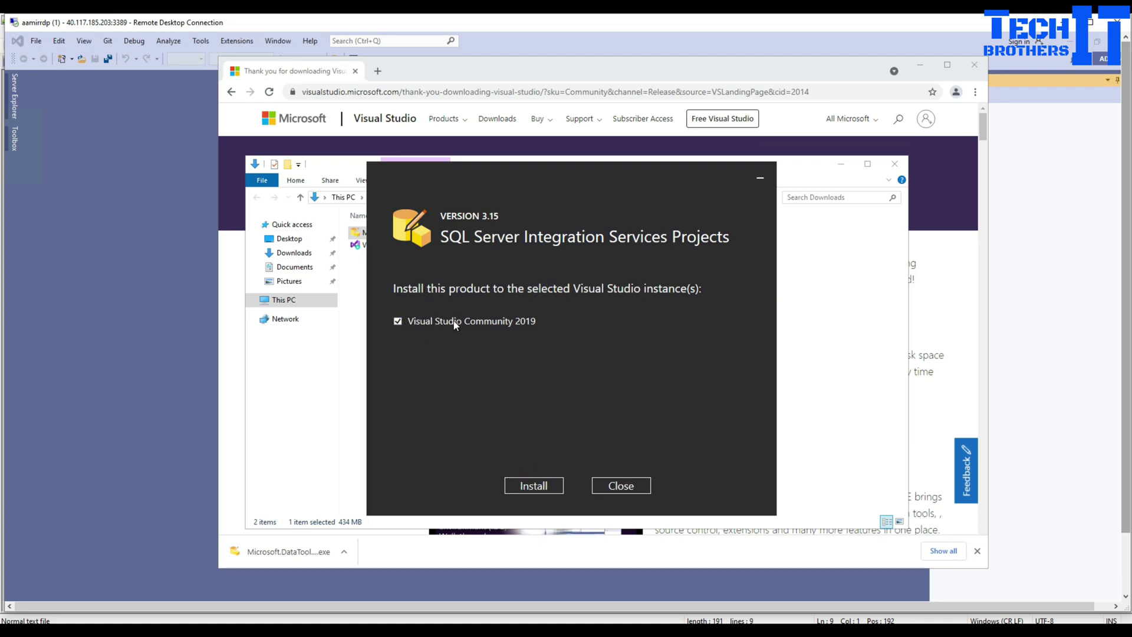
pyautogui.moveTo(482, 344)
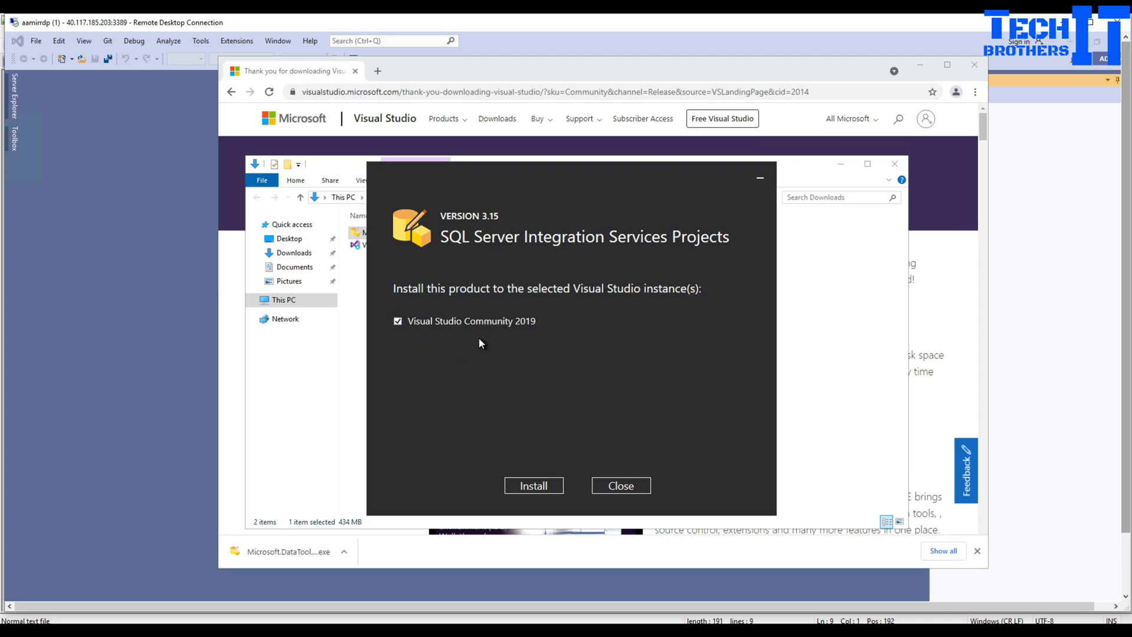
pyautogui.click(518, 488)
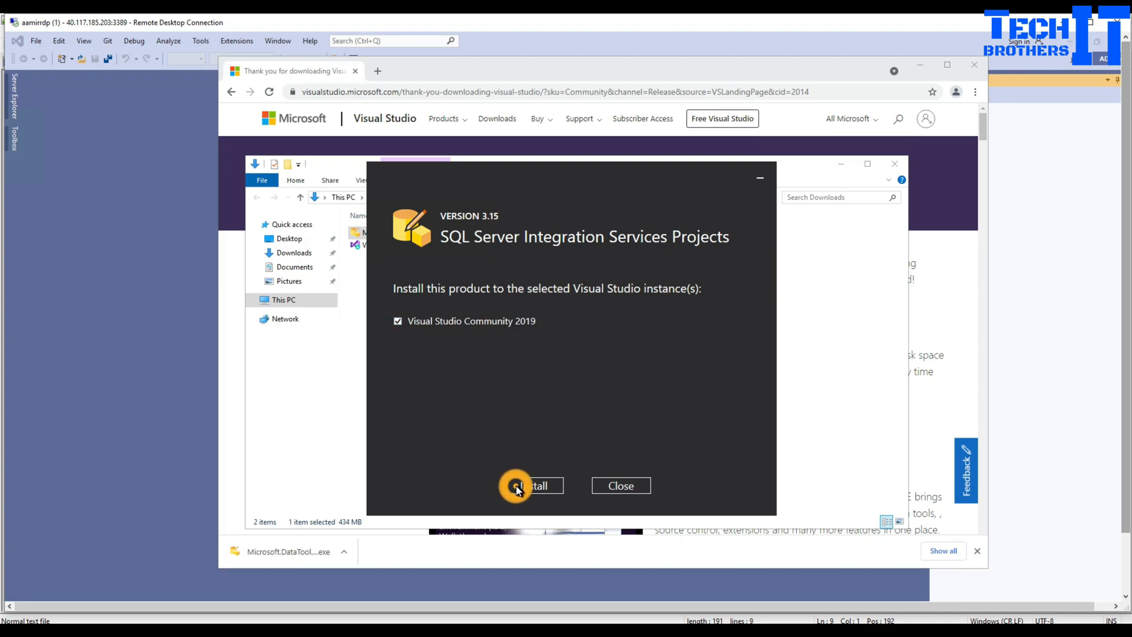
pyautogui.click(517, 486)
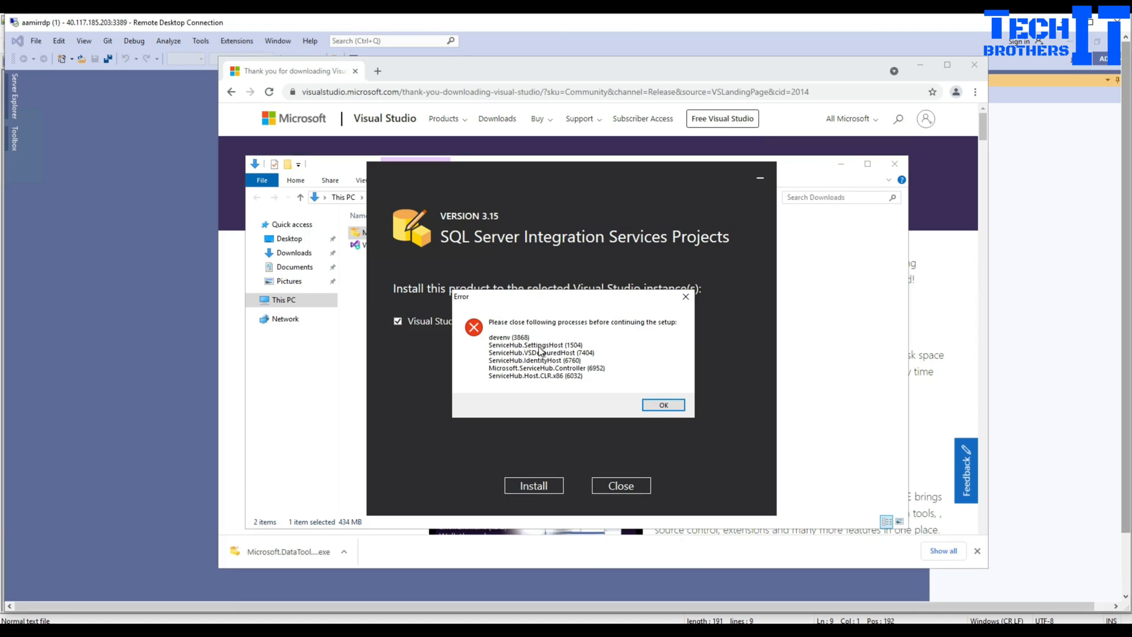
pyautogui.moveTo(534, 344)
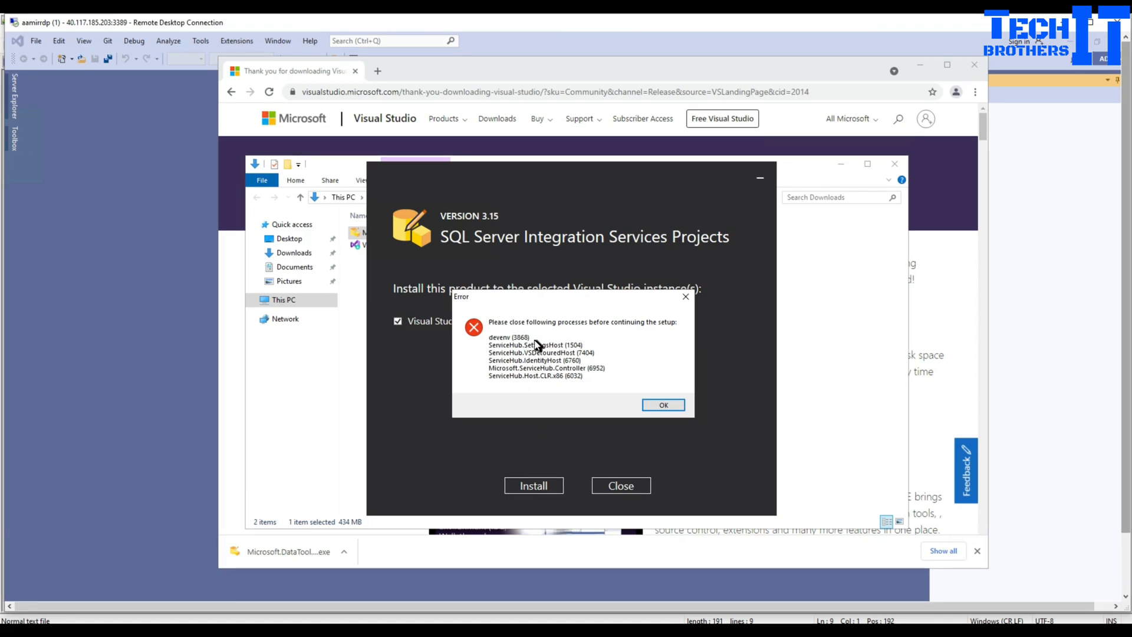
pyautogui.moveTo(505, 246)
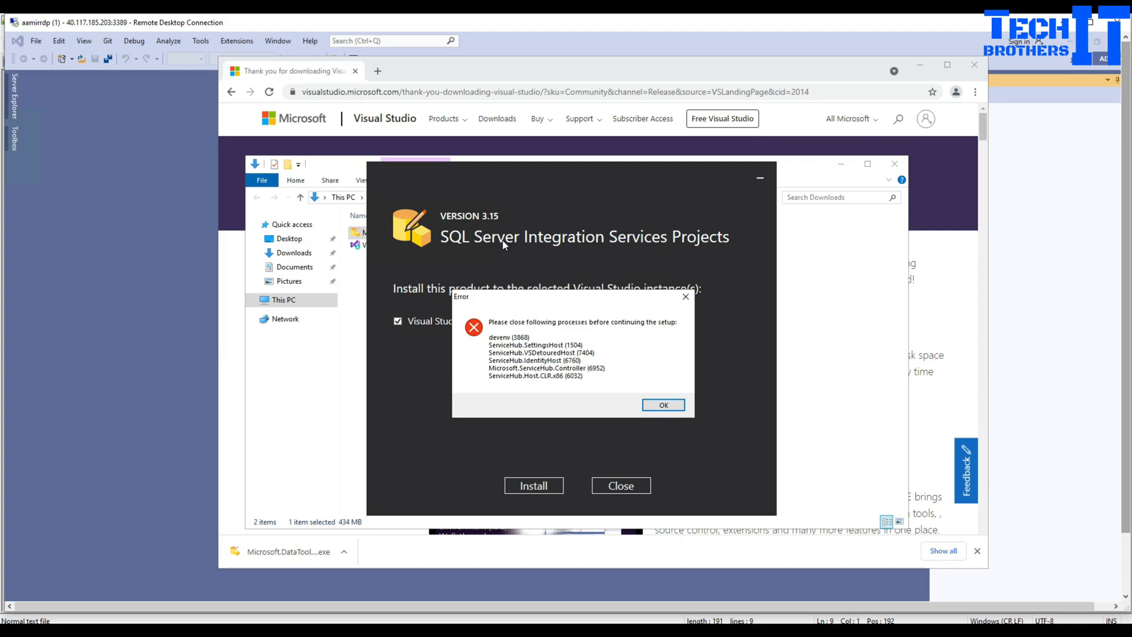
pyautogui.moveTo(852, 81)
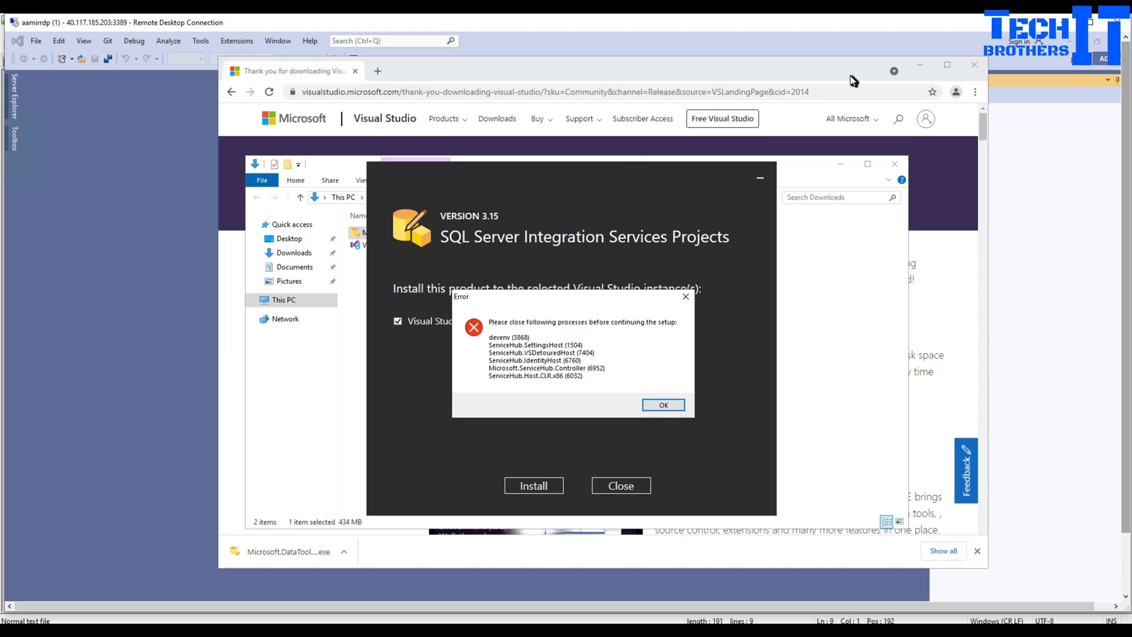
pyautogui.moveTo(846, 168)
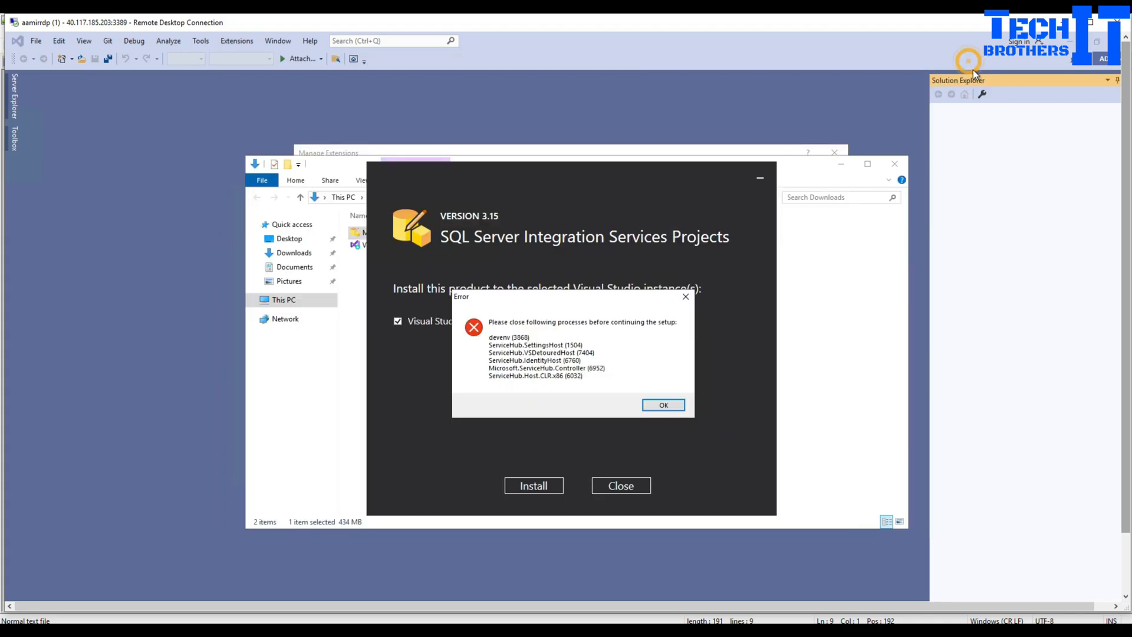
# - Close the Chrome browser download page after reading the running-process error
pyautogui.click(663, 404)
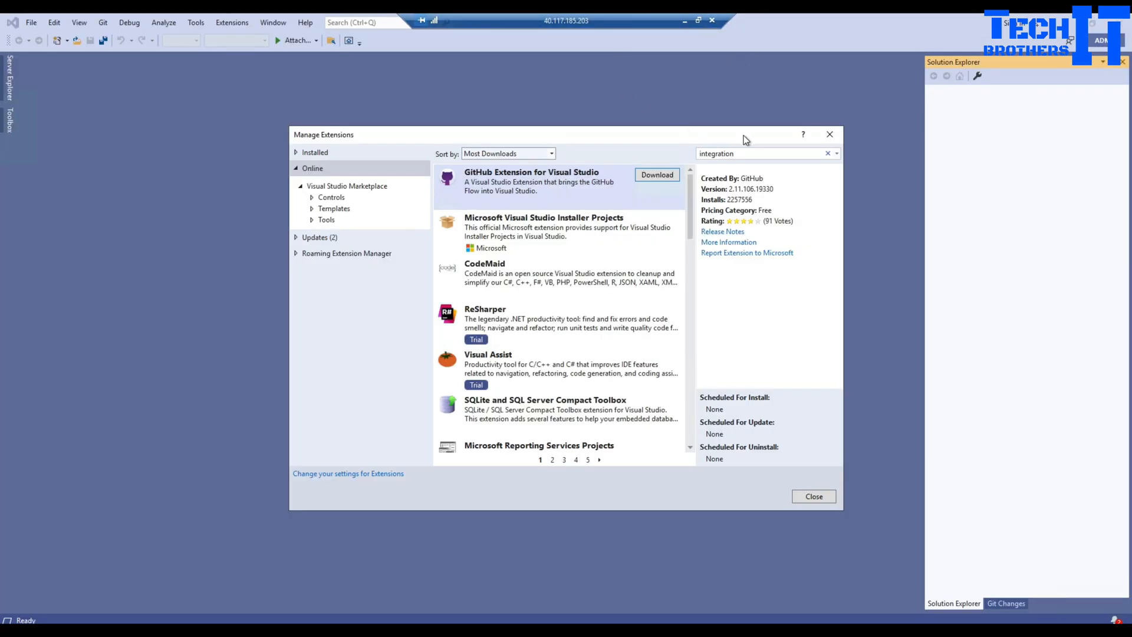
pyautogui.moveTo(830, 134)
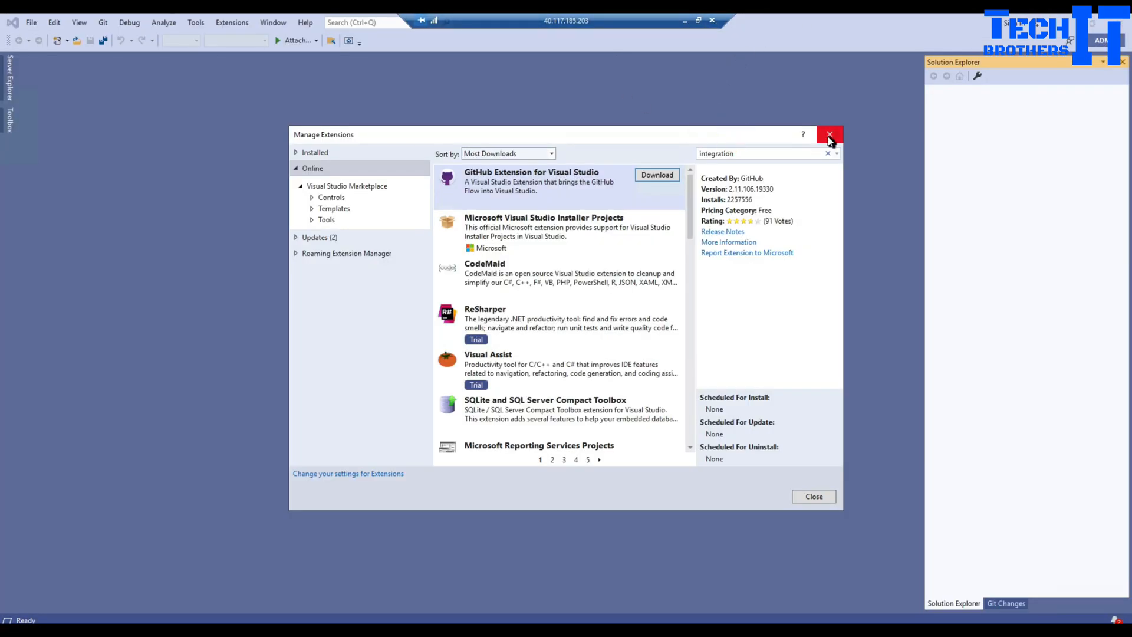
# - Close Visual Studio so setup can continue and bring up Task Manager
pyautogui.click(831, 134)
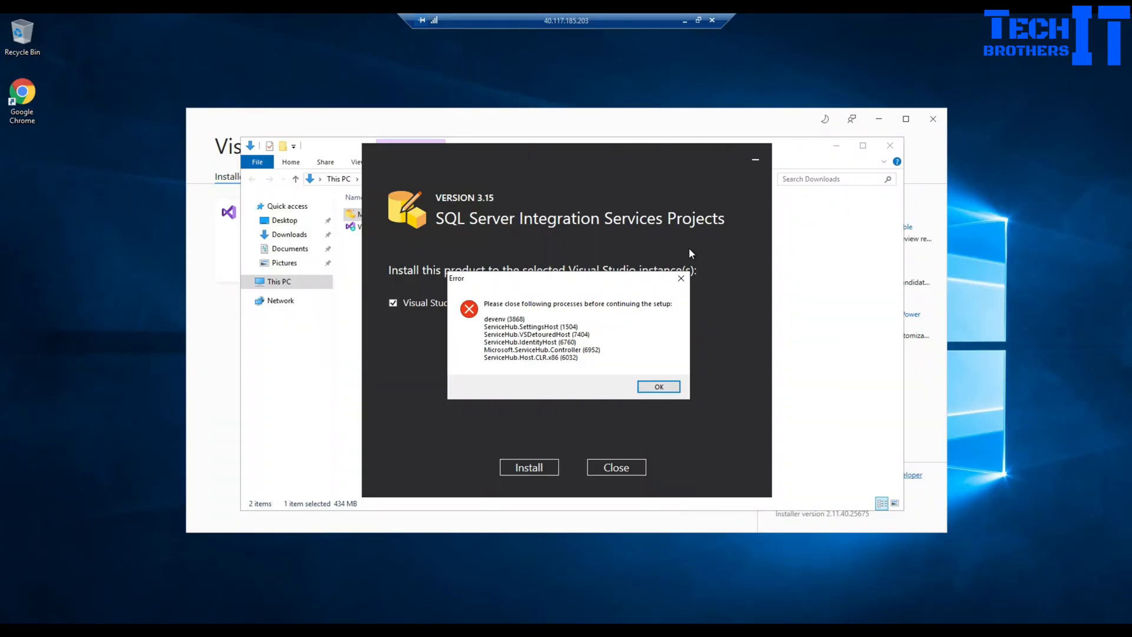
pyautogui.moveTo(590, 351)
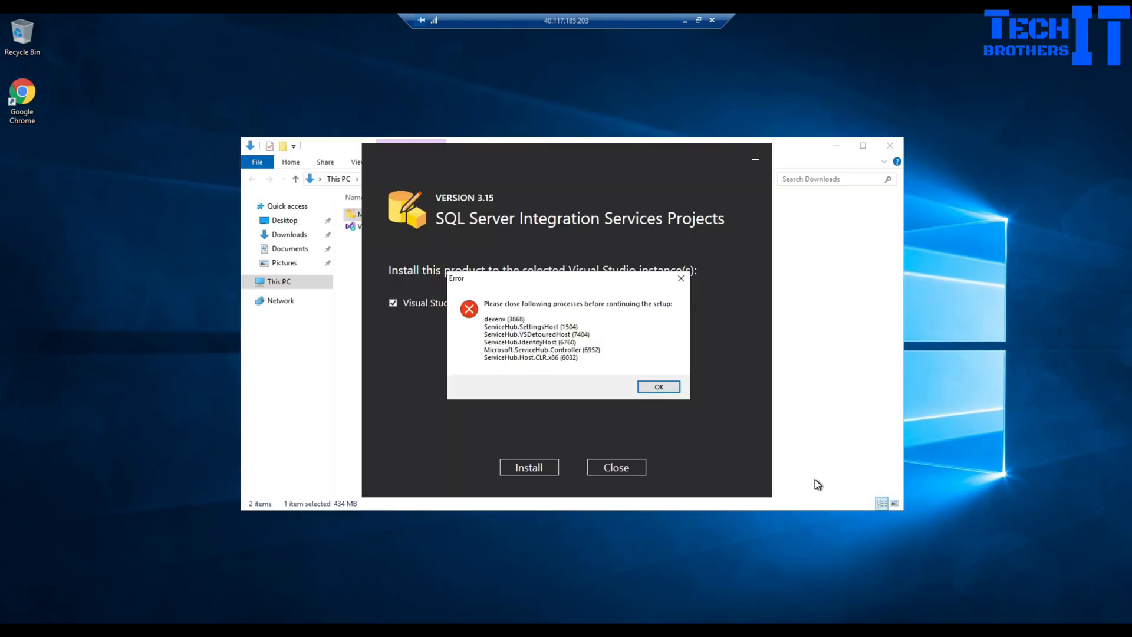
pyautogui.moveTo(639, 182)
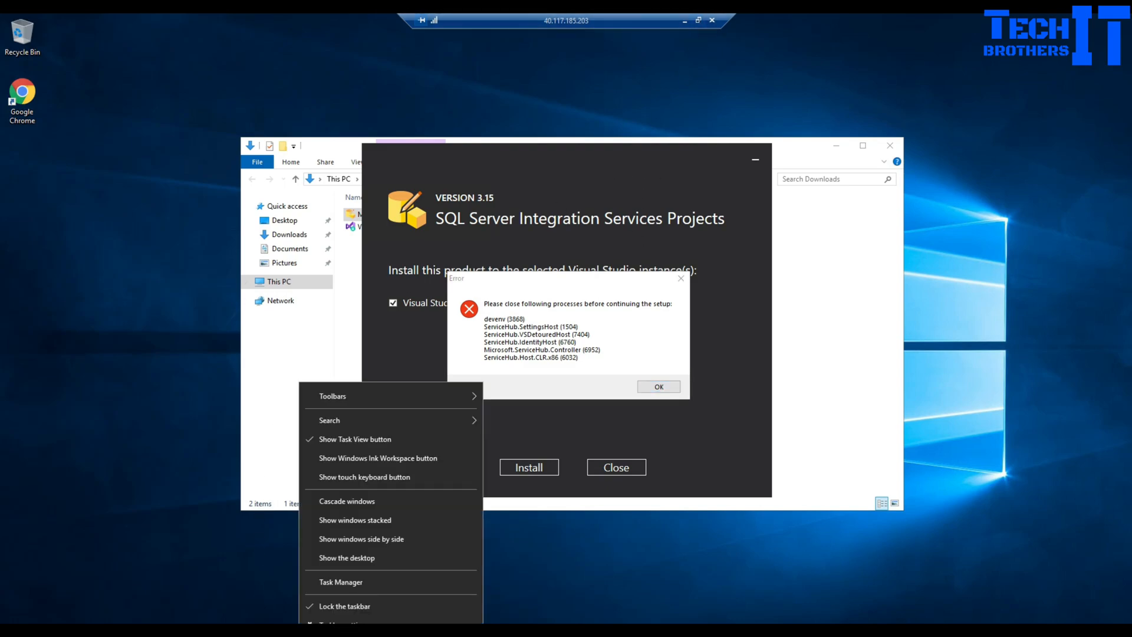
pyautogui.click(340, 581)
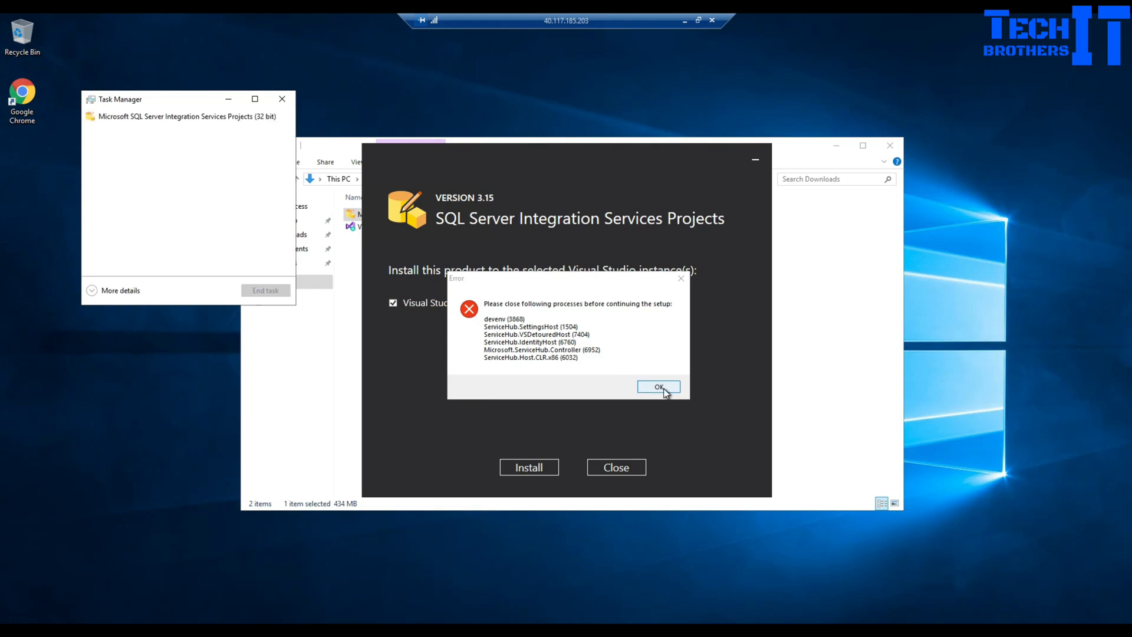
# - Dismiss the blocking-process error with OK so the installer loads packages
pyautogui.click(658, 386)
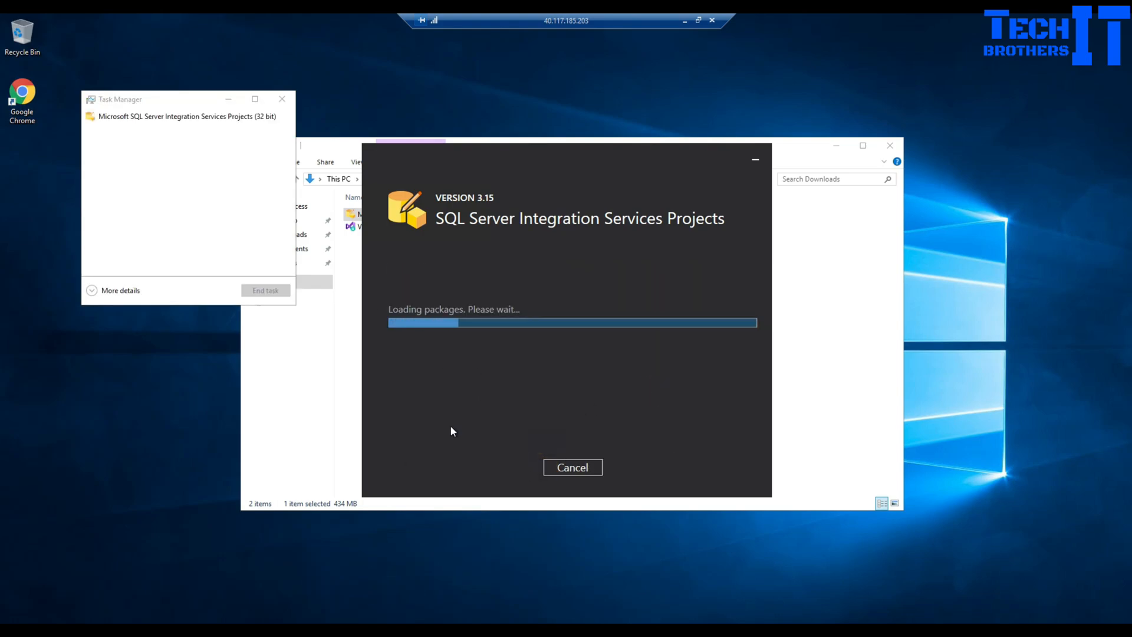
pyautogui.moveTo(454, 389)
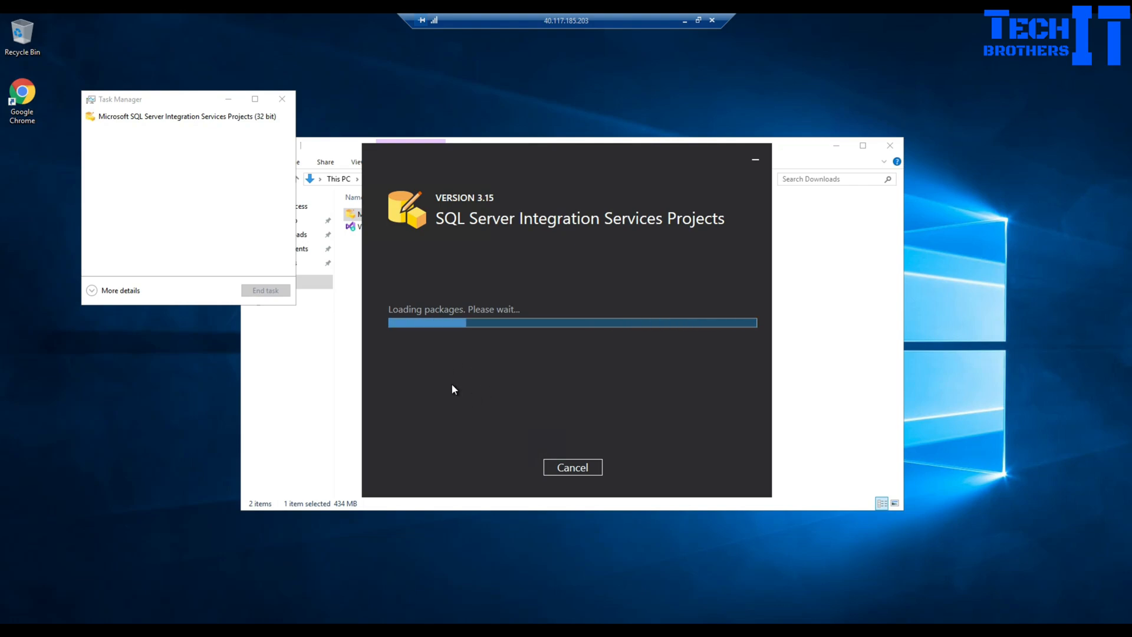
pyautogui.moveTo(483, 403)
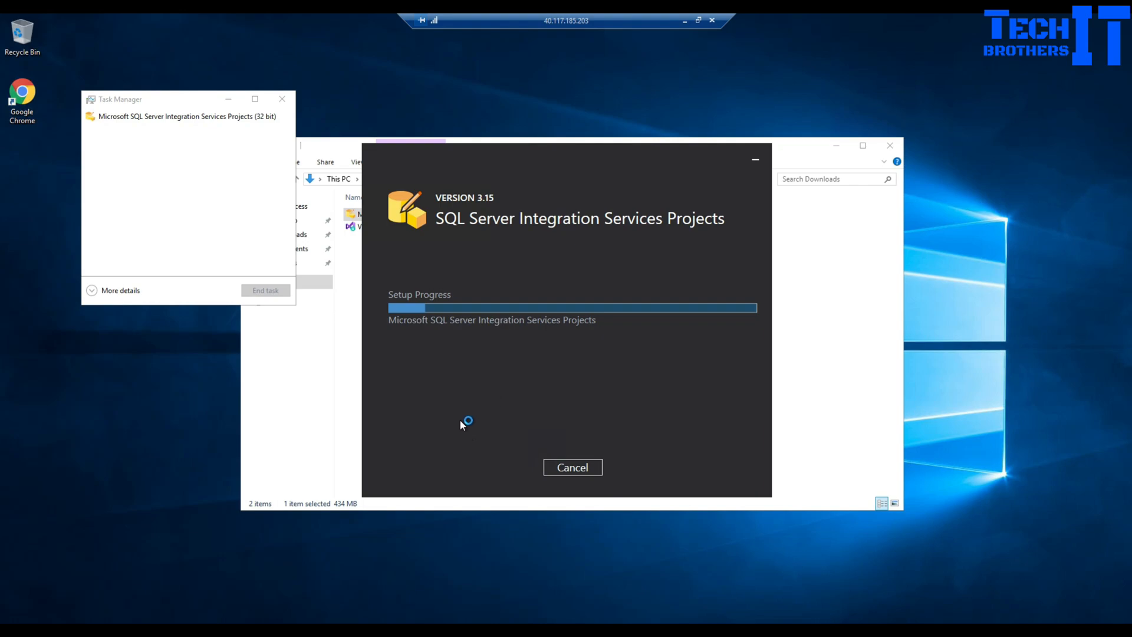
pyautogui.moveTo(413, 382)
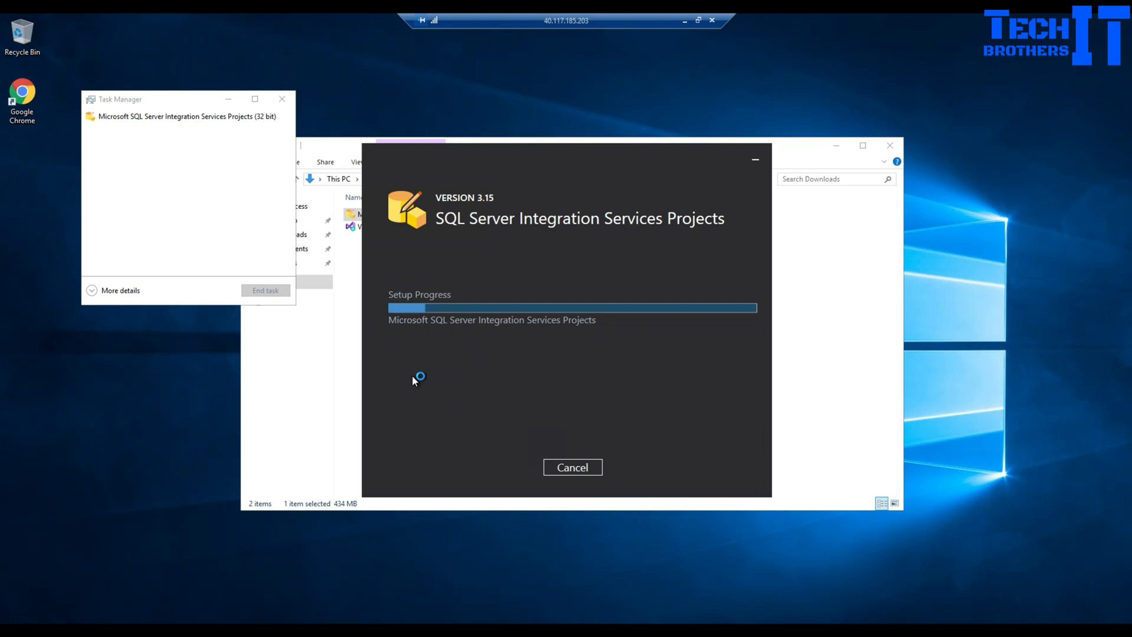
pyautogui.moveTo(430, 384)
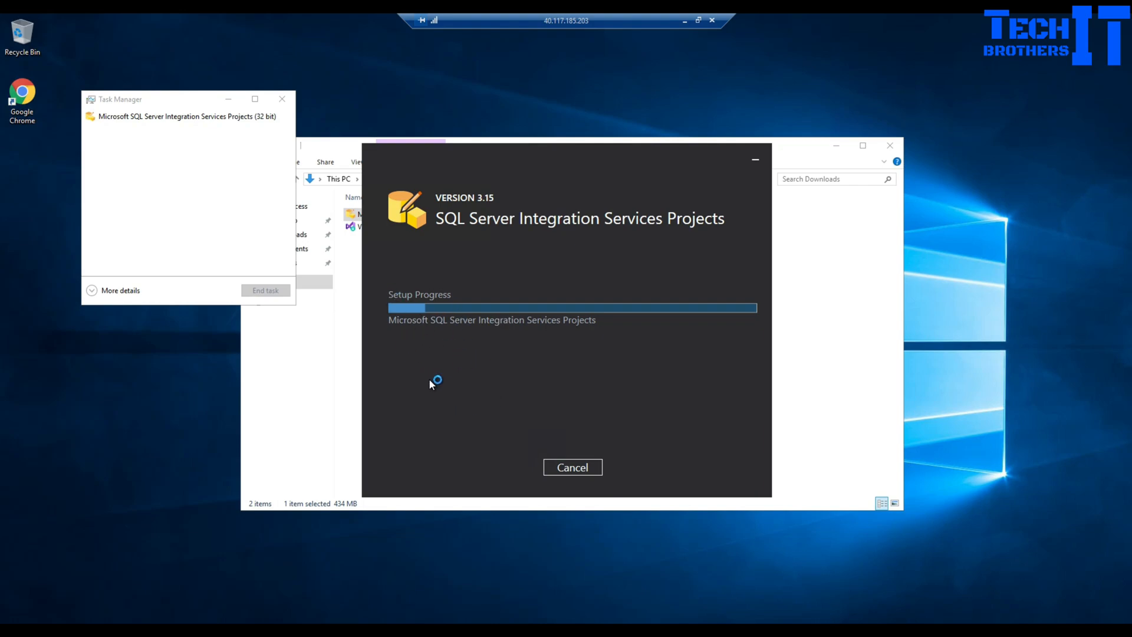
pyautogui.moveTo(105, 292)
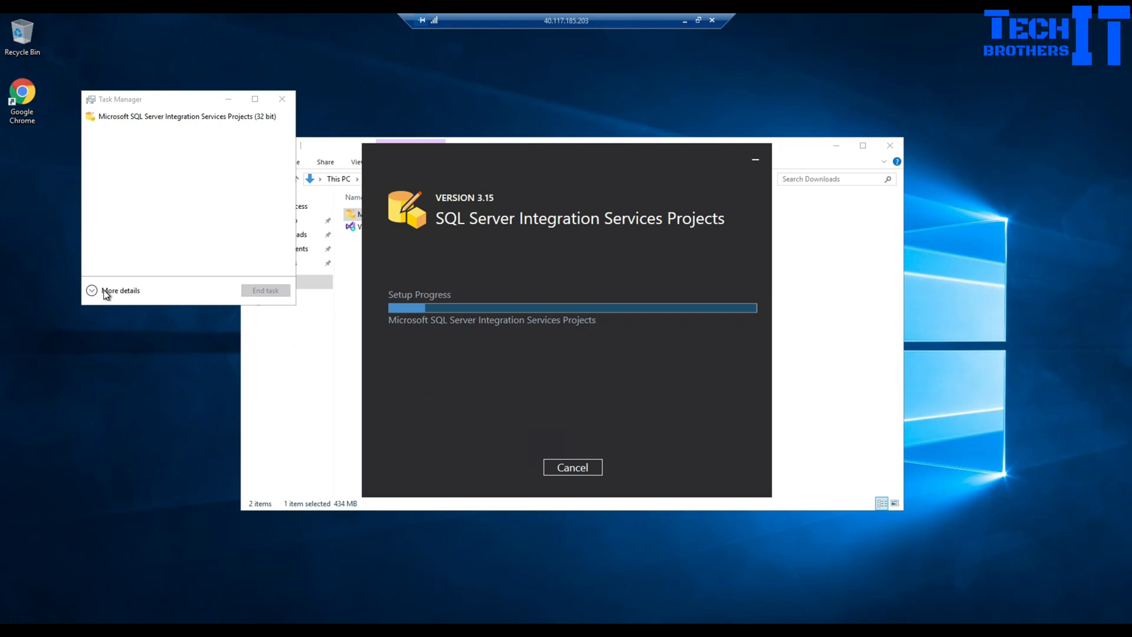
# - Expand Task Manager to Details, inspect dllhost.exe and other processes, then close it
pyautogui.click(91, 290)
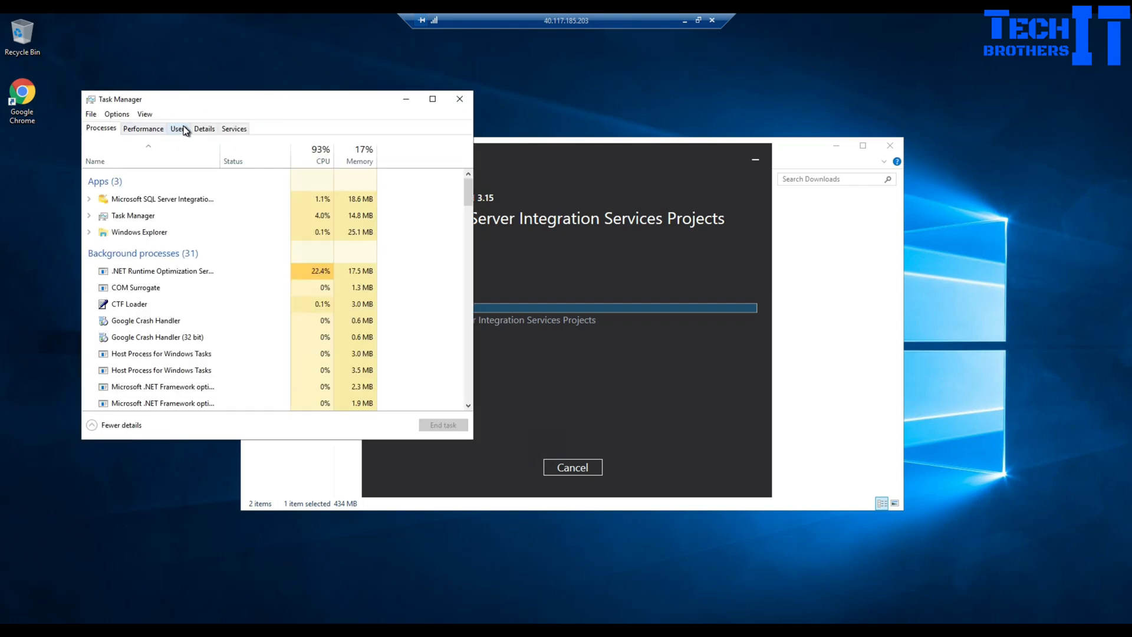
pyautogui.click(204, 129)
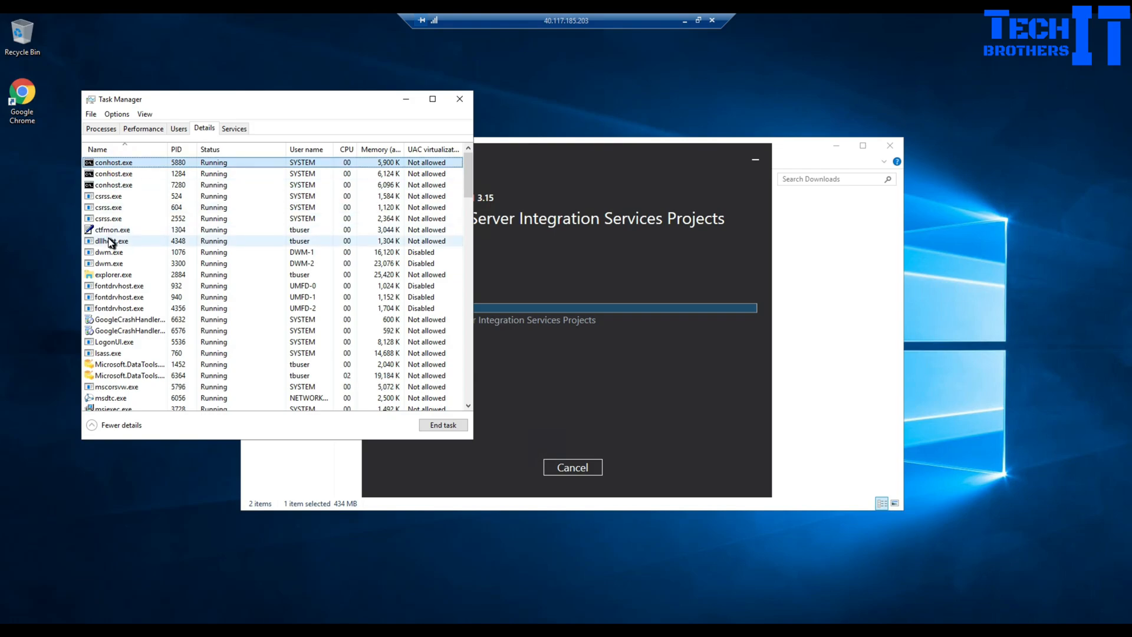
pyautogui.click(111, 241)
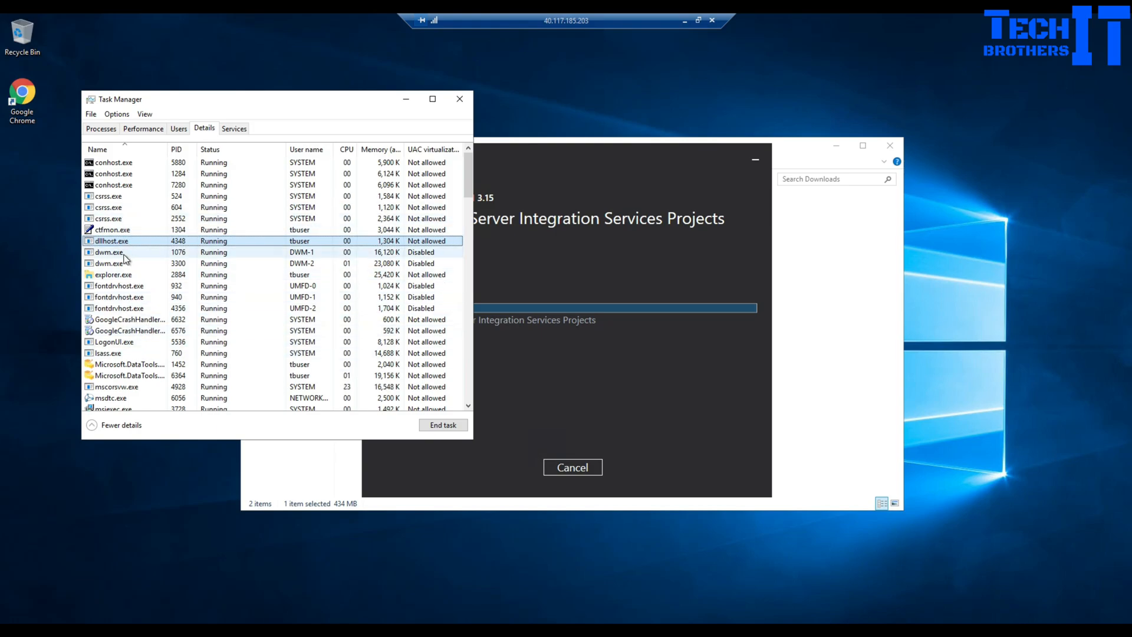
pyautogui.click(108, 251)
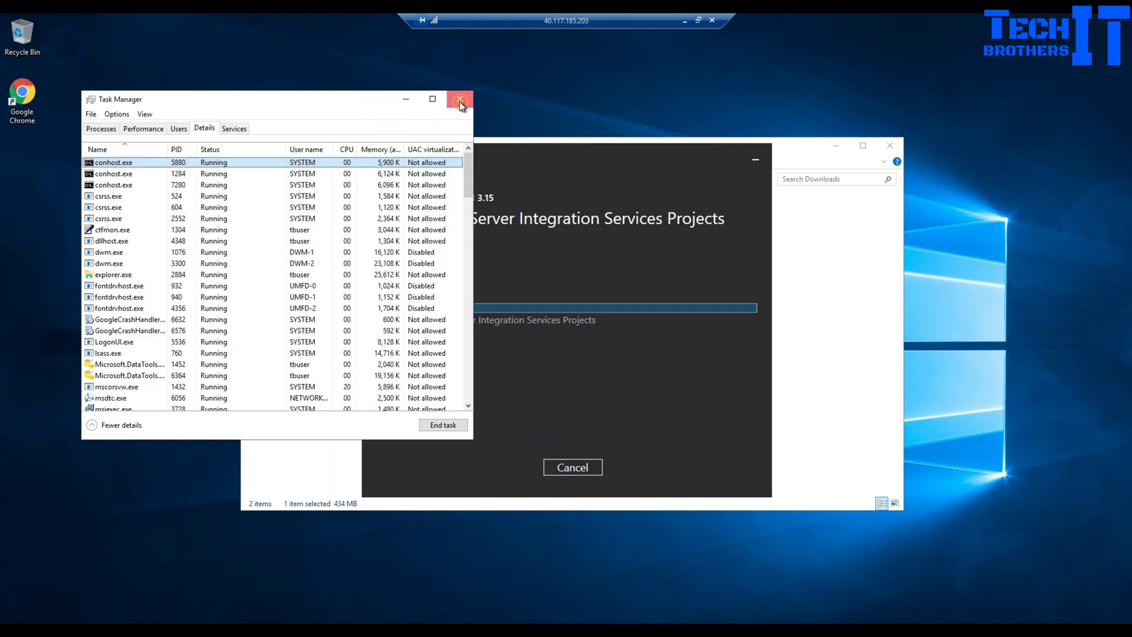
pyautogui.click(460, 99)
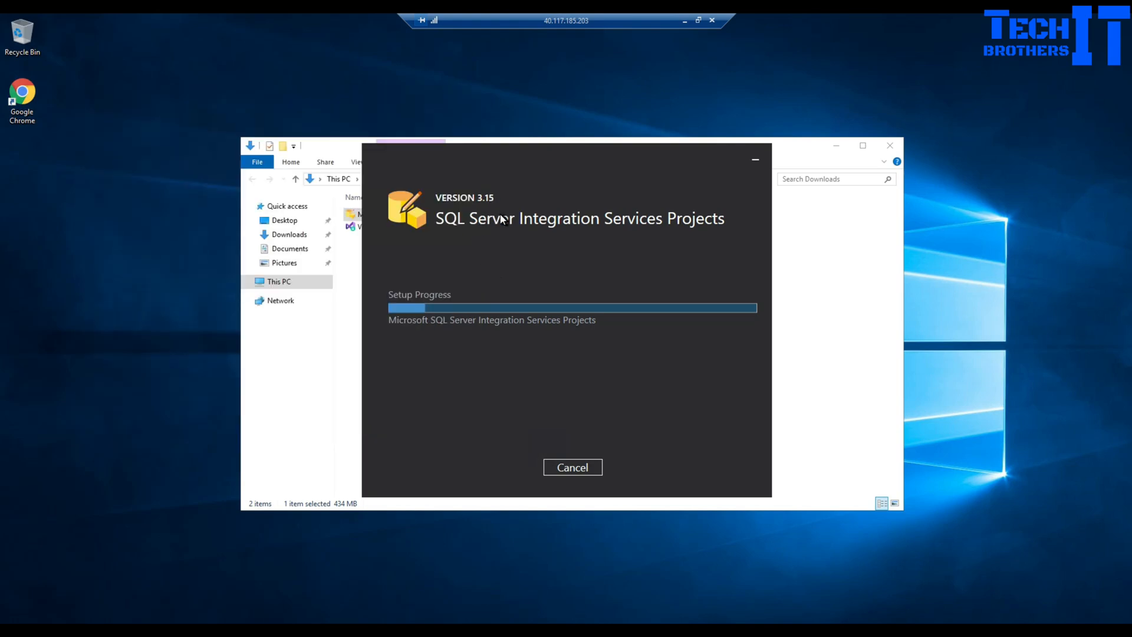
pyautogui.moveTo(648, 244)
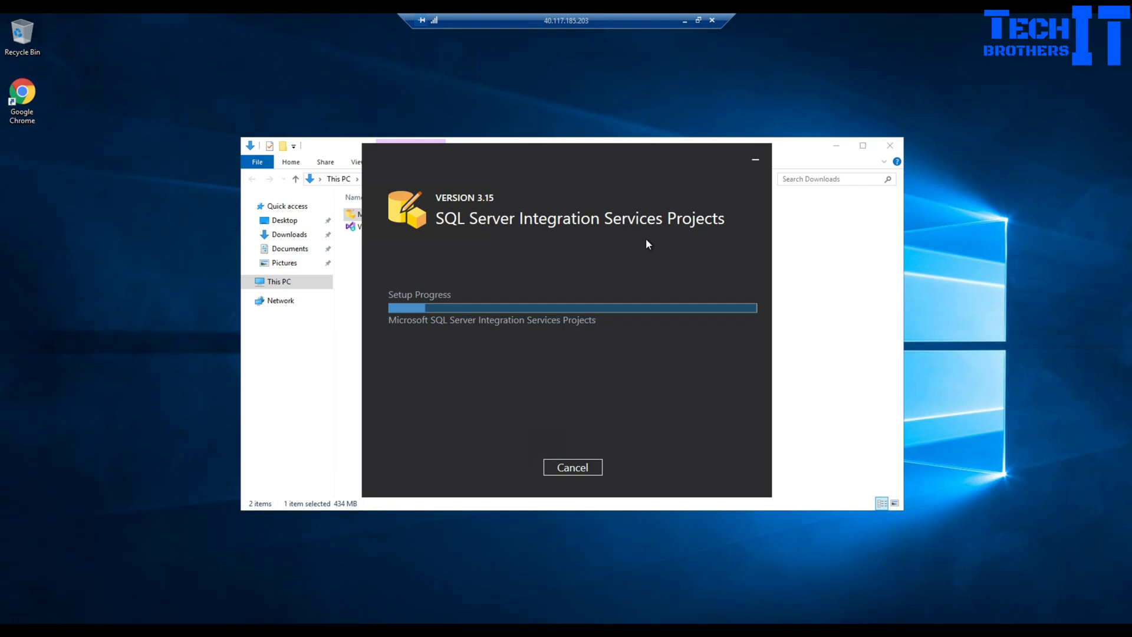
pyautogui.moveTo(551, 337)
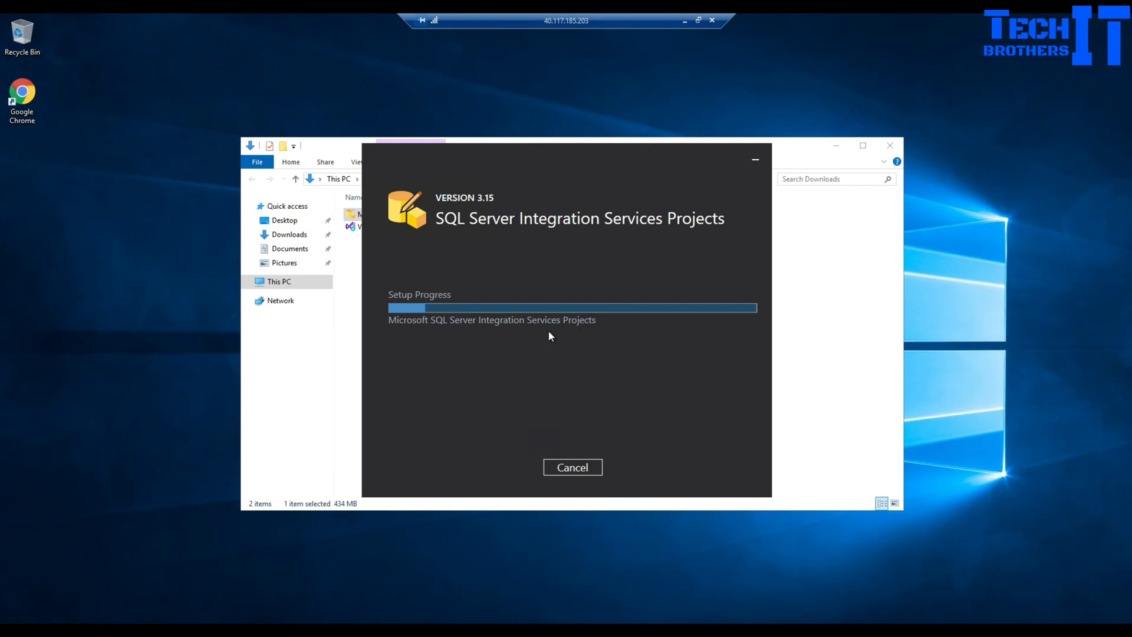
pyautogui.moveTo(563, 401)
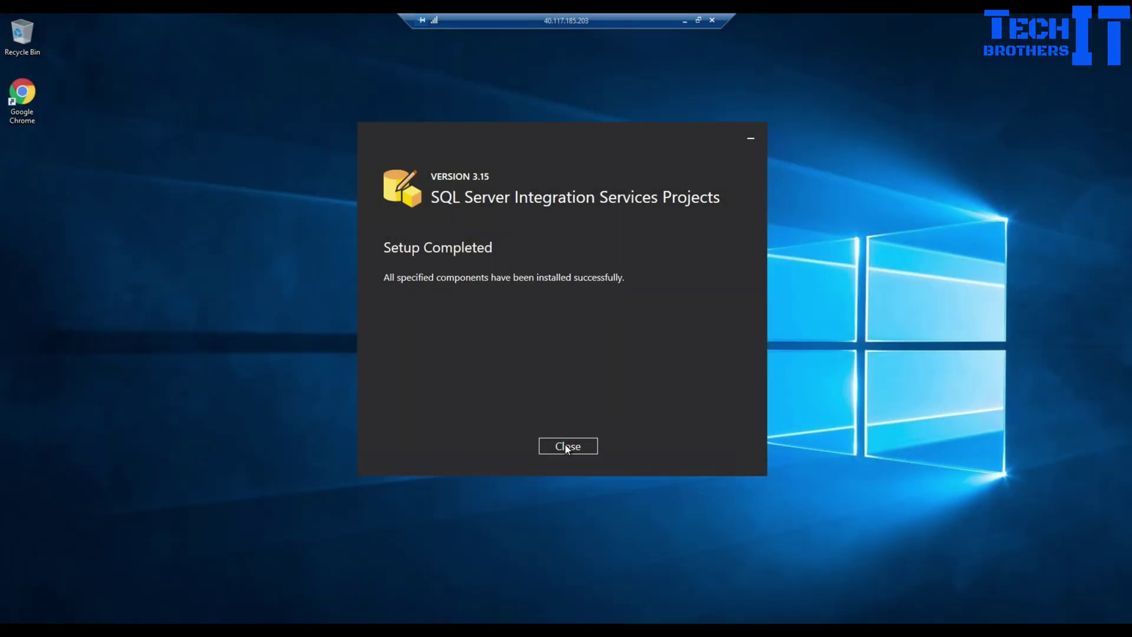
# - Close the finished SSIS Projects 3.15 installer, leaving the desktop clear
pyautogui.click(567, 446)
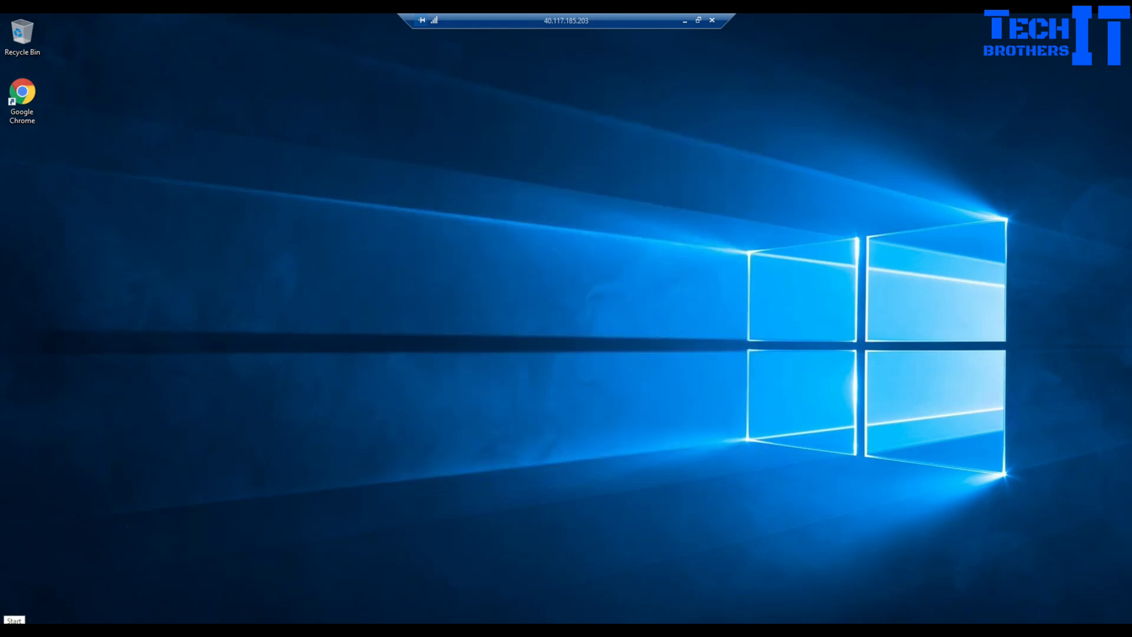
# - Launch Visual Studio 2019 from Start and continue without code into the empty IDE
pyautogui.click(13, 621)
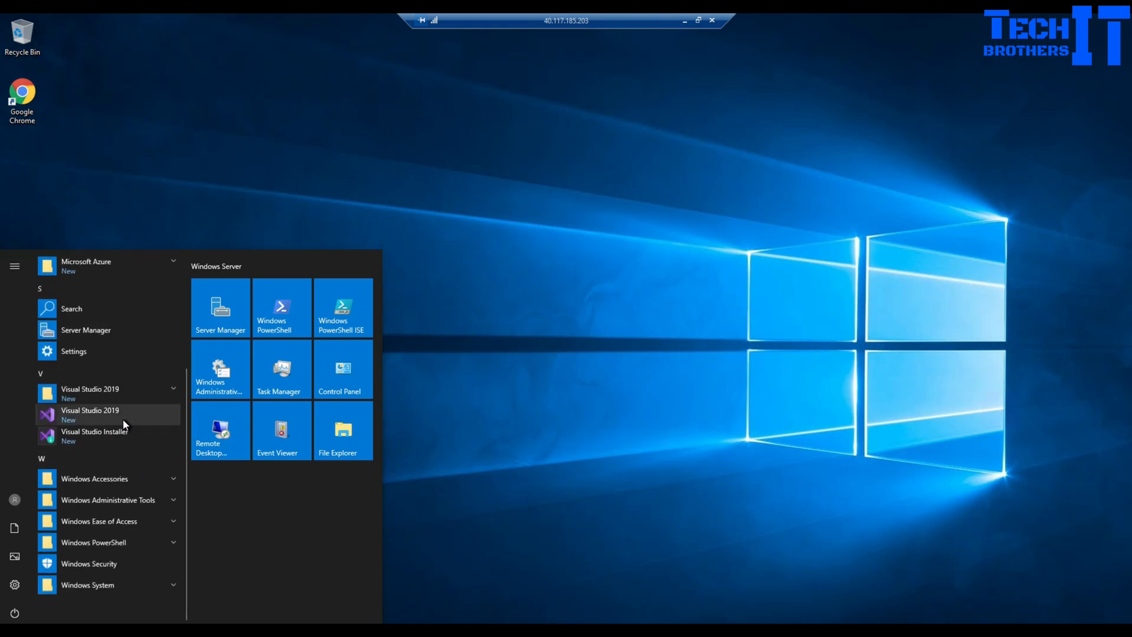
pyautogui.moveTo(132, 420)
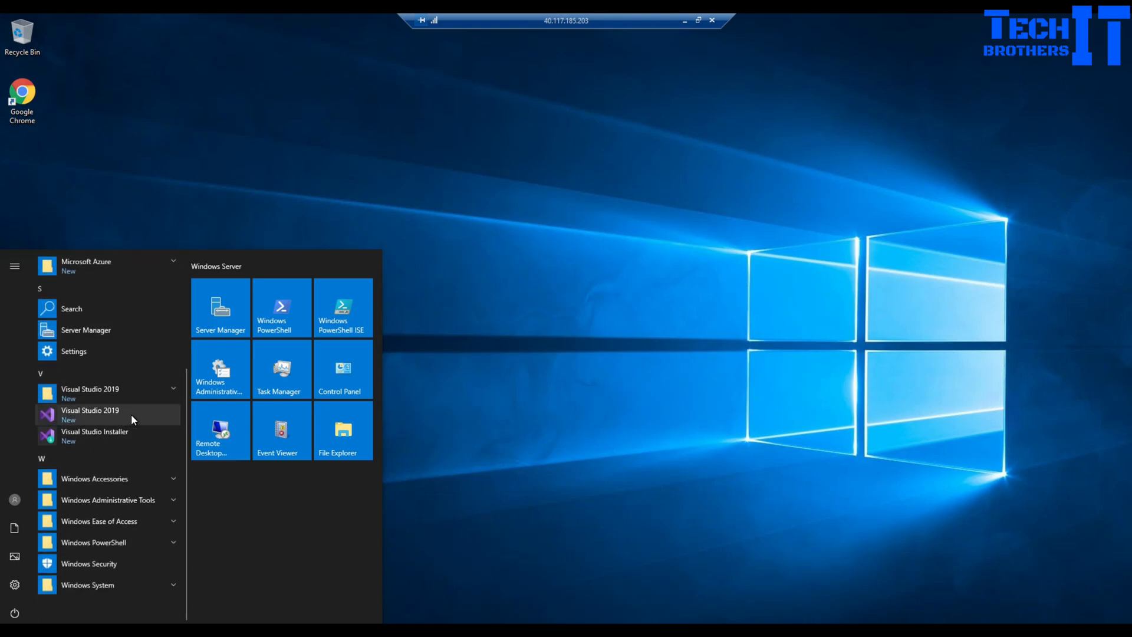
pyautogui.click(90, 415)
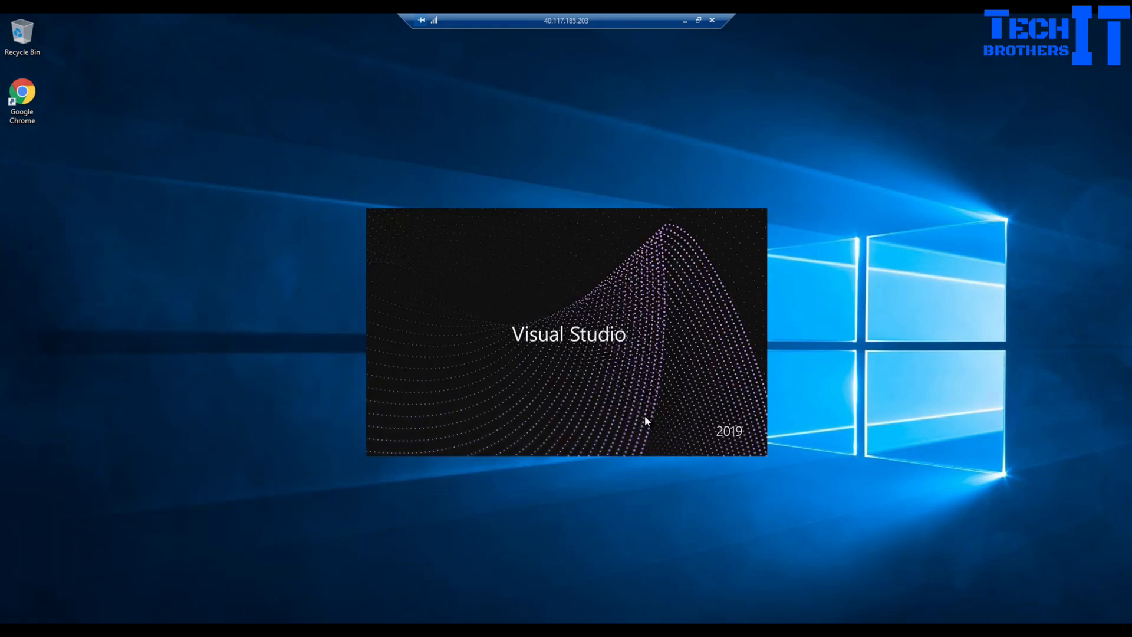
pyautogui.moveTo(634, 408)
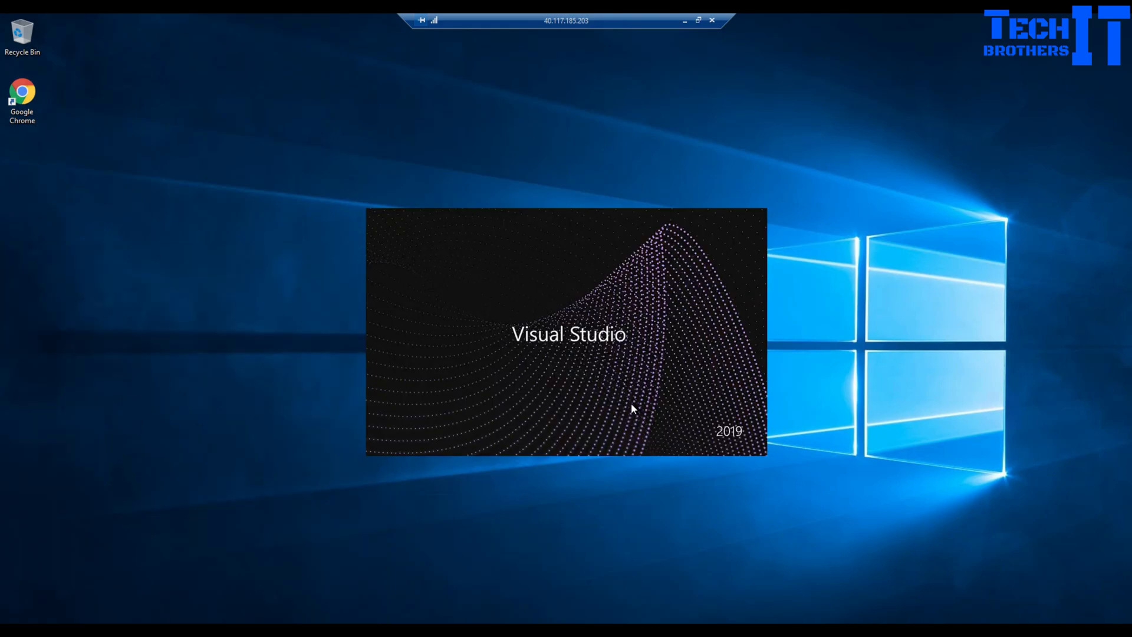
pyautogui.moveTo(625, 406)
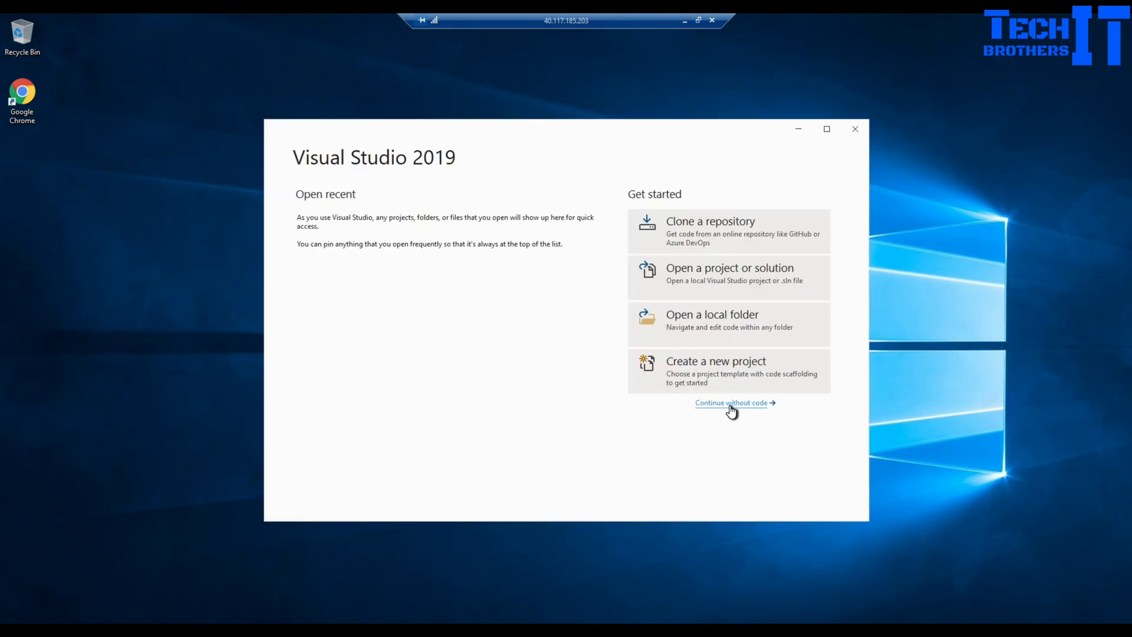
pyautogui.click(731, 403)
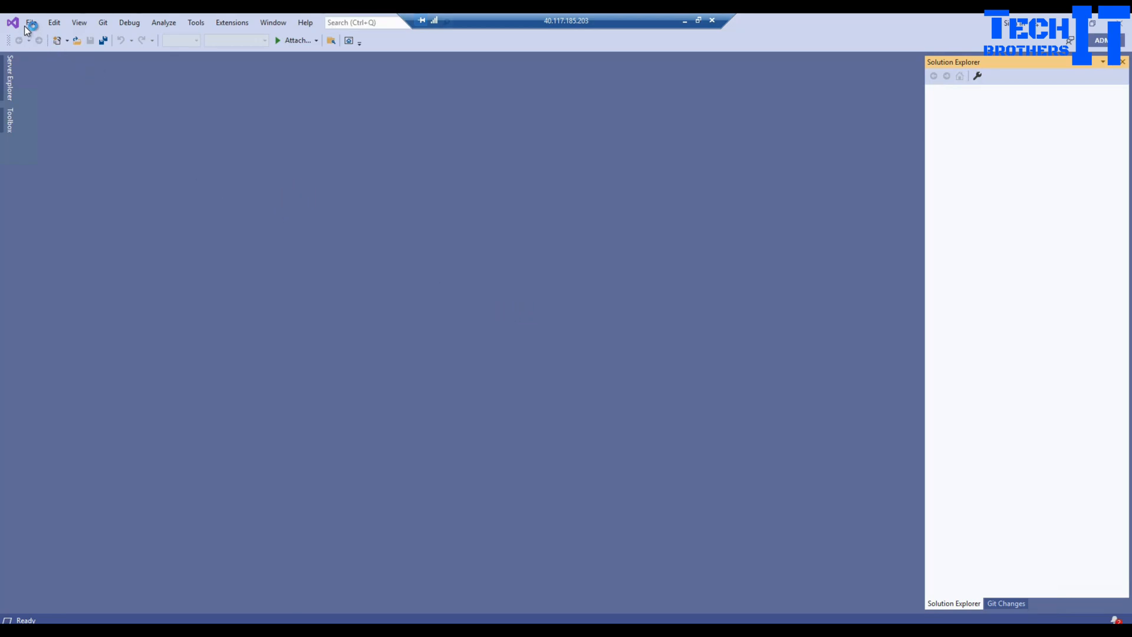
# - Start a new project and search the templates for 'inte'
pyautogui.click(33, 23)
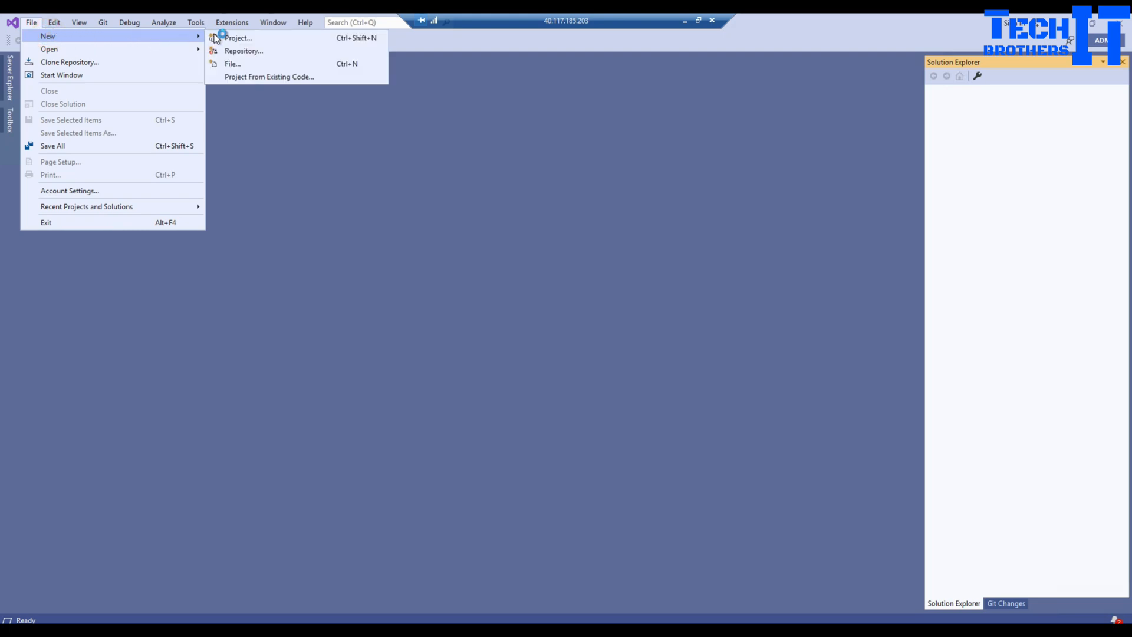
pyautogui.click(240, 38)
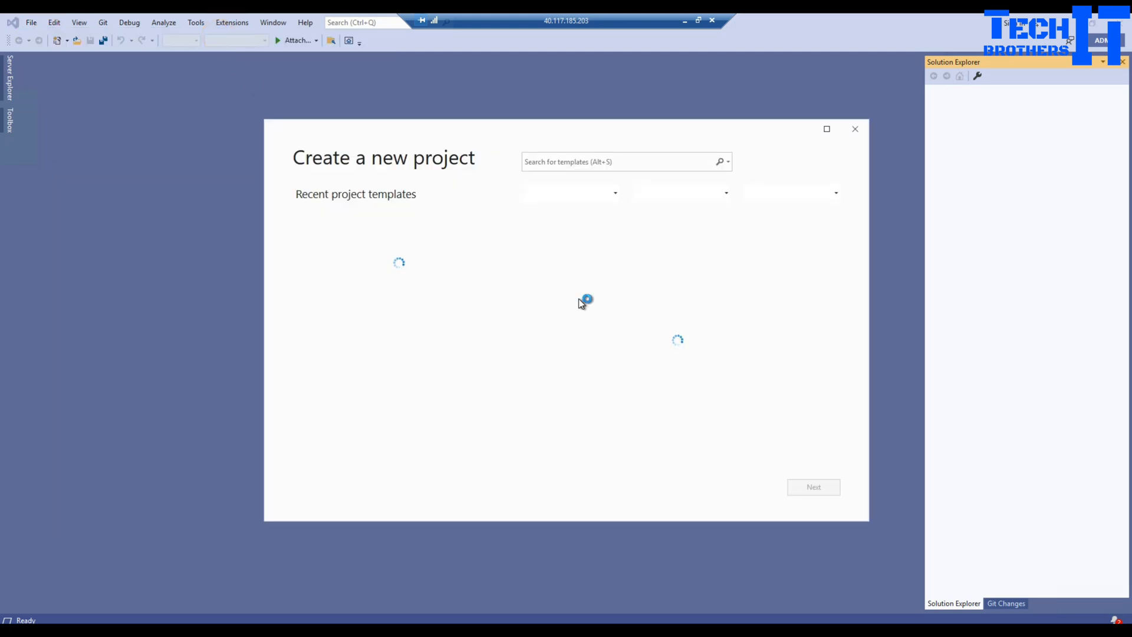
pyautogui.click(624, 160)
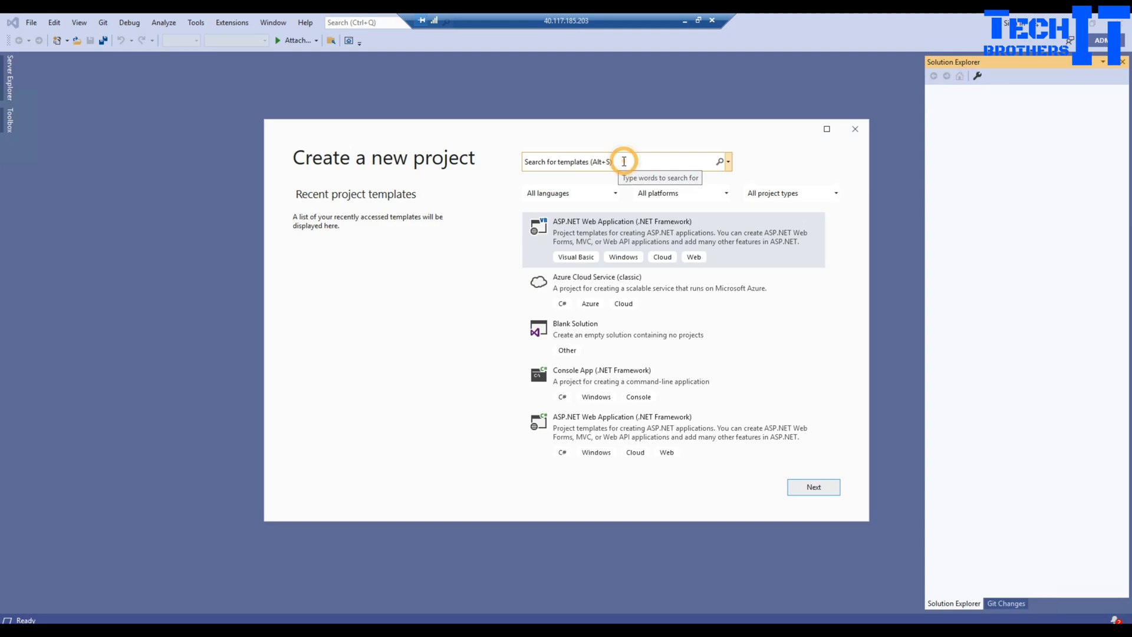
pyautogui.write('int')
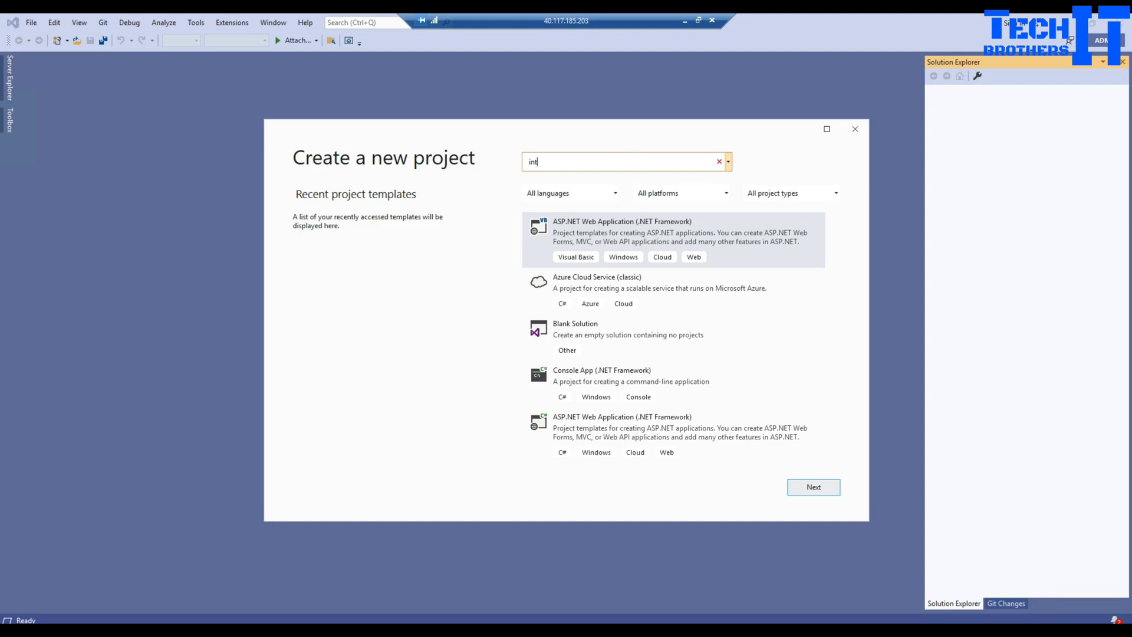
pyautogui.write('egration')
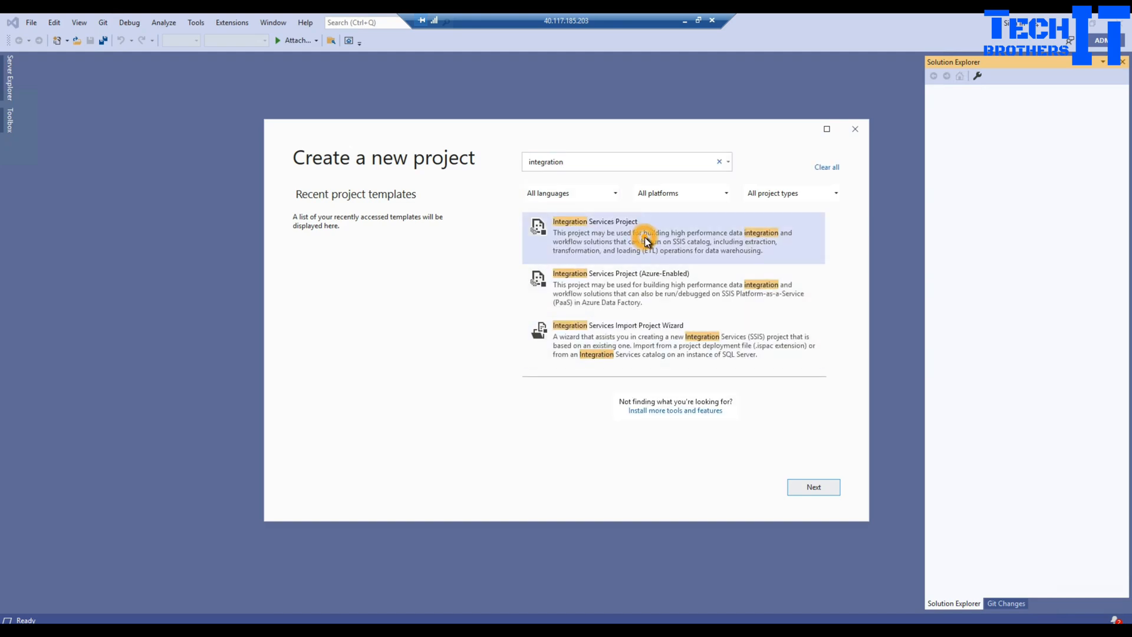
# - Create an Integration Services Project with the default name Integration Services Project1
pyautogui.click(814, 487)
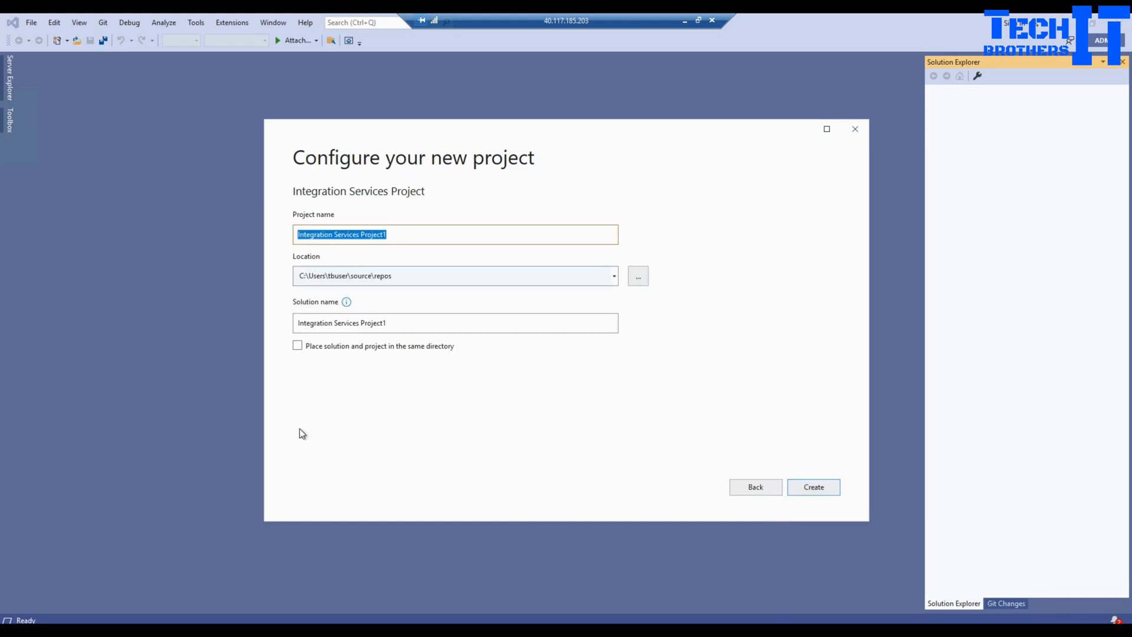
pyautogui.click(349, 234)
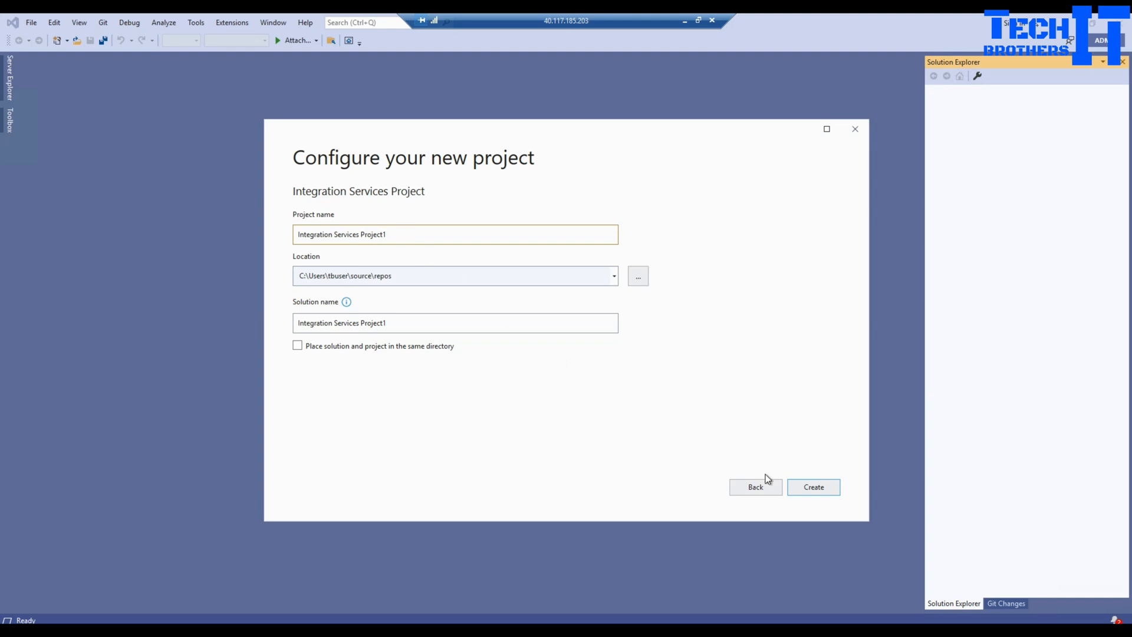
pyautogui.click(814, 487)
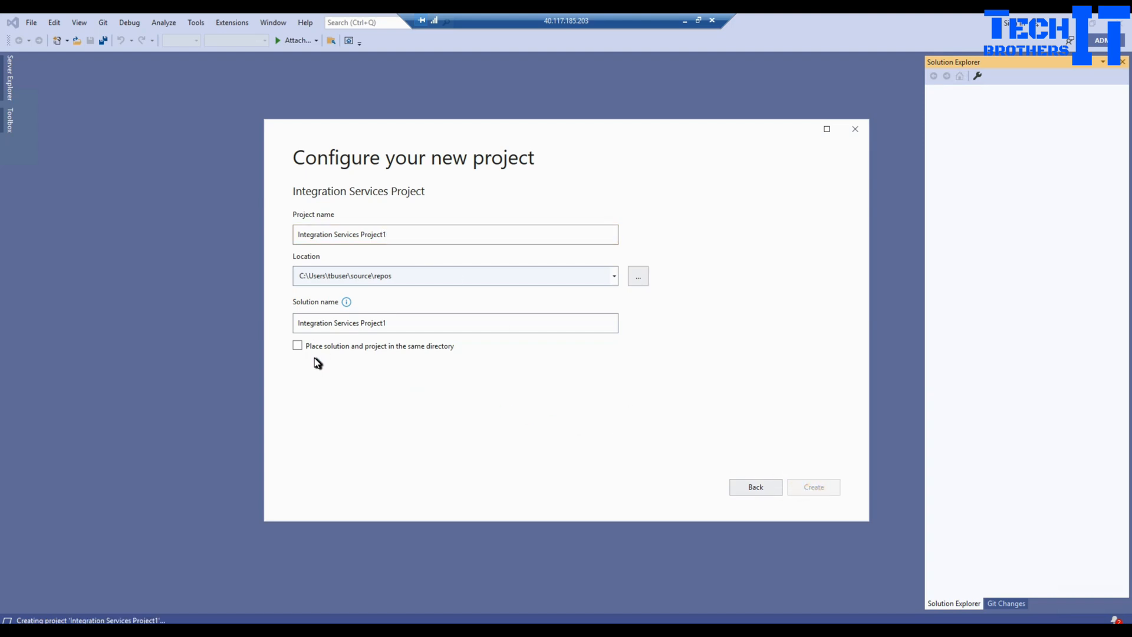
pyautogui.click(814, 487)
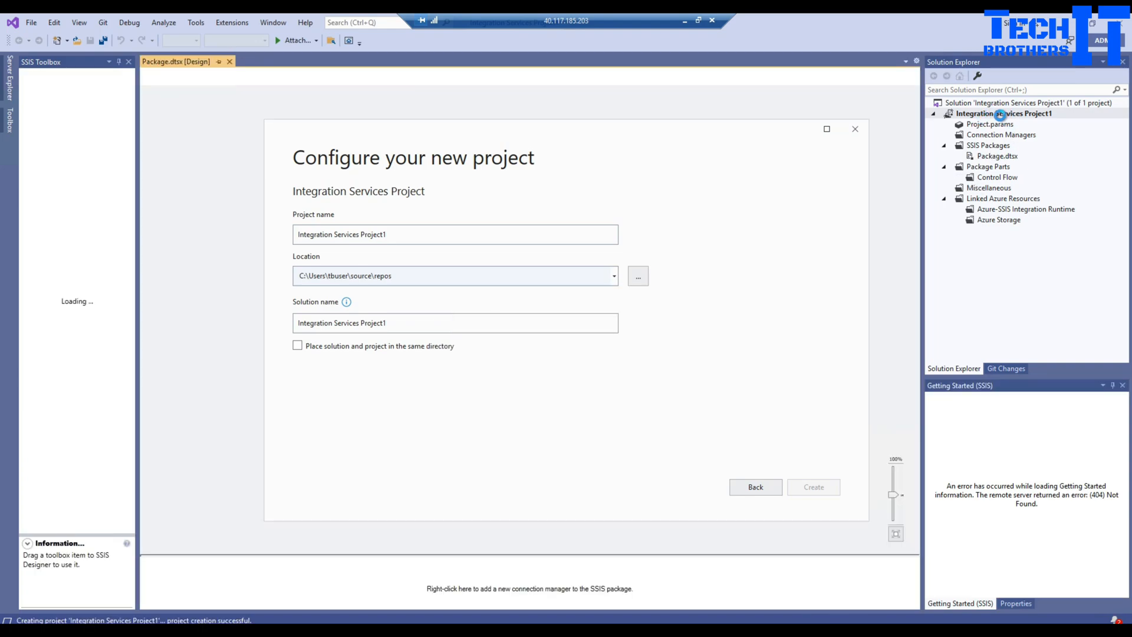
# - Select the Package.dtsx package in the project to show its Control Flow designer
pyautogui.click(814, 487)
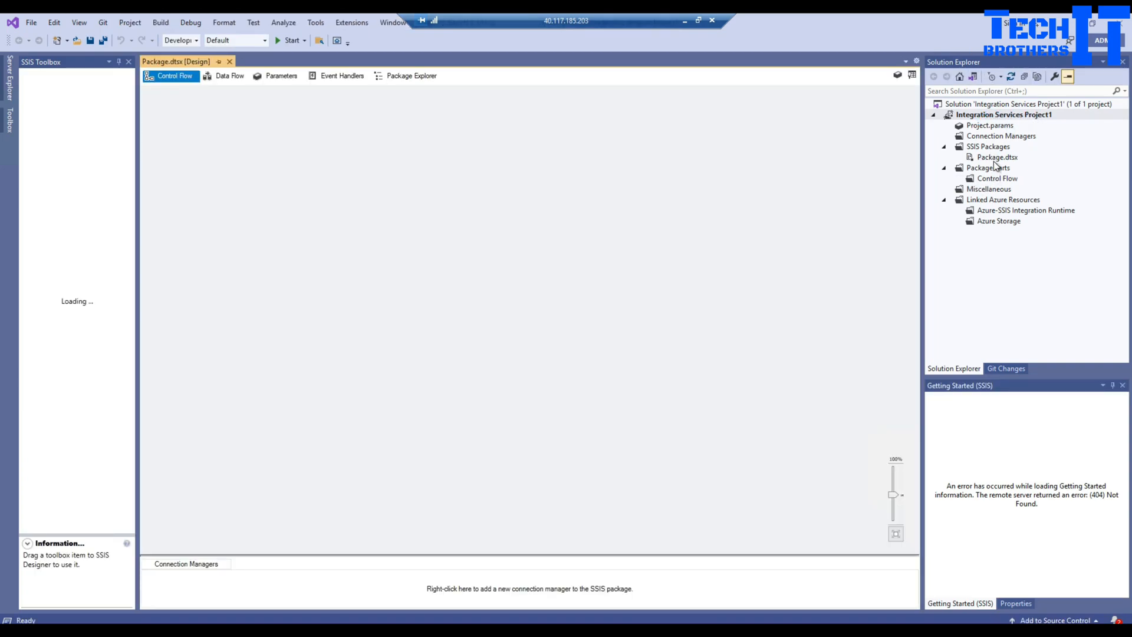
pyautogui.click(996, 157)
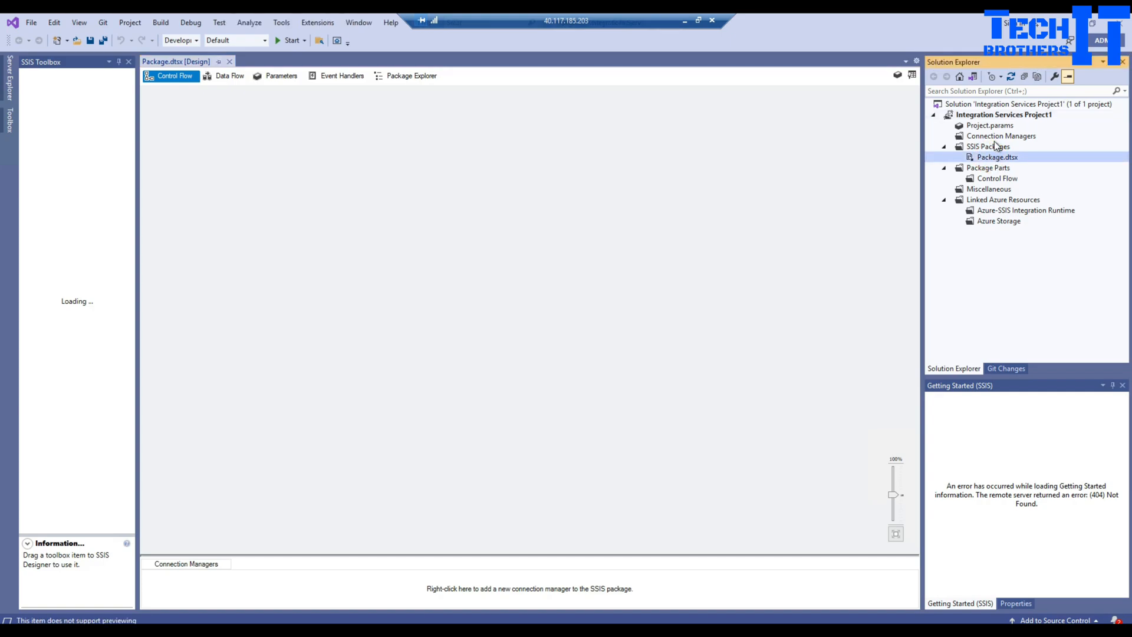
pyautogui.click(1001, 136)
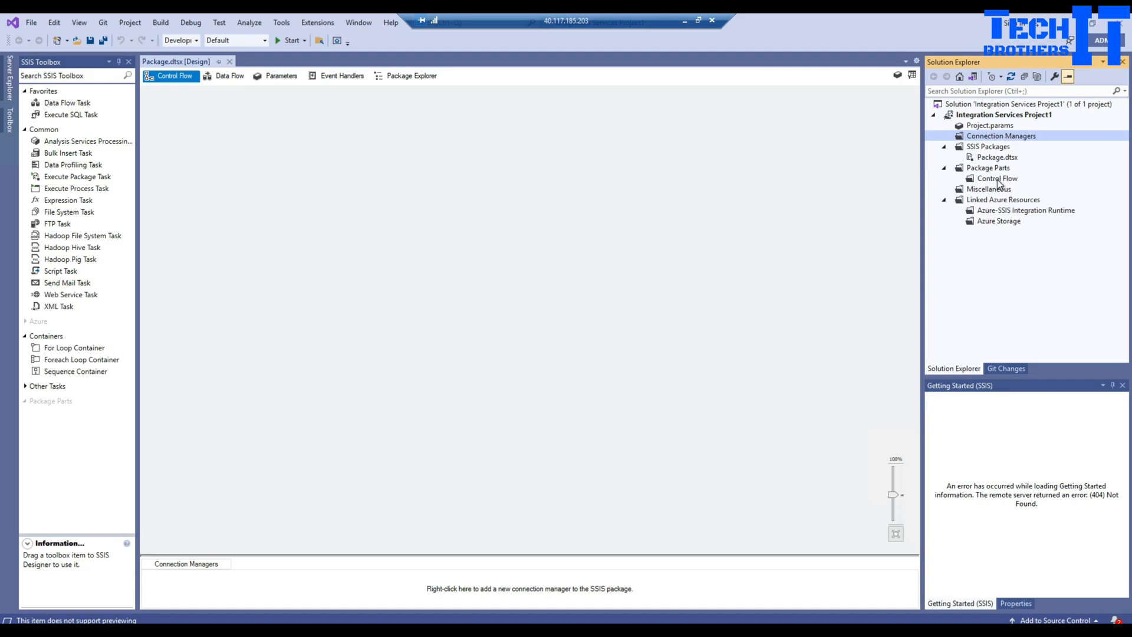
pyautogui.click(991, 157)
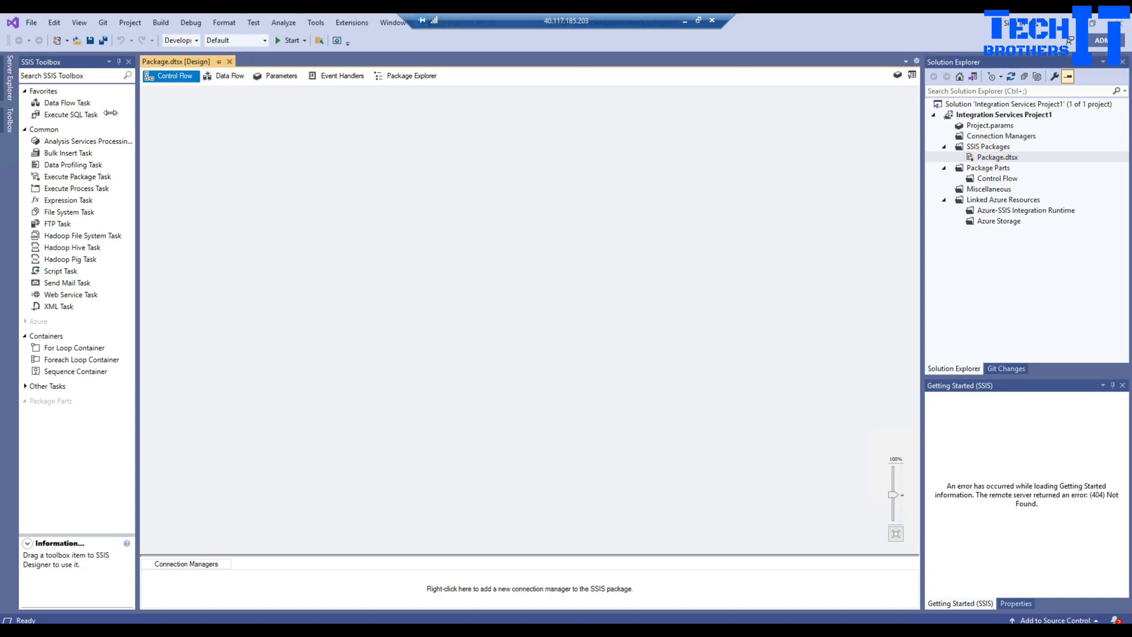
# - Drag a Data Flow Task from the SSIS Toolbox onto the Control Flow canvas
pyautogui.click(73, 114)
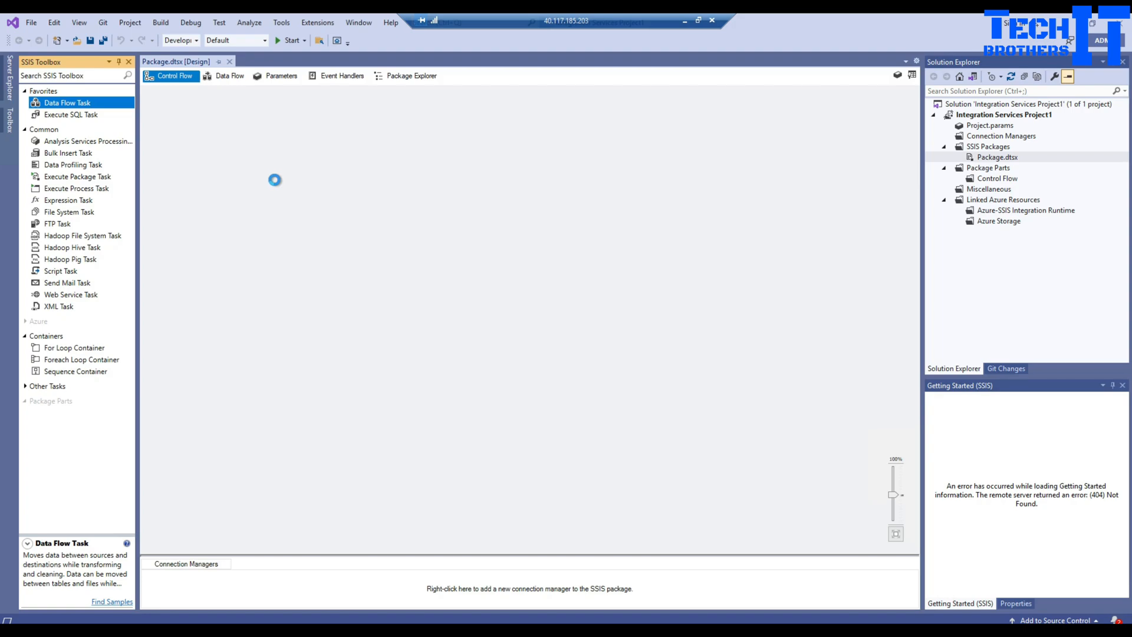
pyautogui.moveTo(68, 103); pyautogui.dragTo(228, 140)
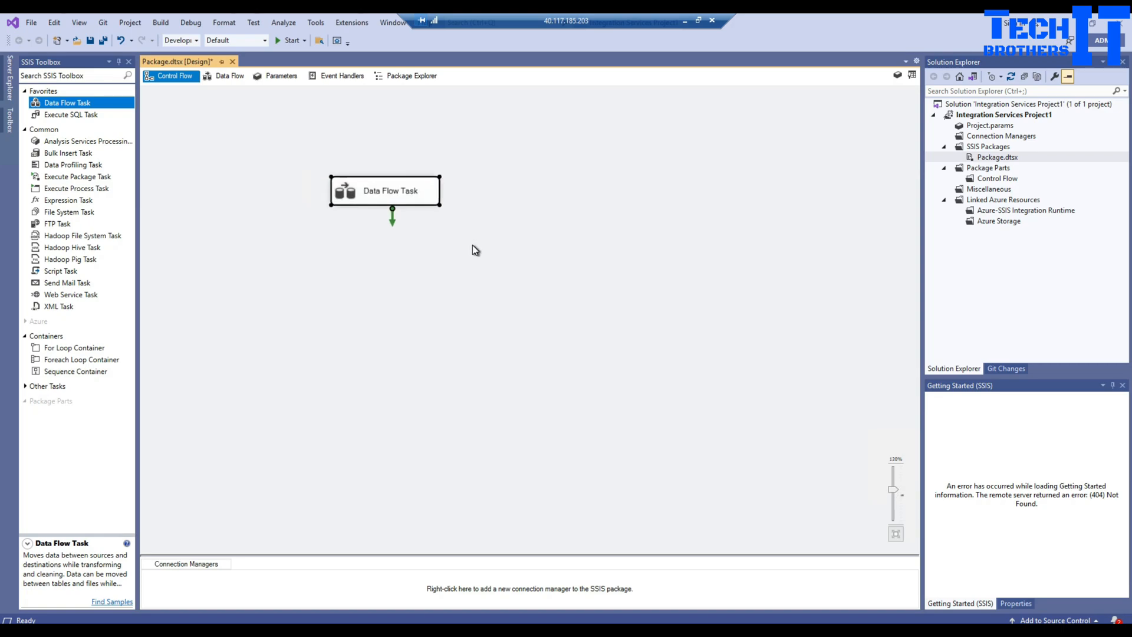
pyautogui.moveTo(486, 283)
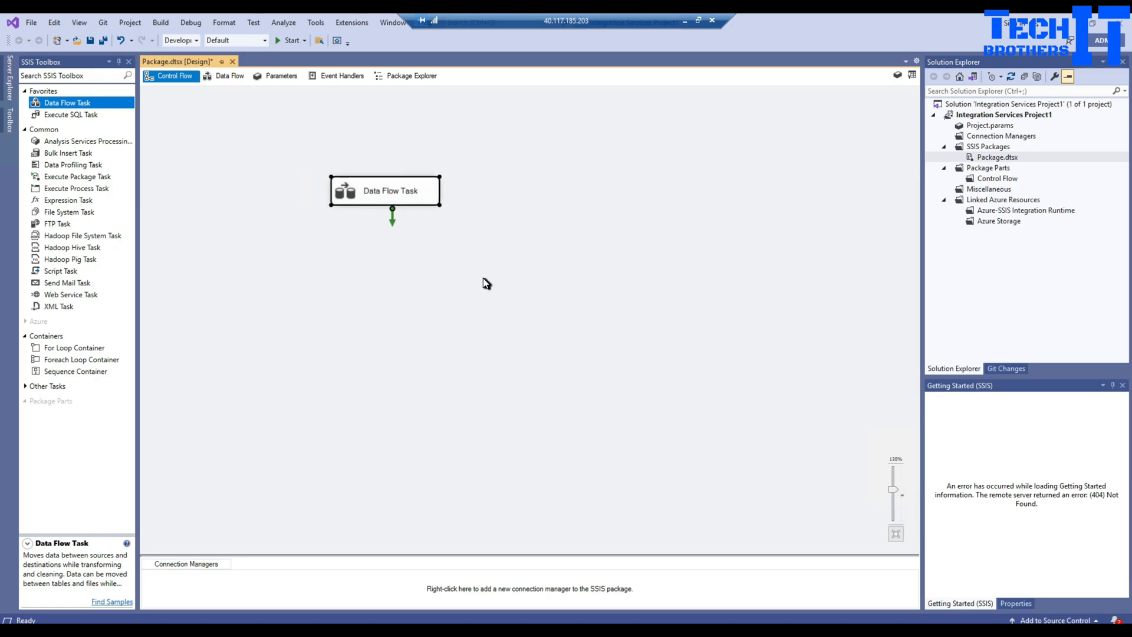
pyautogui.click(352, 23)
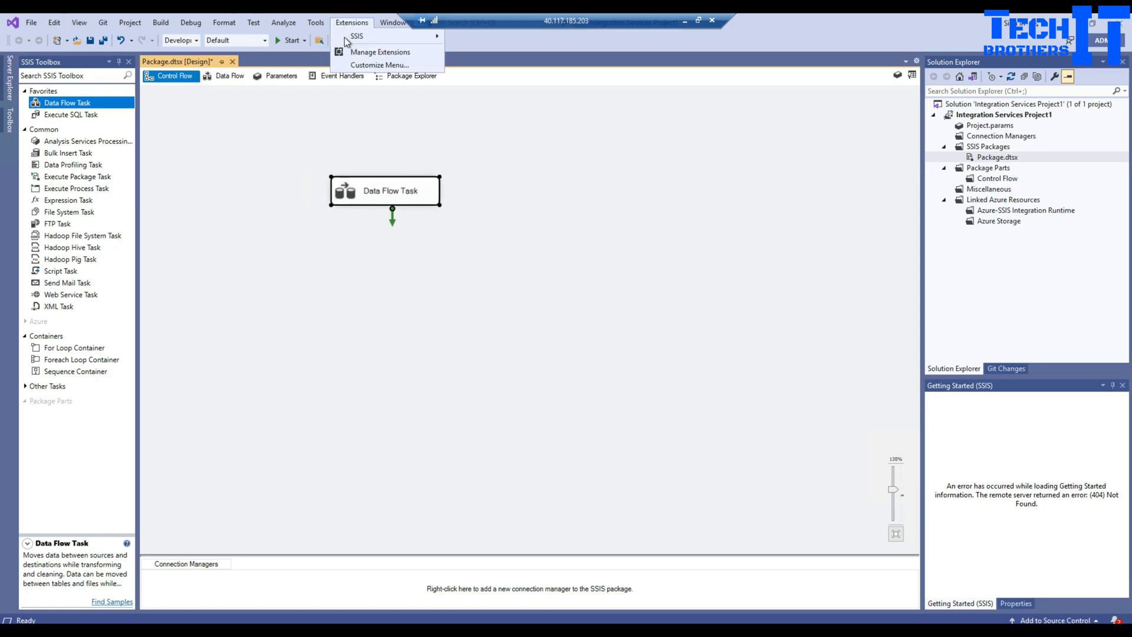
pyautogui.click(380, 52)
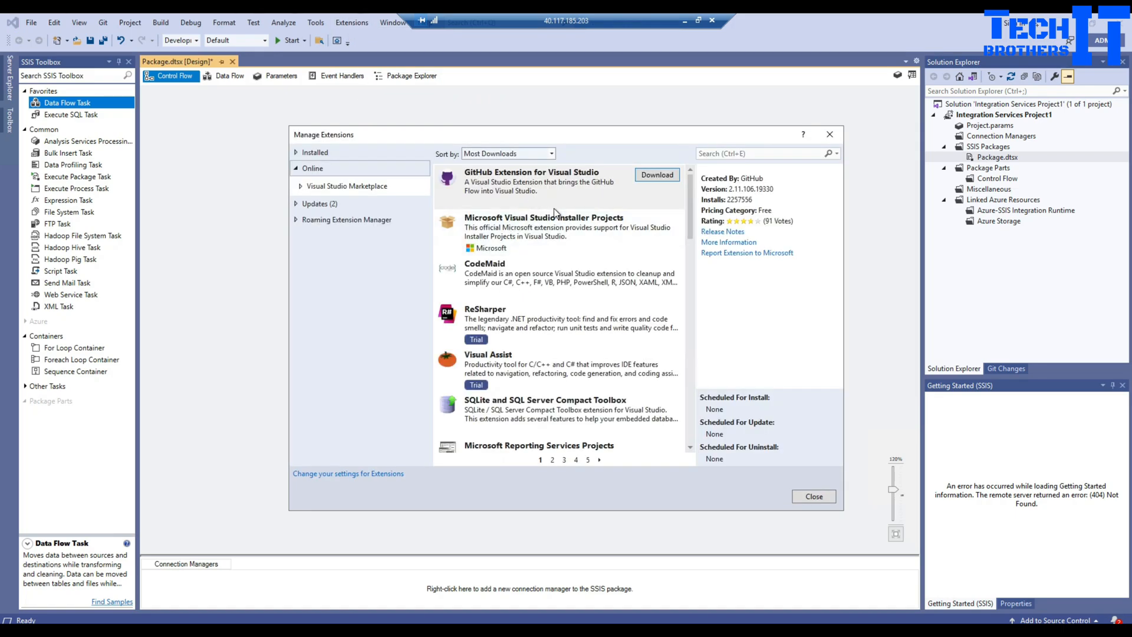
pyautogui.moveTo(650, 284)
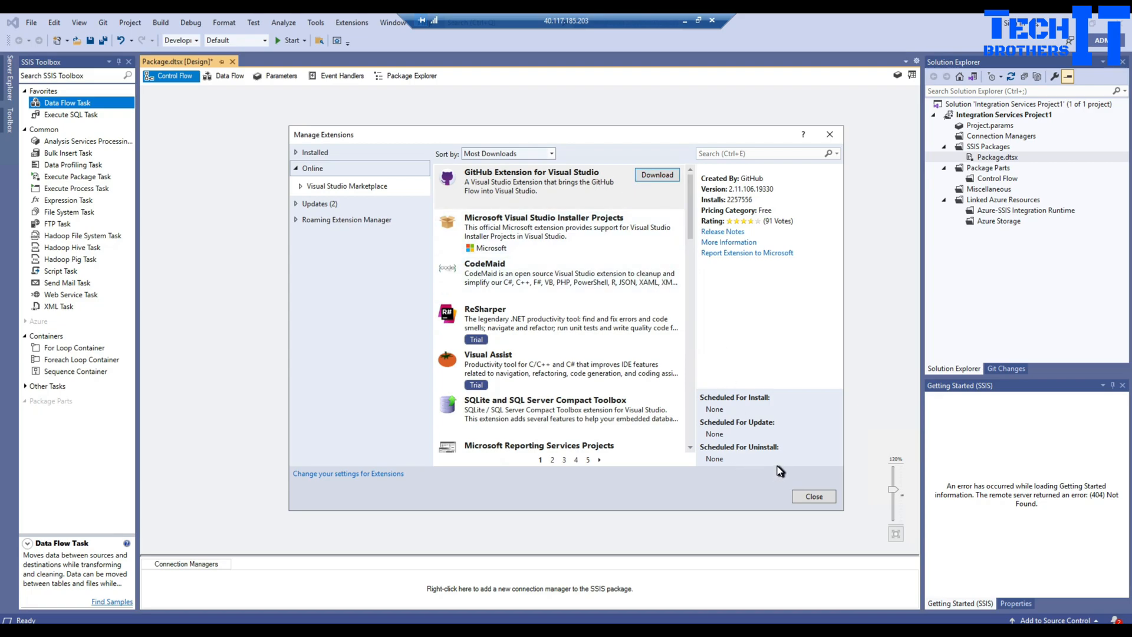
pyautogui.moveTo(837, 141)
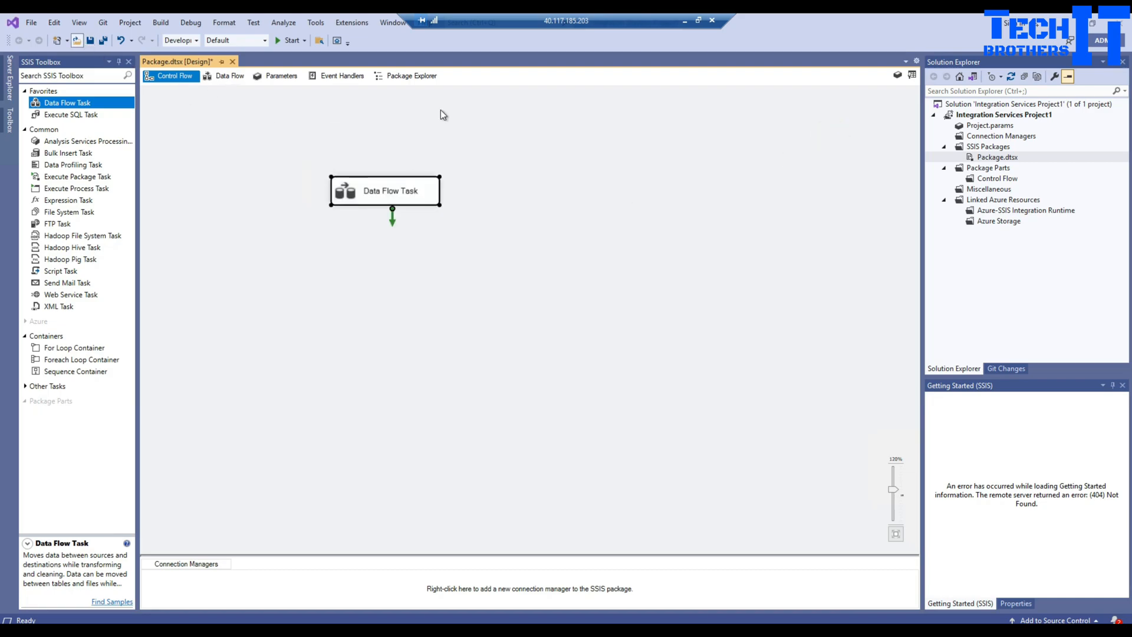
pyautogui.moveTo(552, 224)
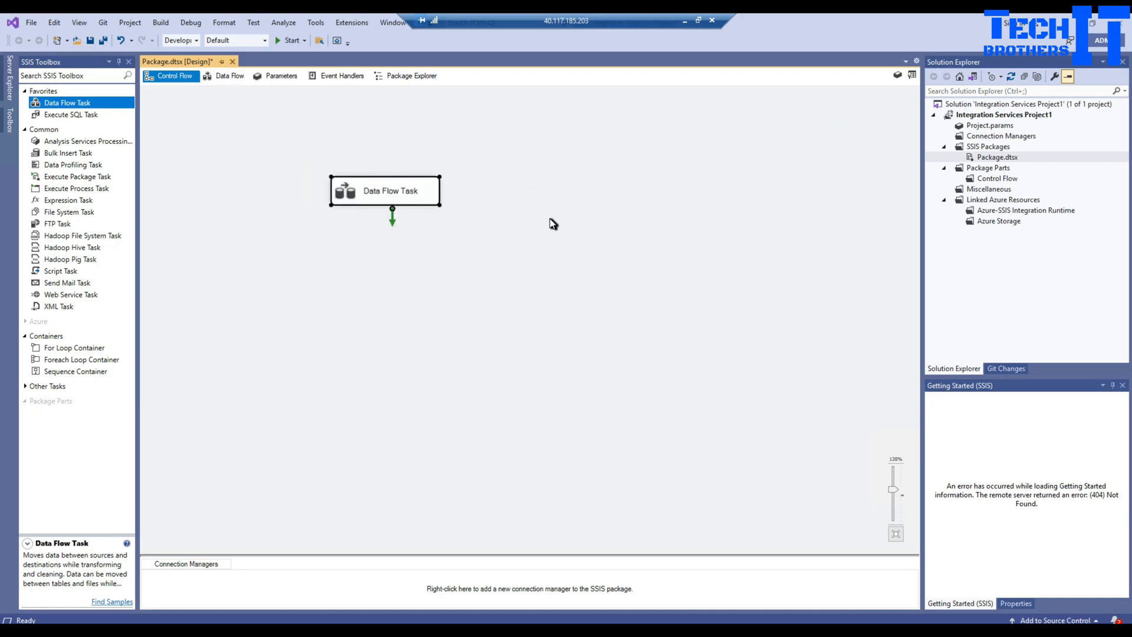